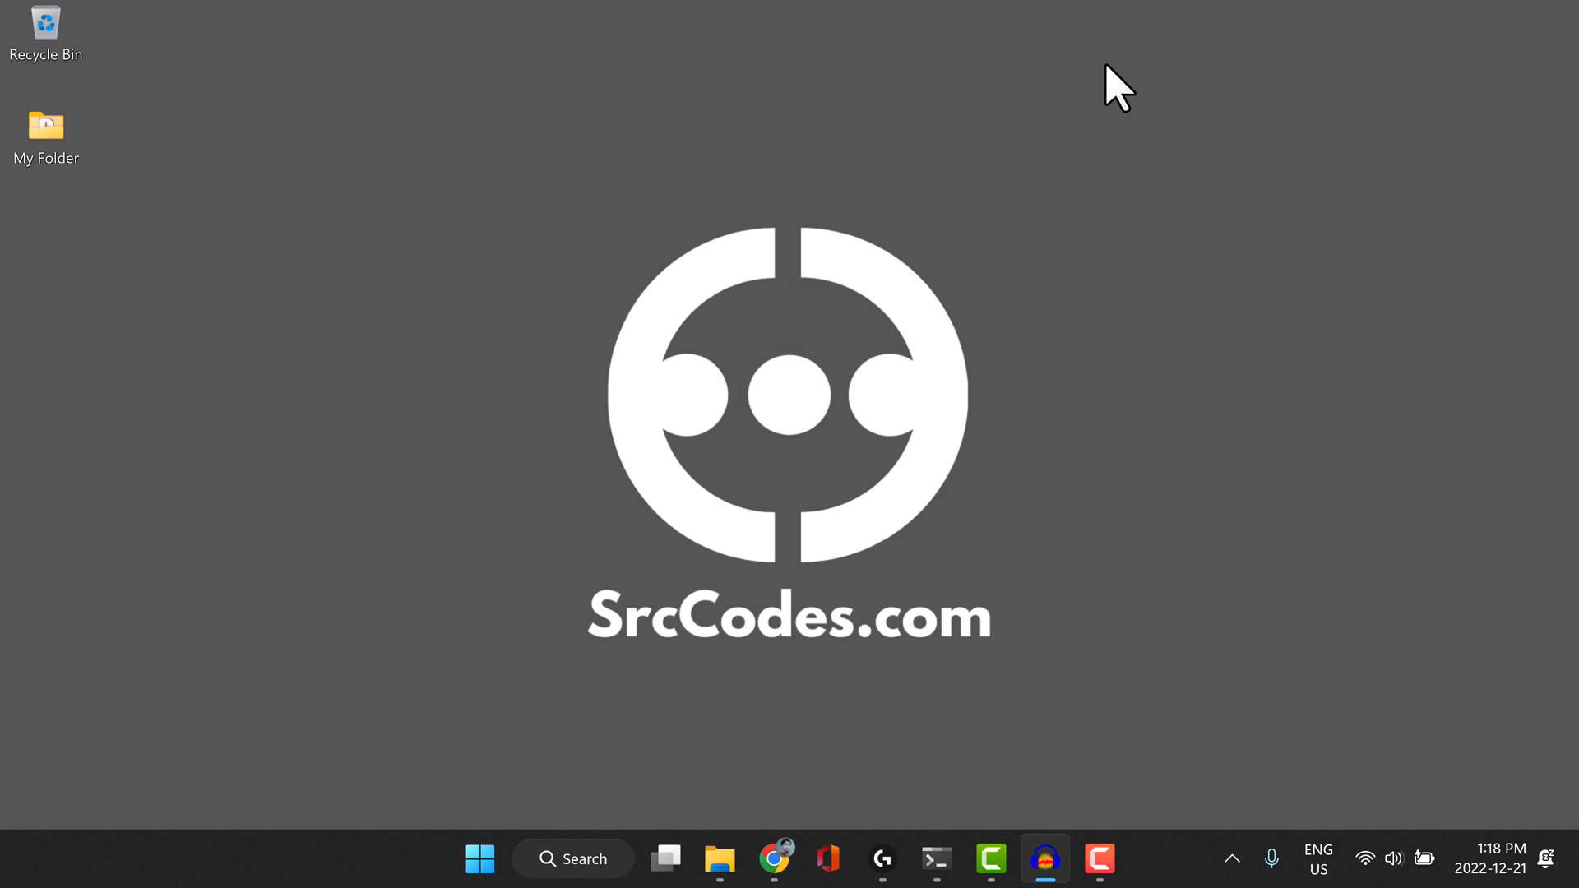
mouse_move(928, 806)
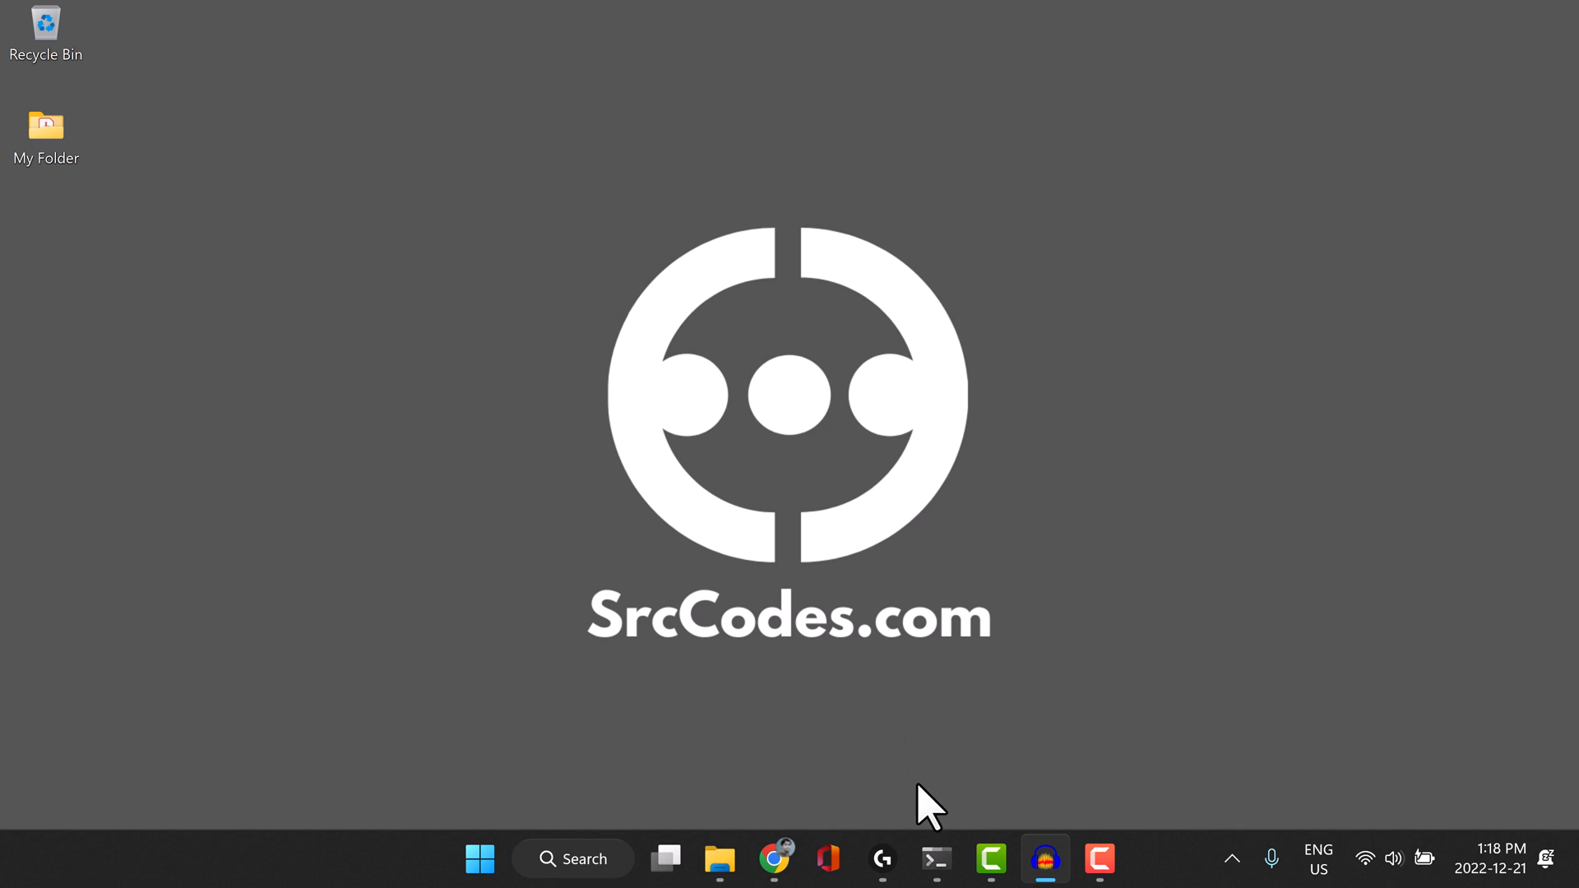
Run wsl -l -v to list WSL distributions, showing Ubuntu stopped on version 2.
click(934, 858)
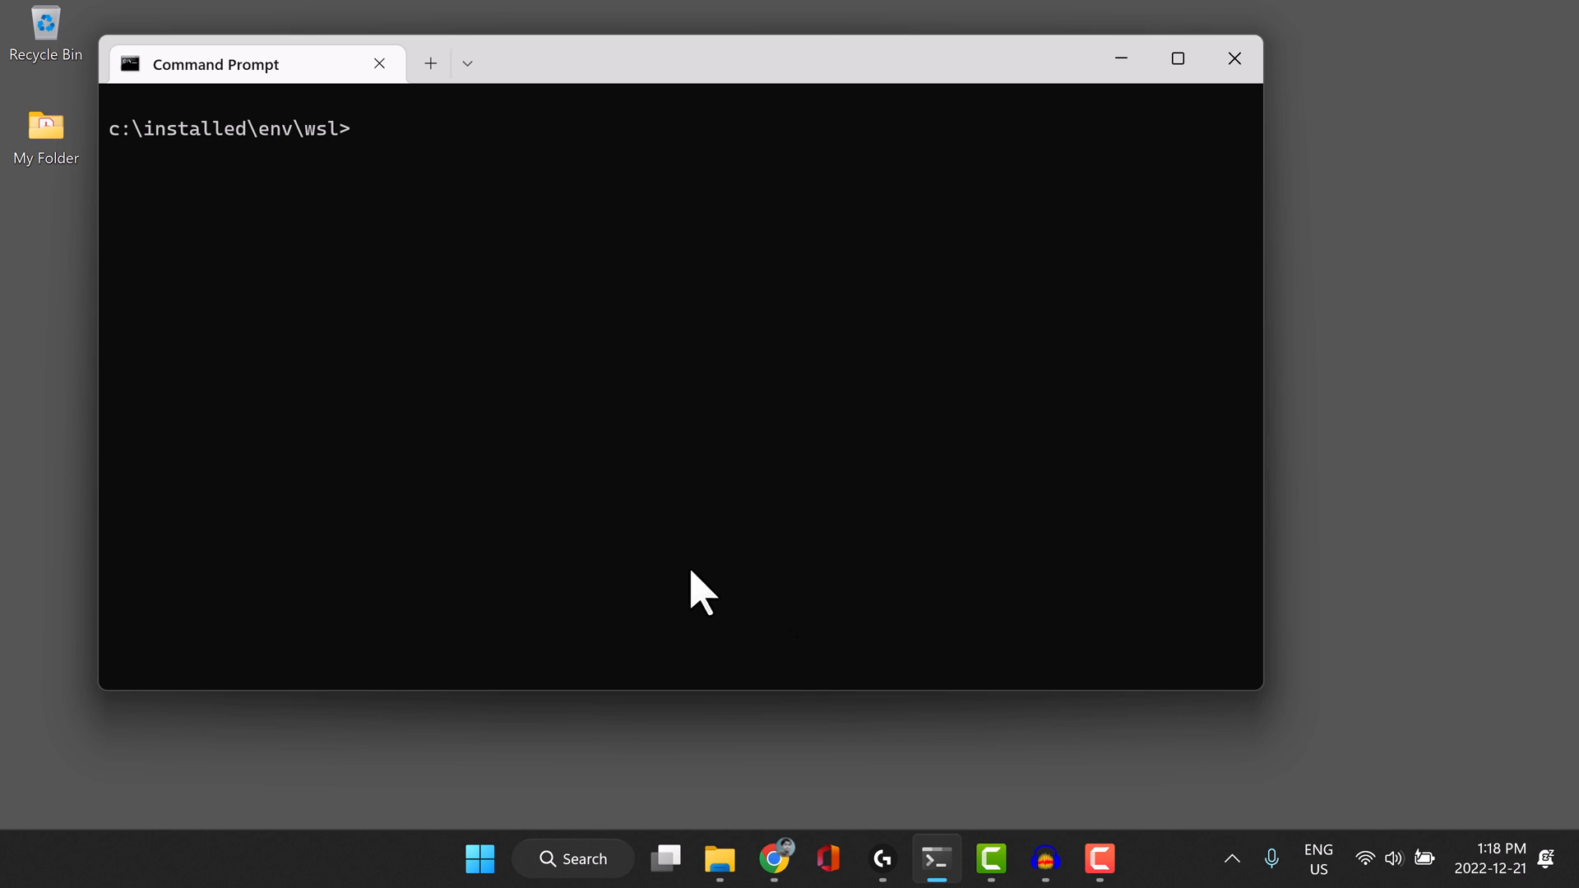
text(wsl -l -)
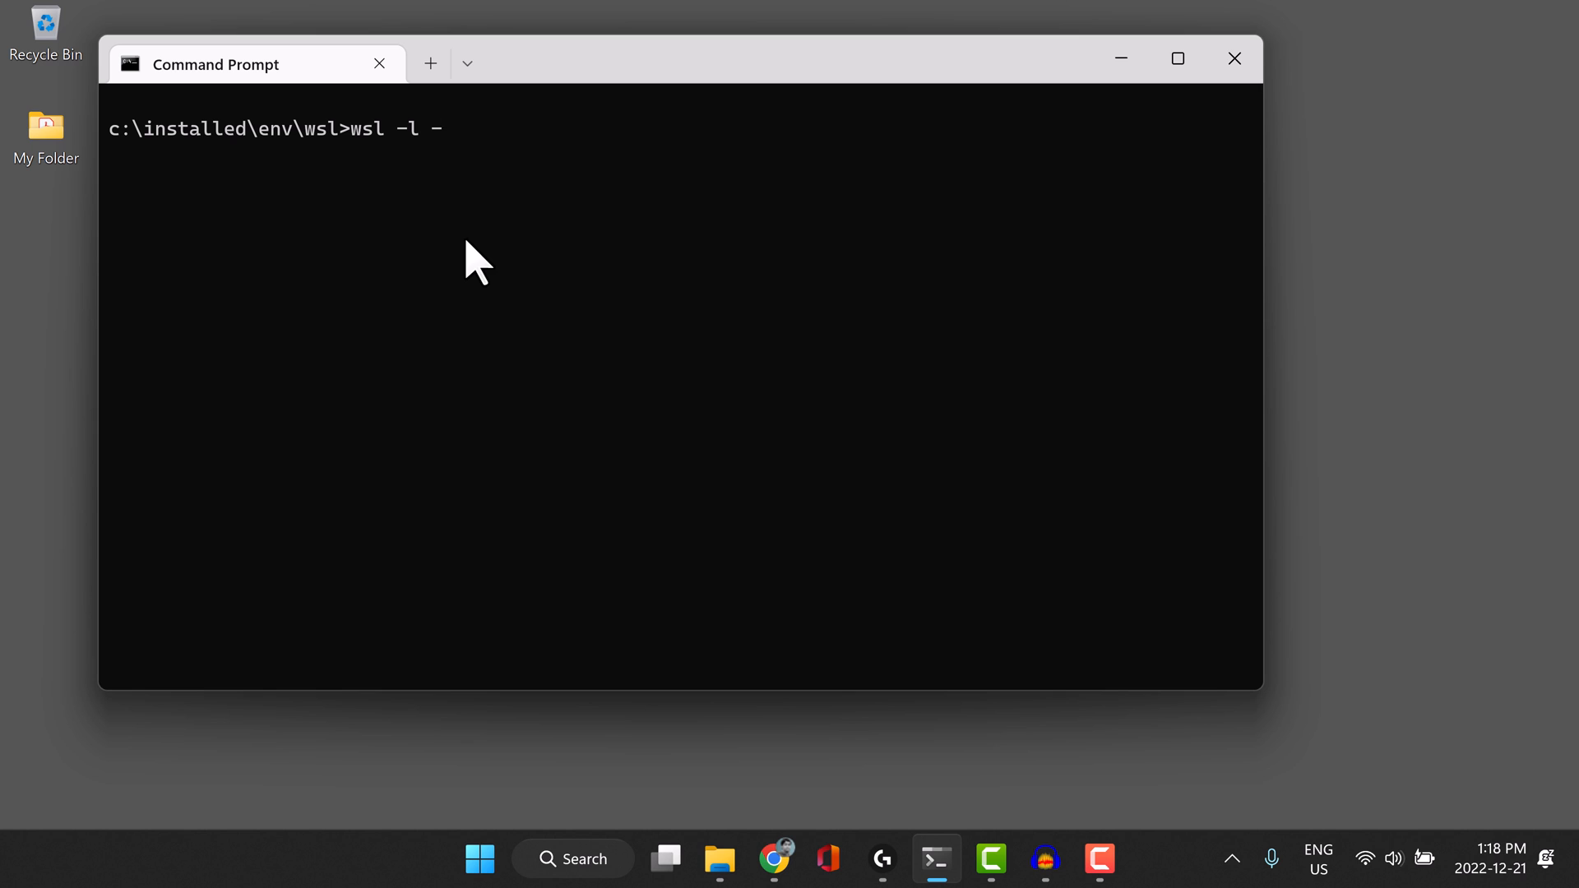
text(v)
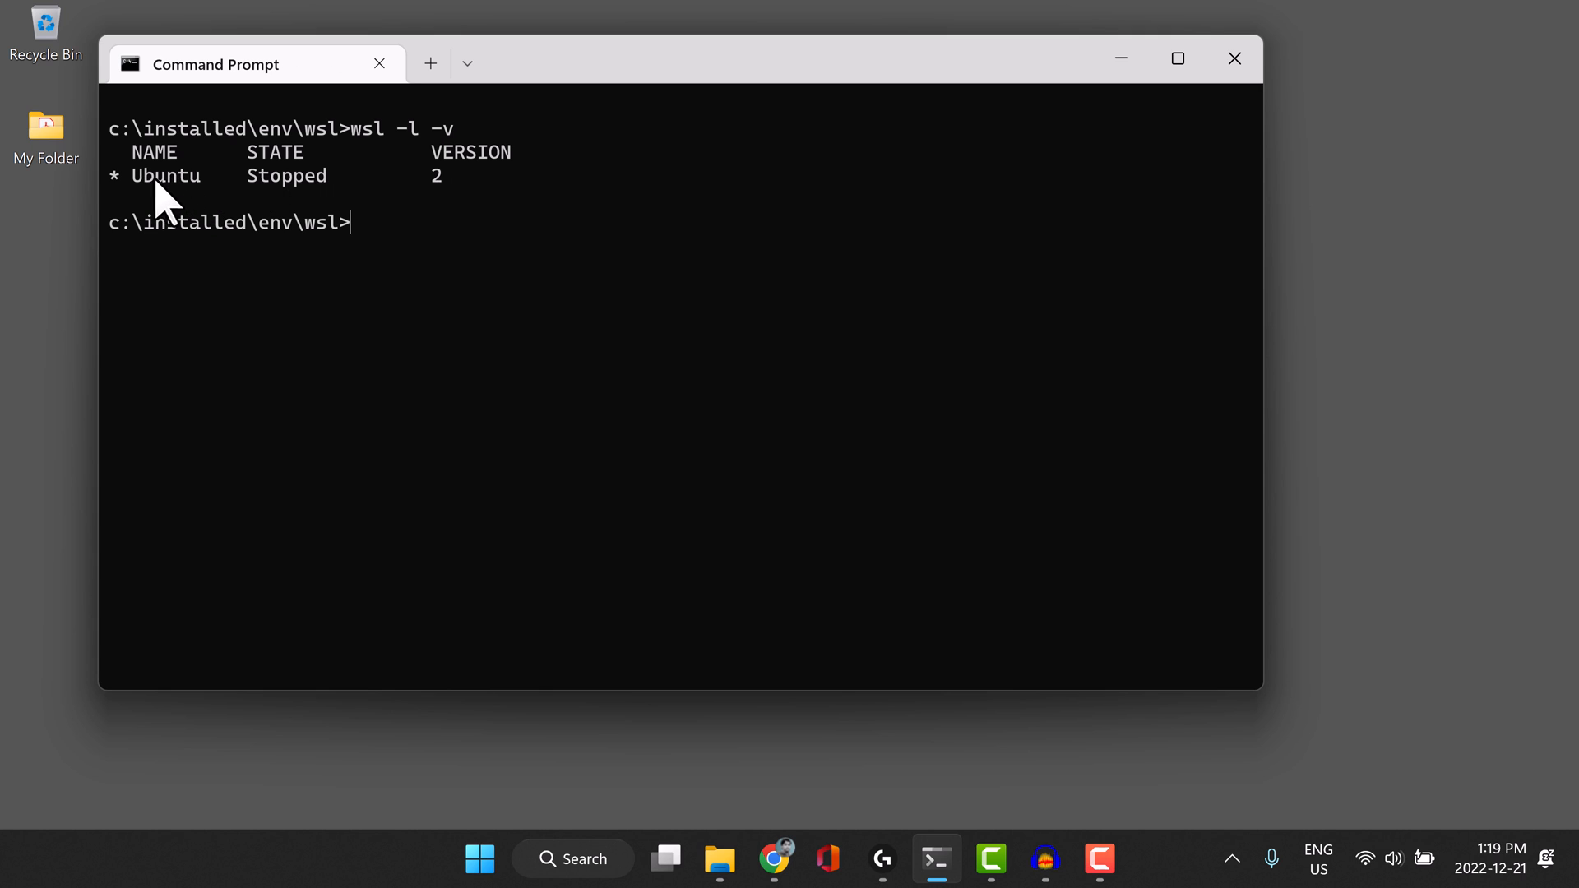
mouse_move(380, 169)
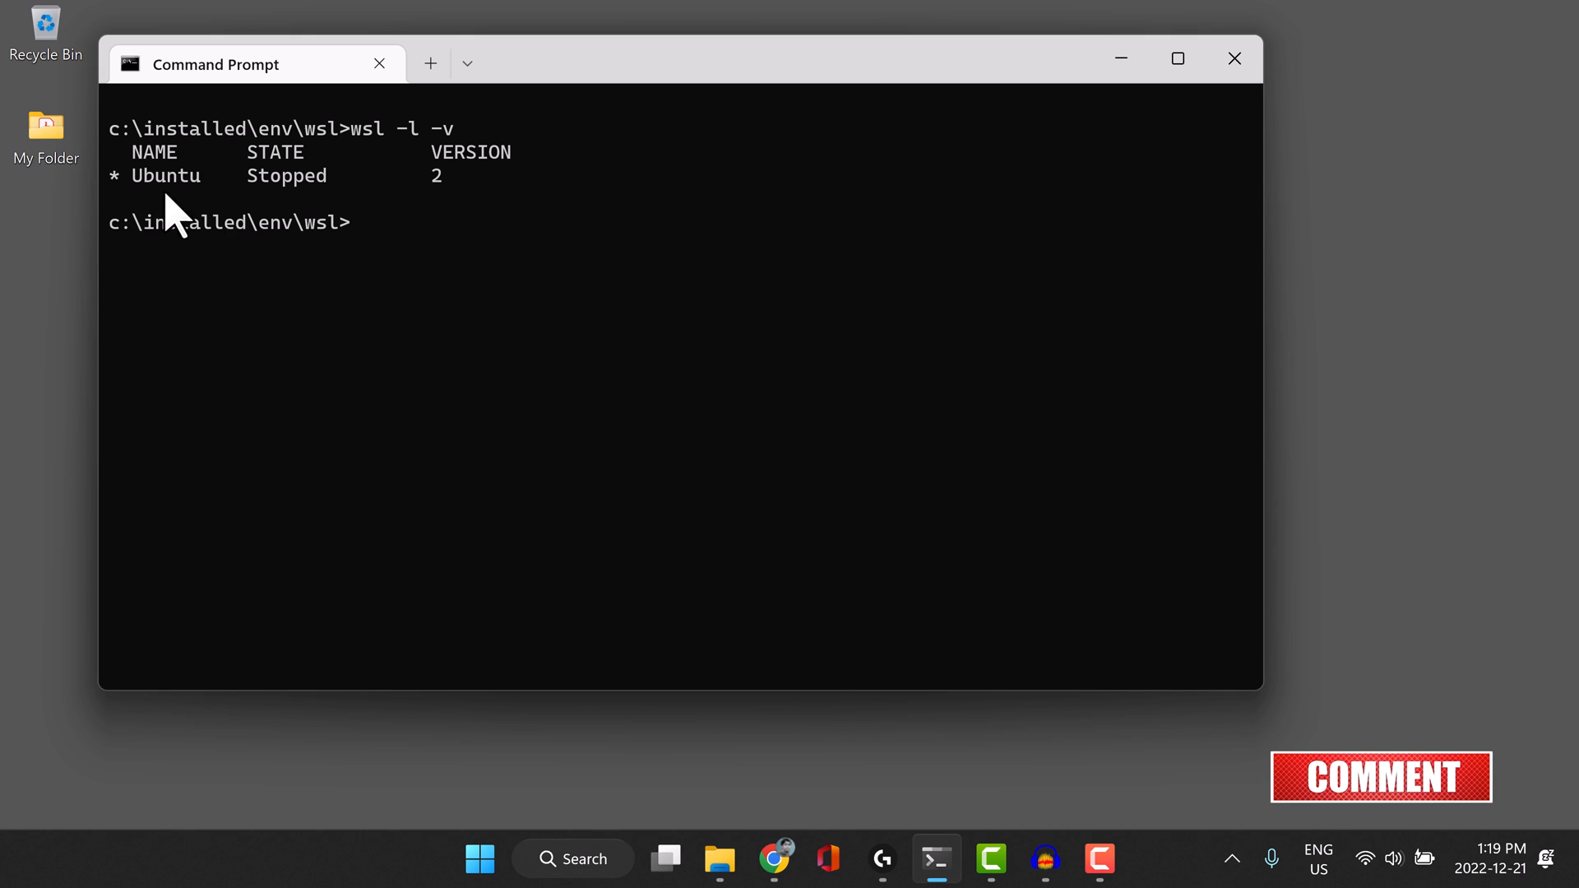
mouse_move(181, 181)
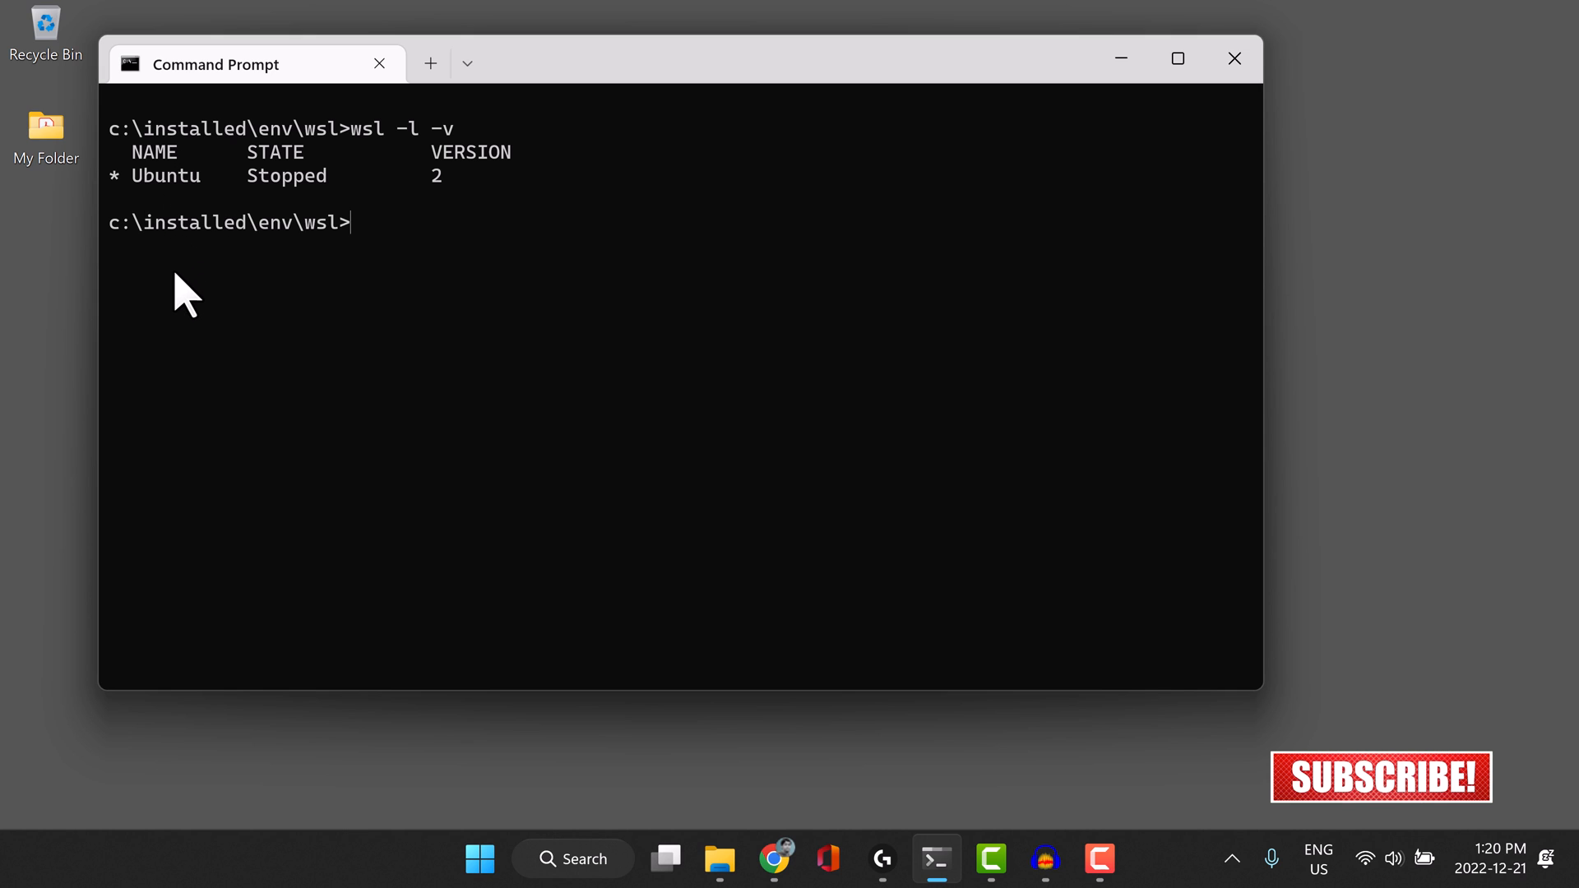
mouse_move(392, 171)
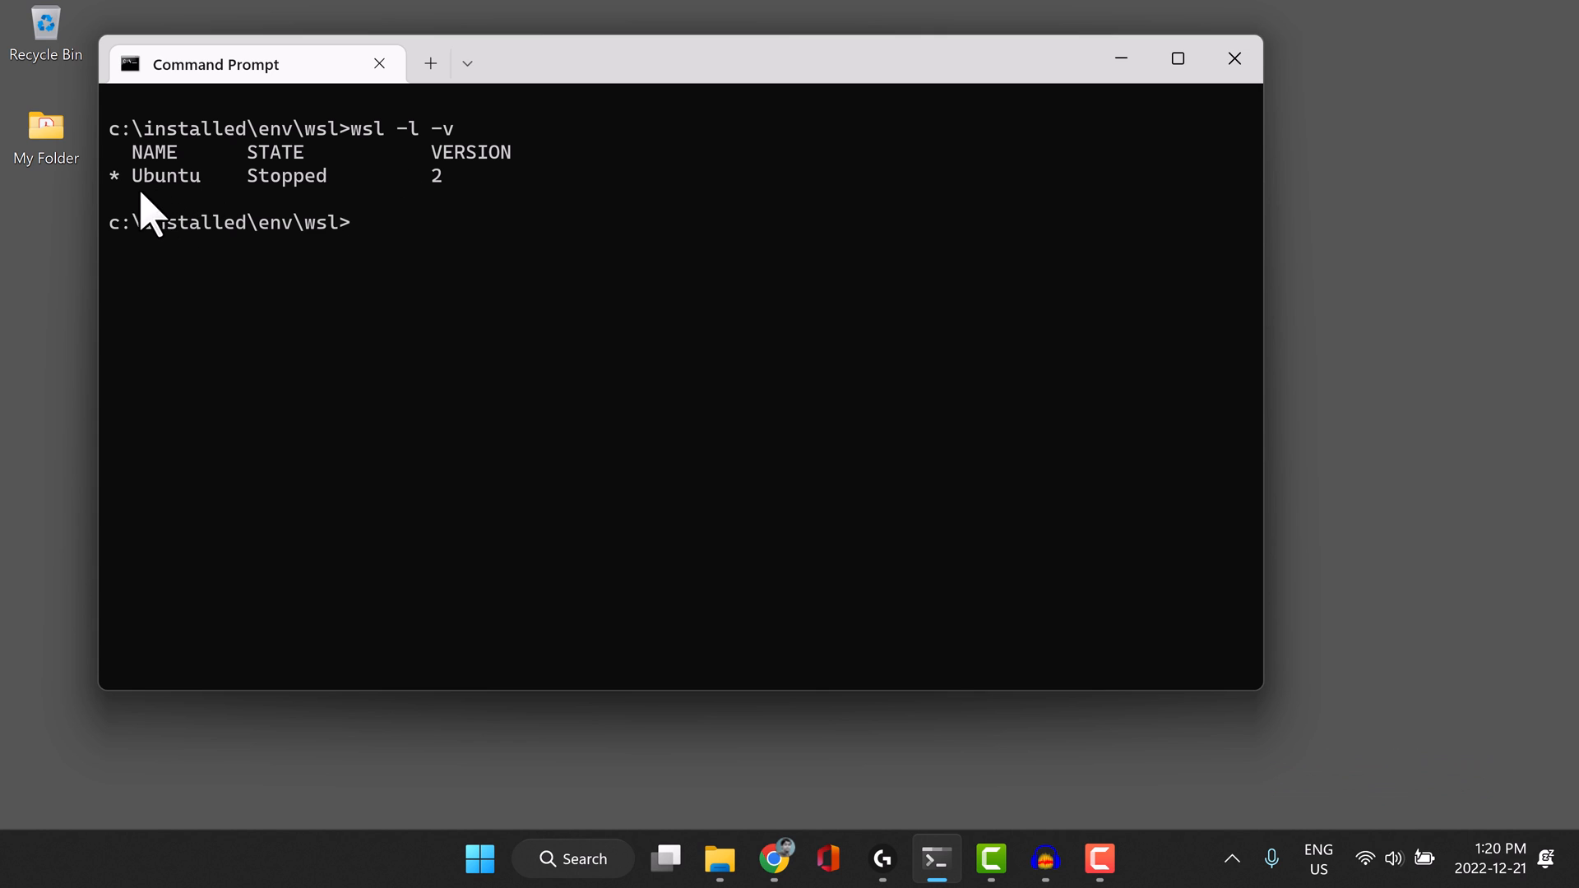
mouse_move(207, 222)
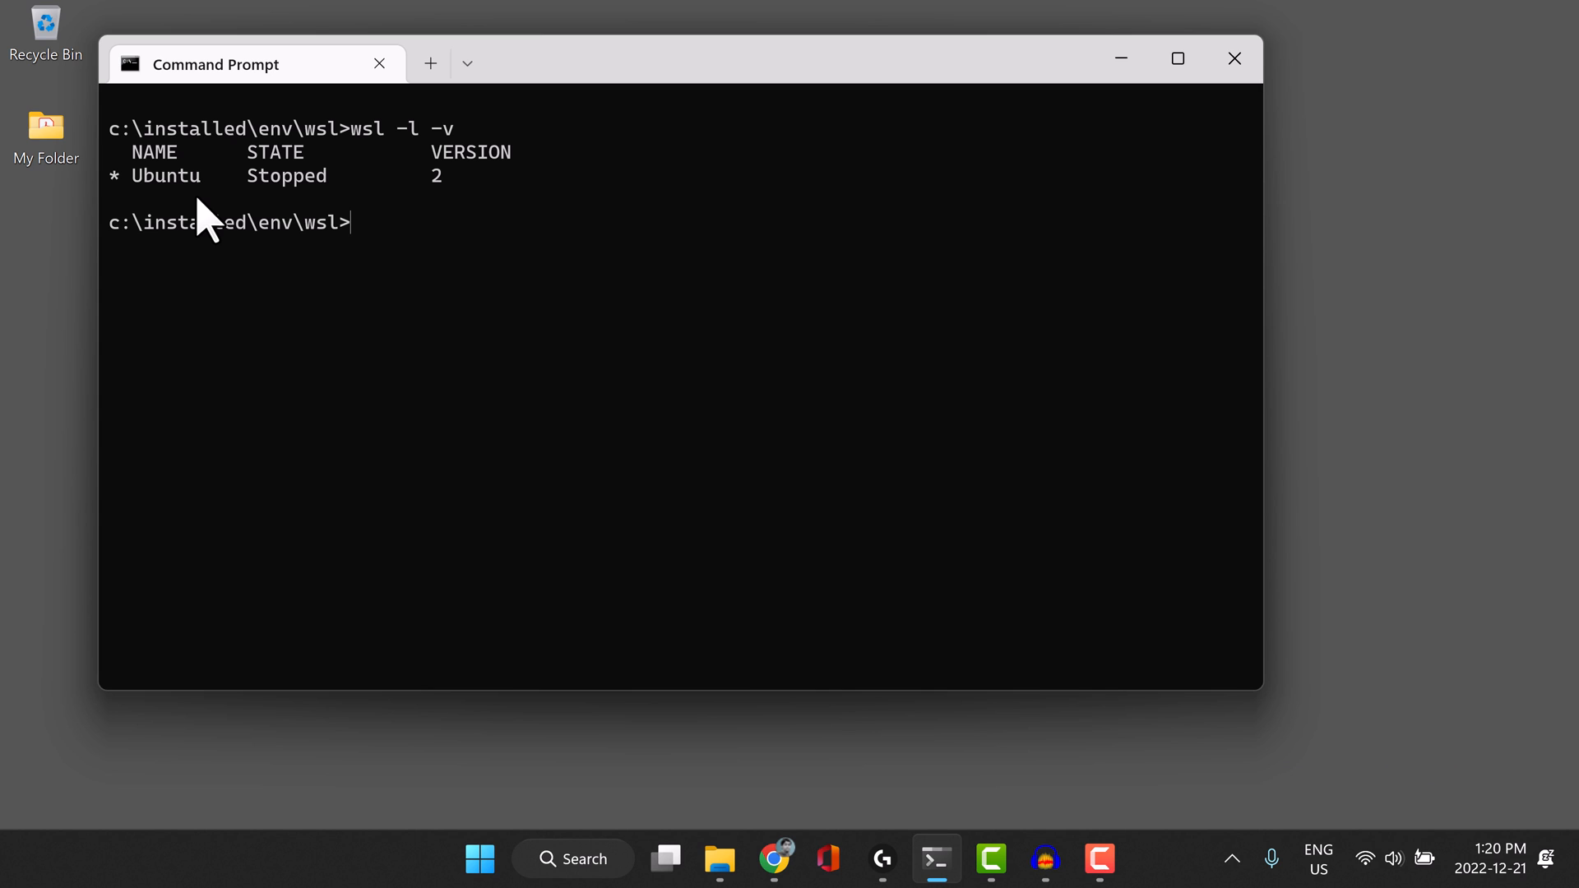
mouse_move(240, 227)
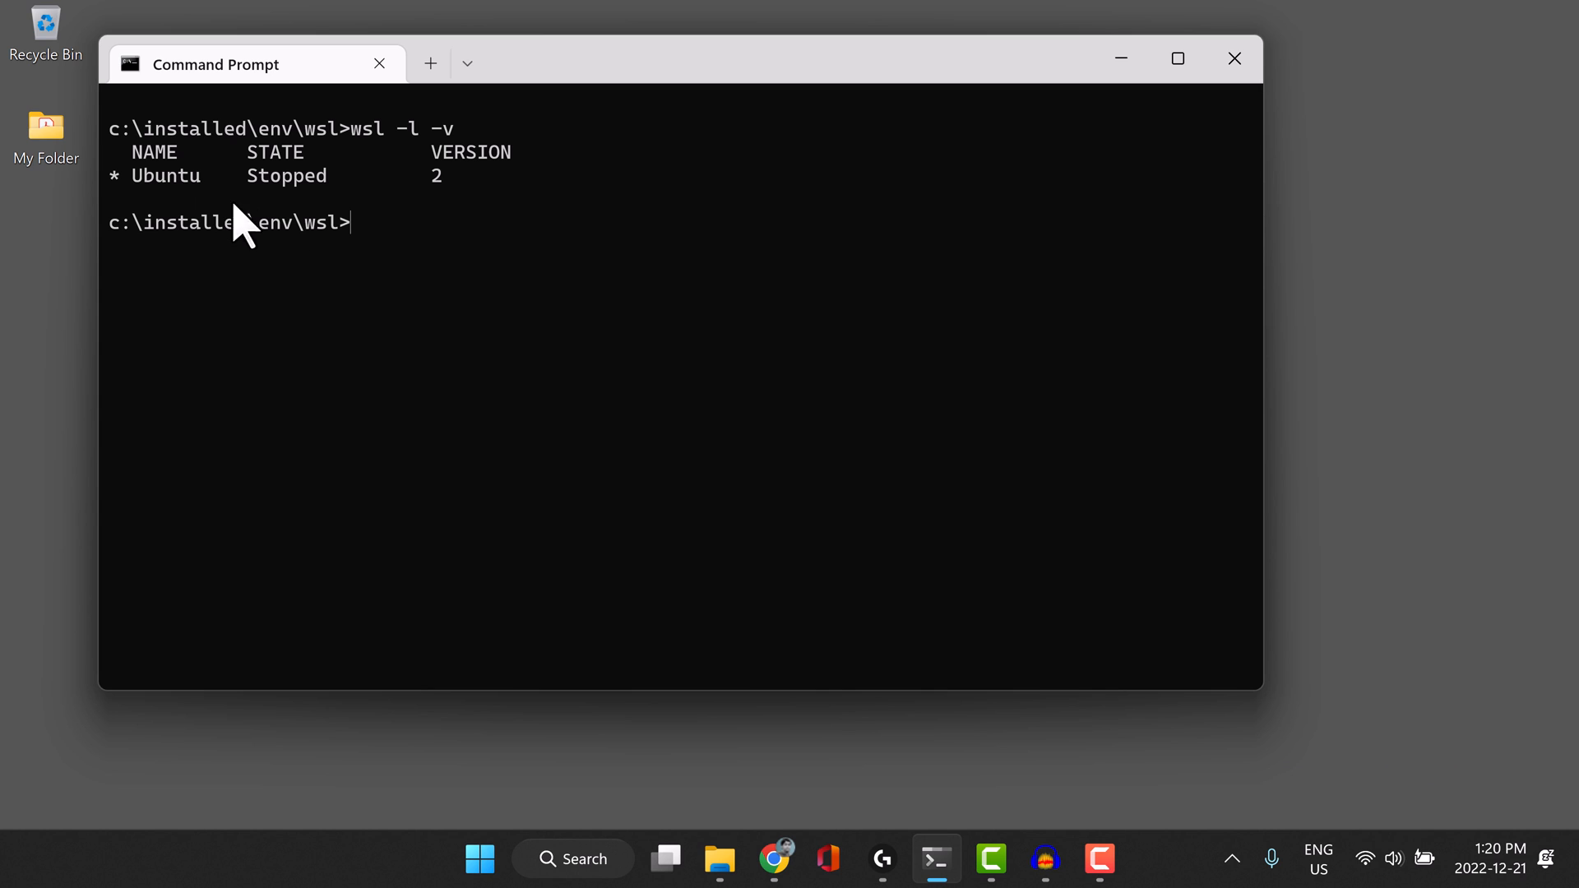
mouse_move(389, 246)
text(wsl)
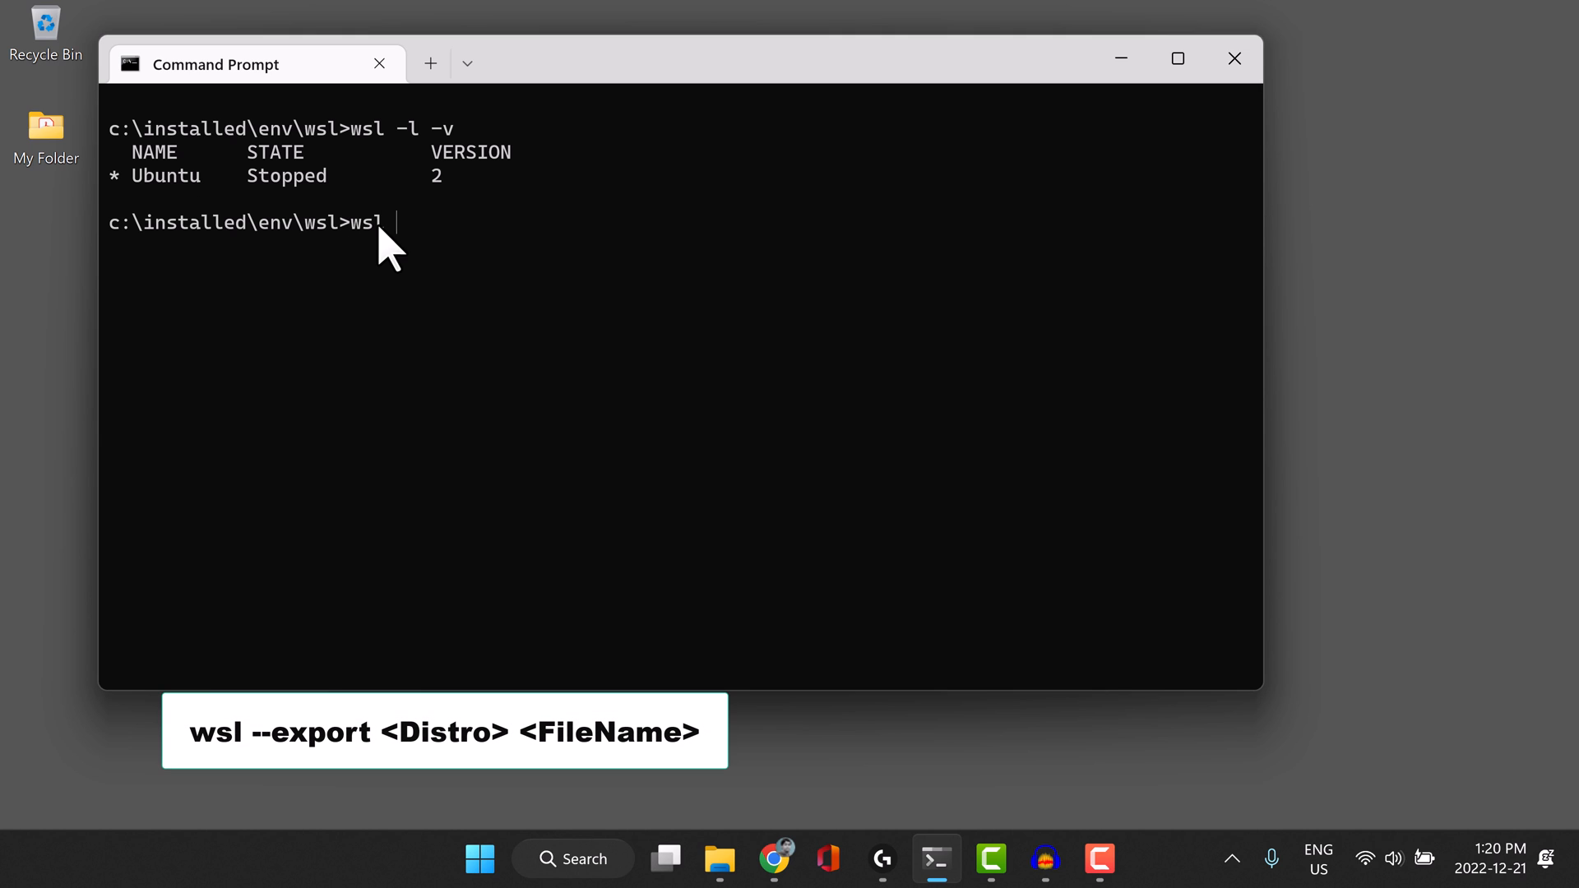
Start the command wsl --export Ubuntu, taking the distribution name from the listing.
text(--exp)
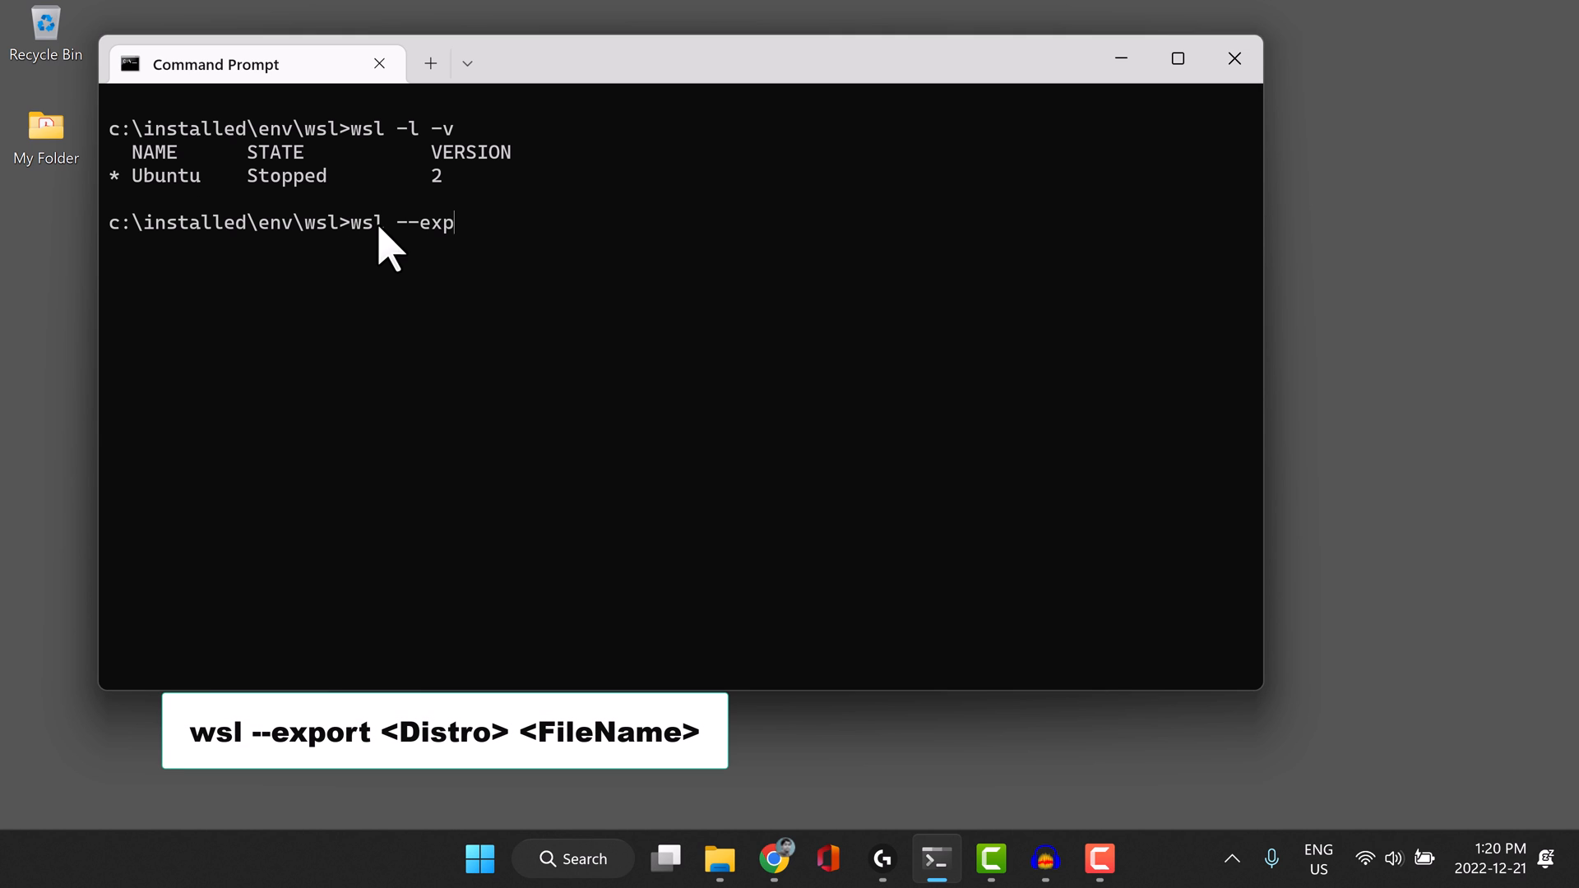
text(ort)
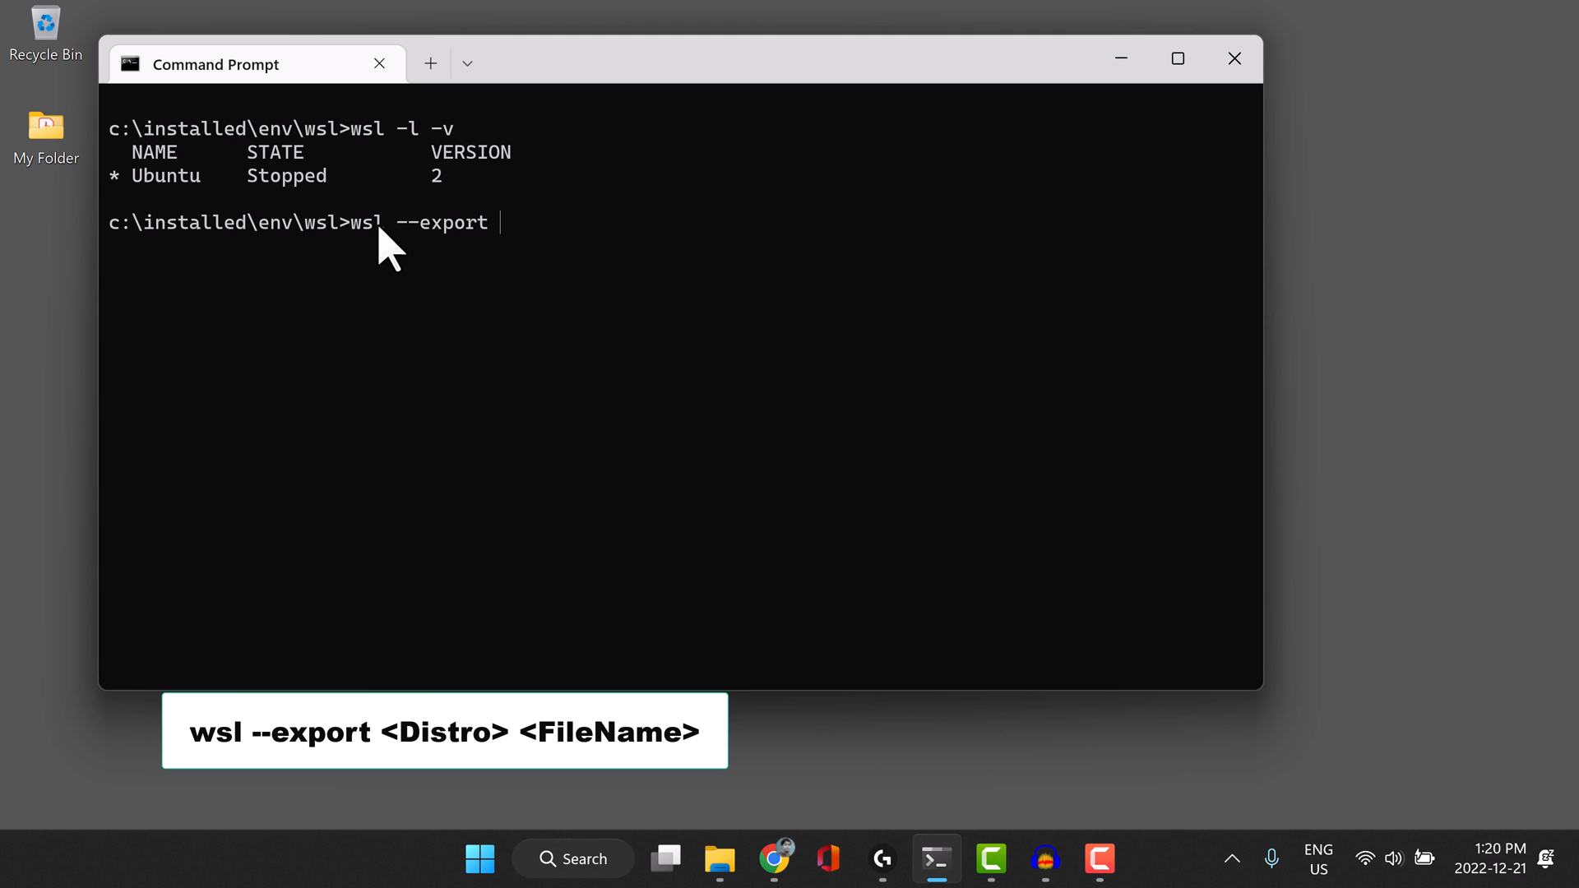
mouse_move(161, 196)
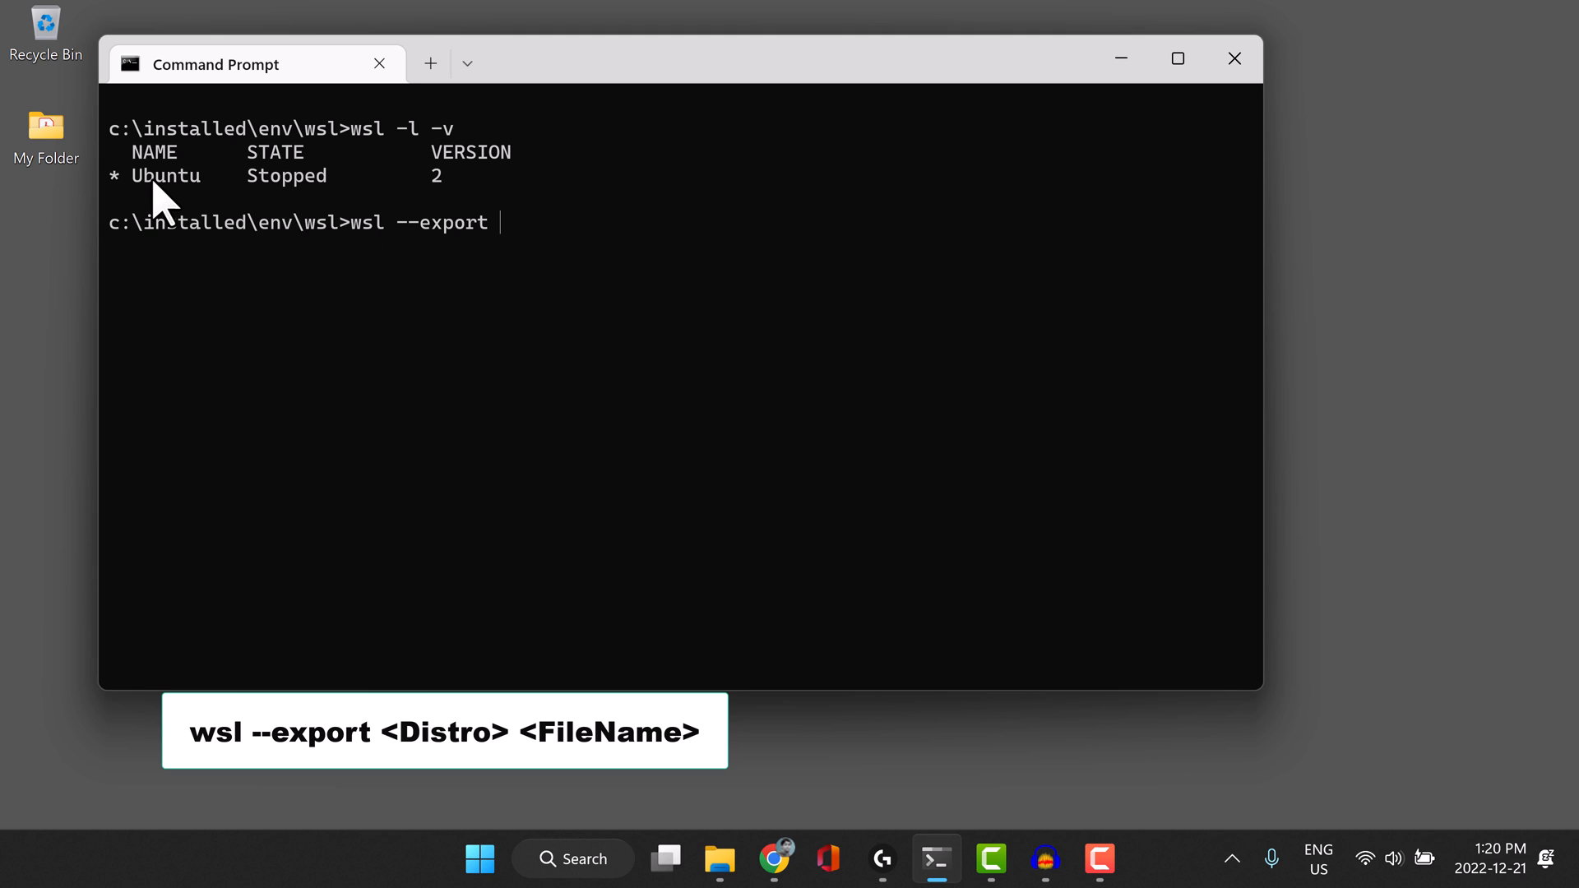
double_click(165, 176)
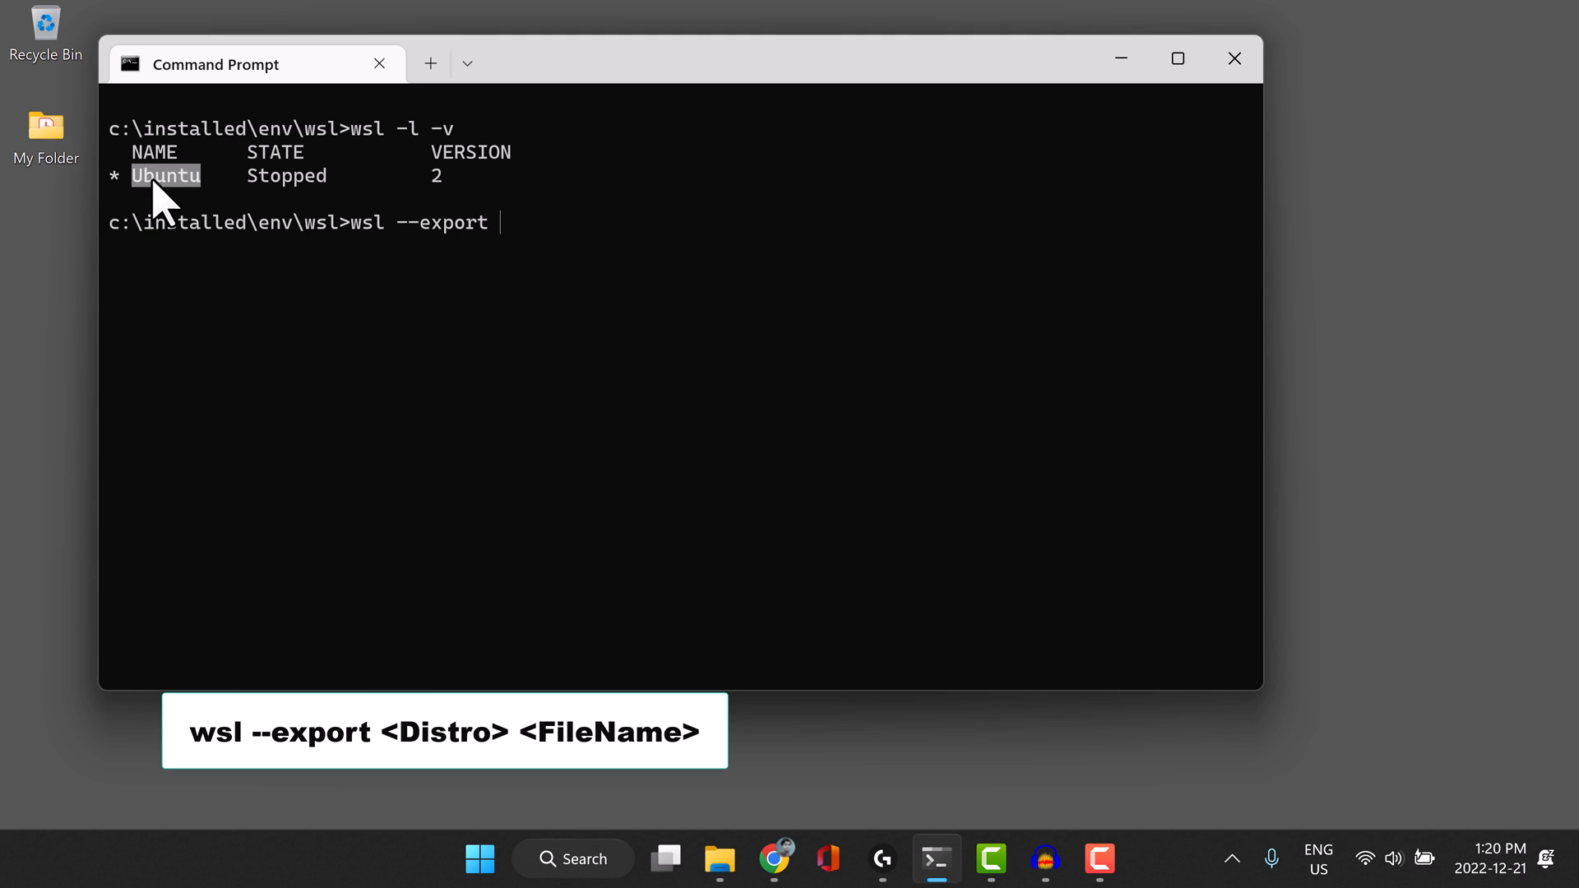
text(Ubuntu)
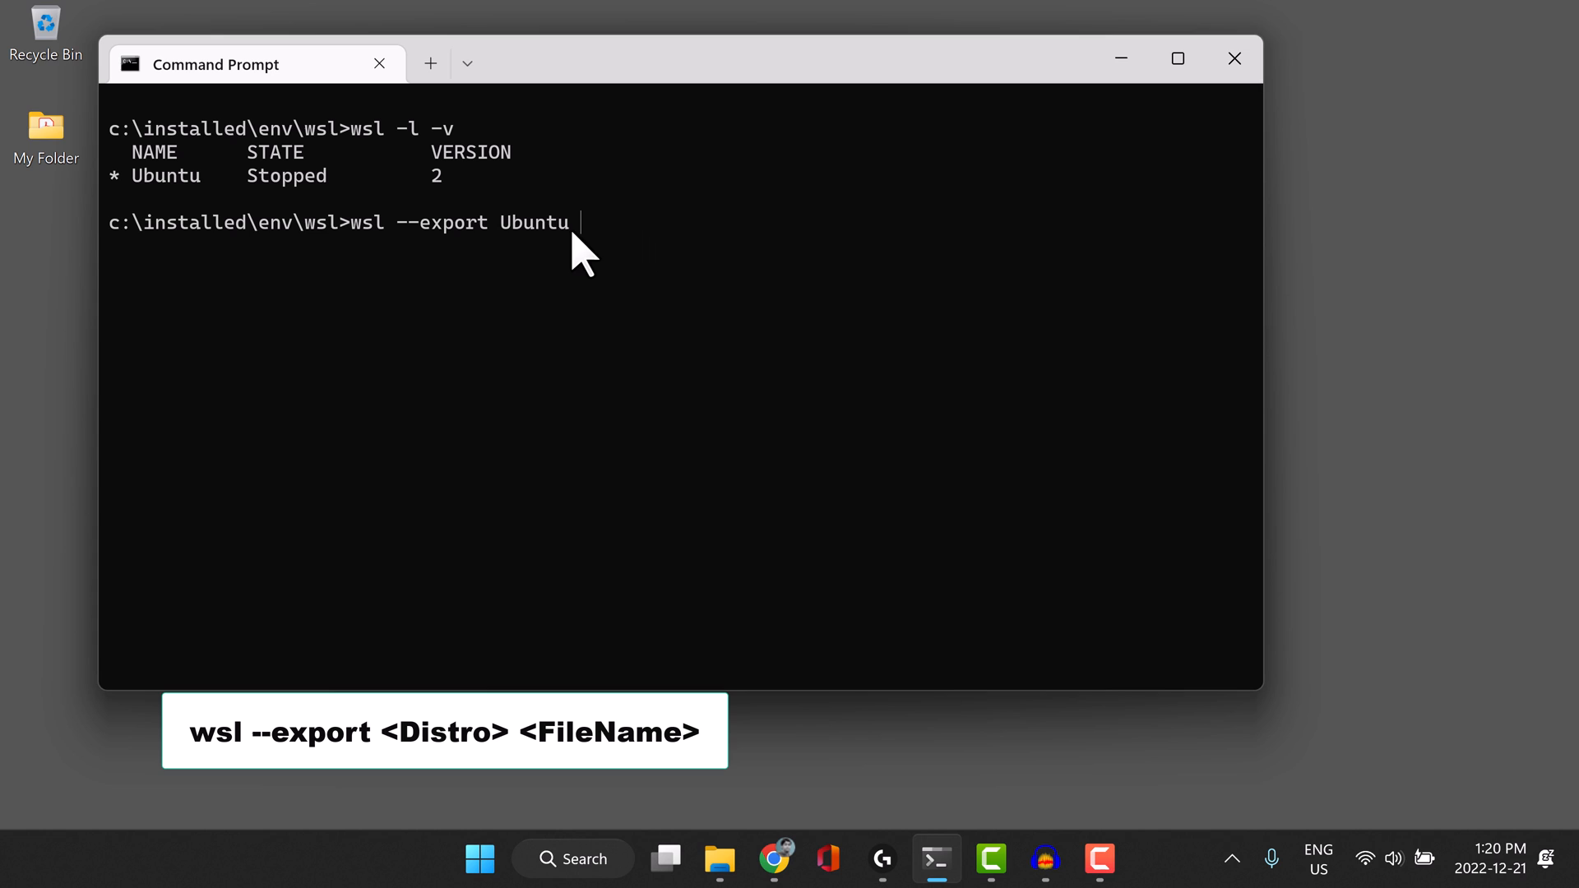
mouse_move(554, 241)
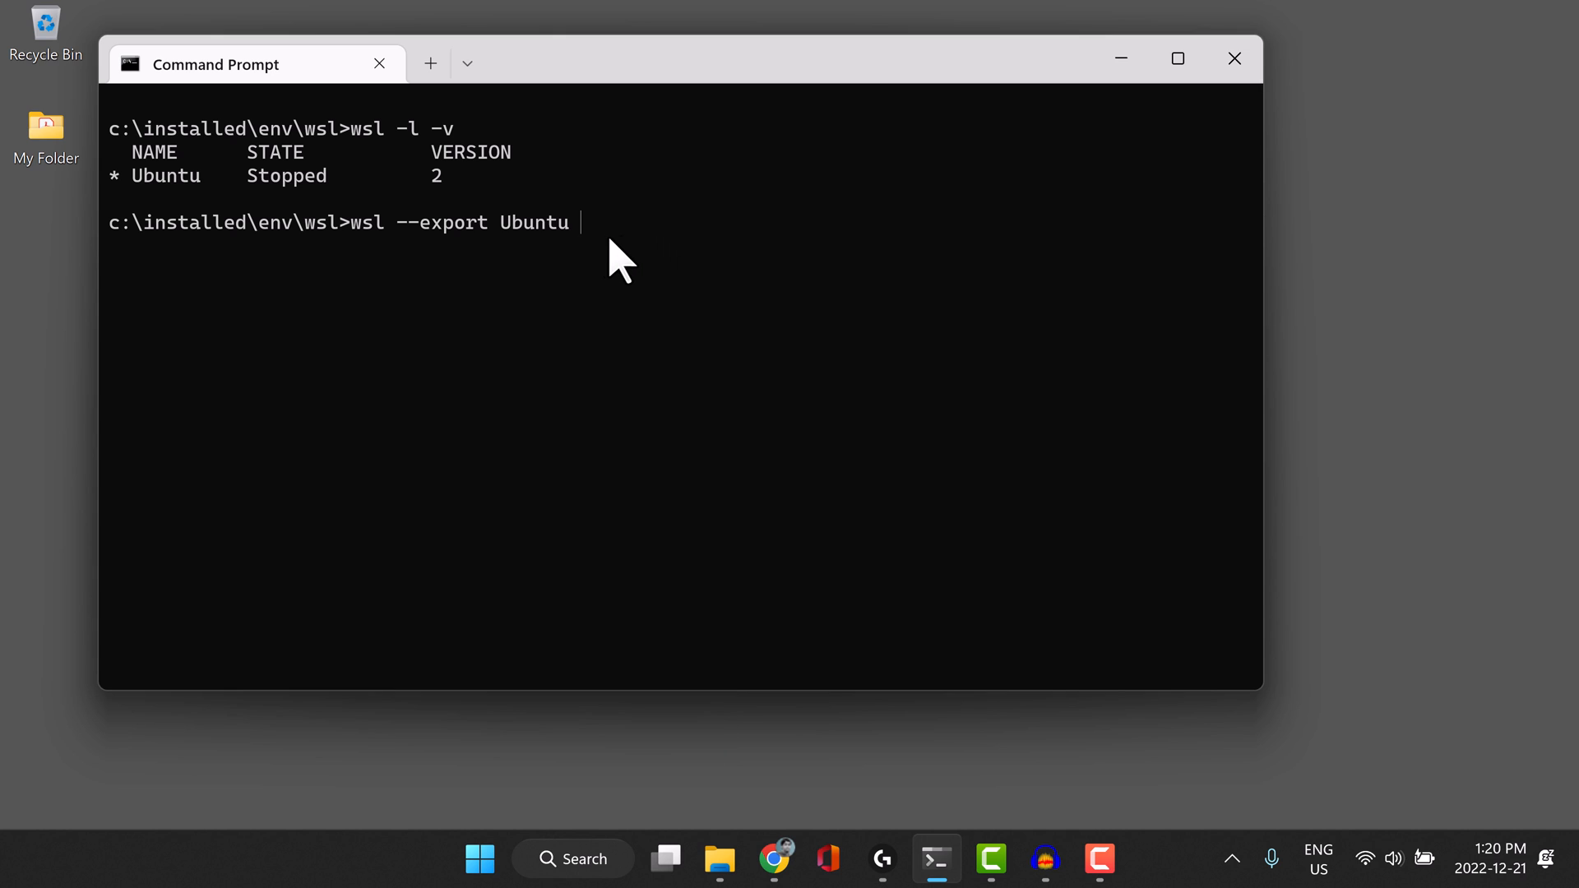
Give the export target path c:\backup\wsl\Ubuntu-2022-12-21.tar.
text(c)
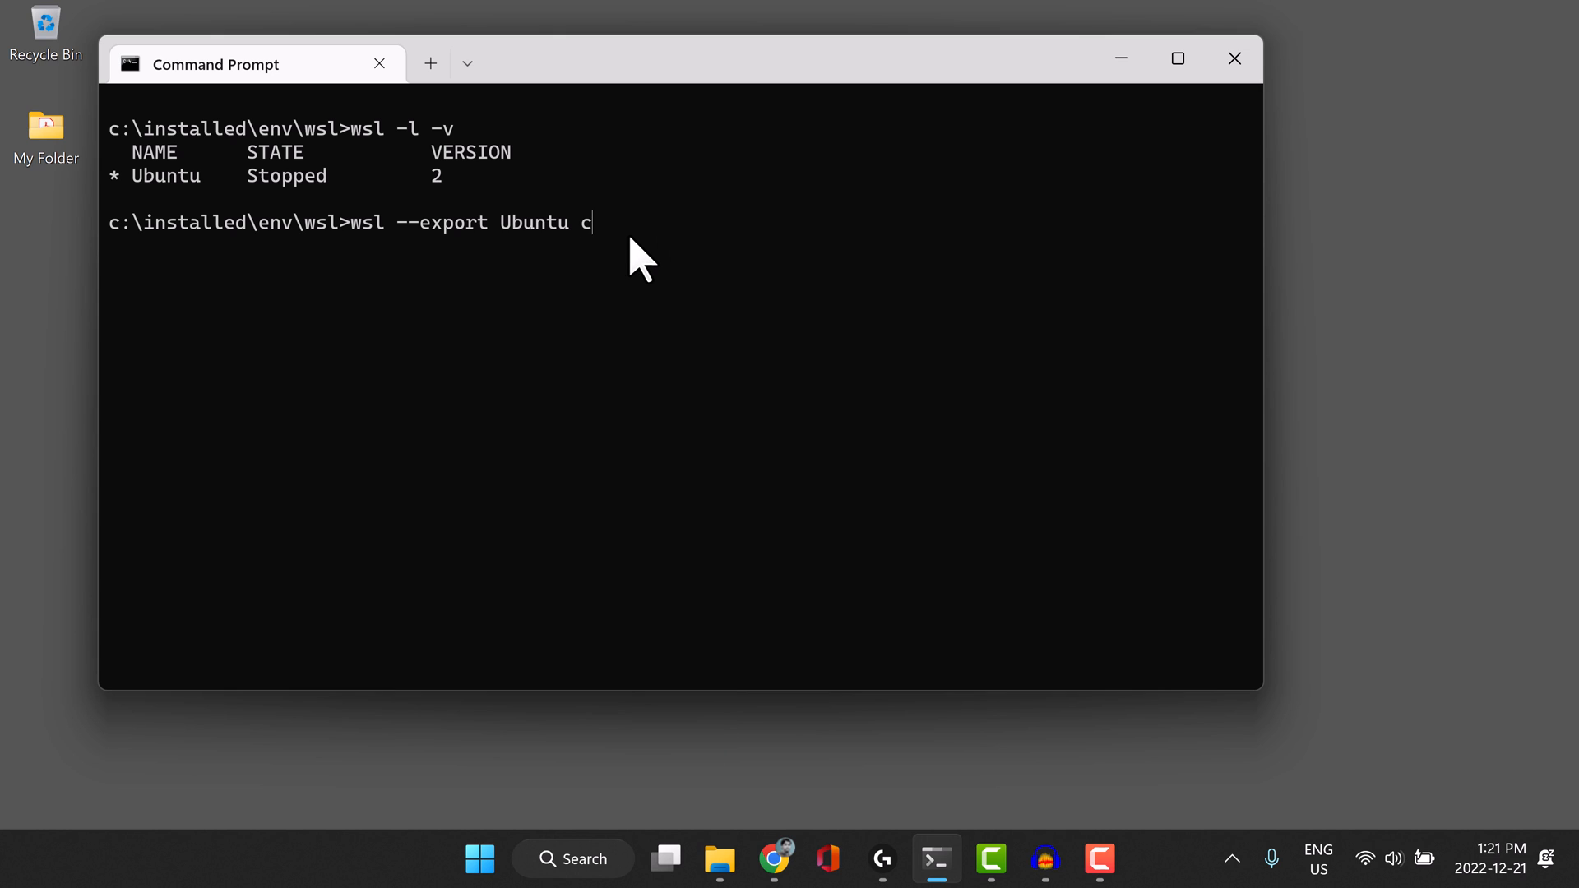
text(:\)
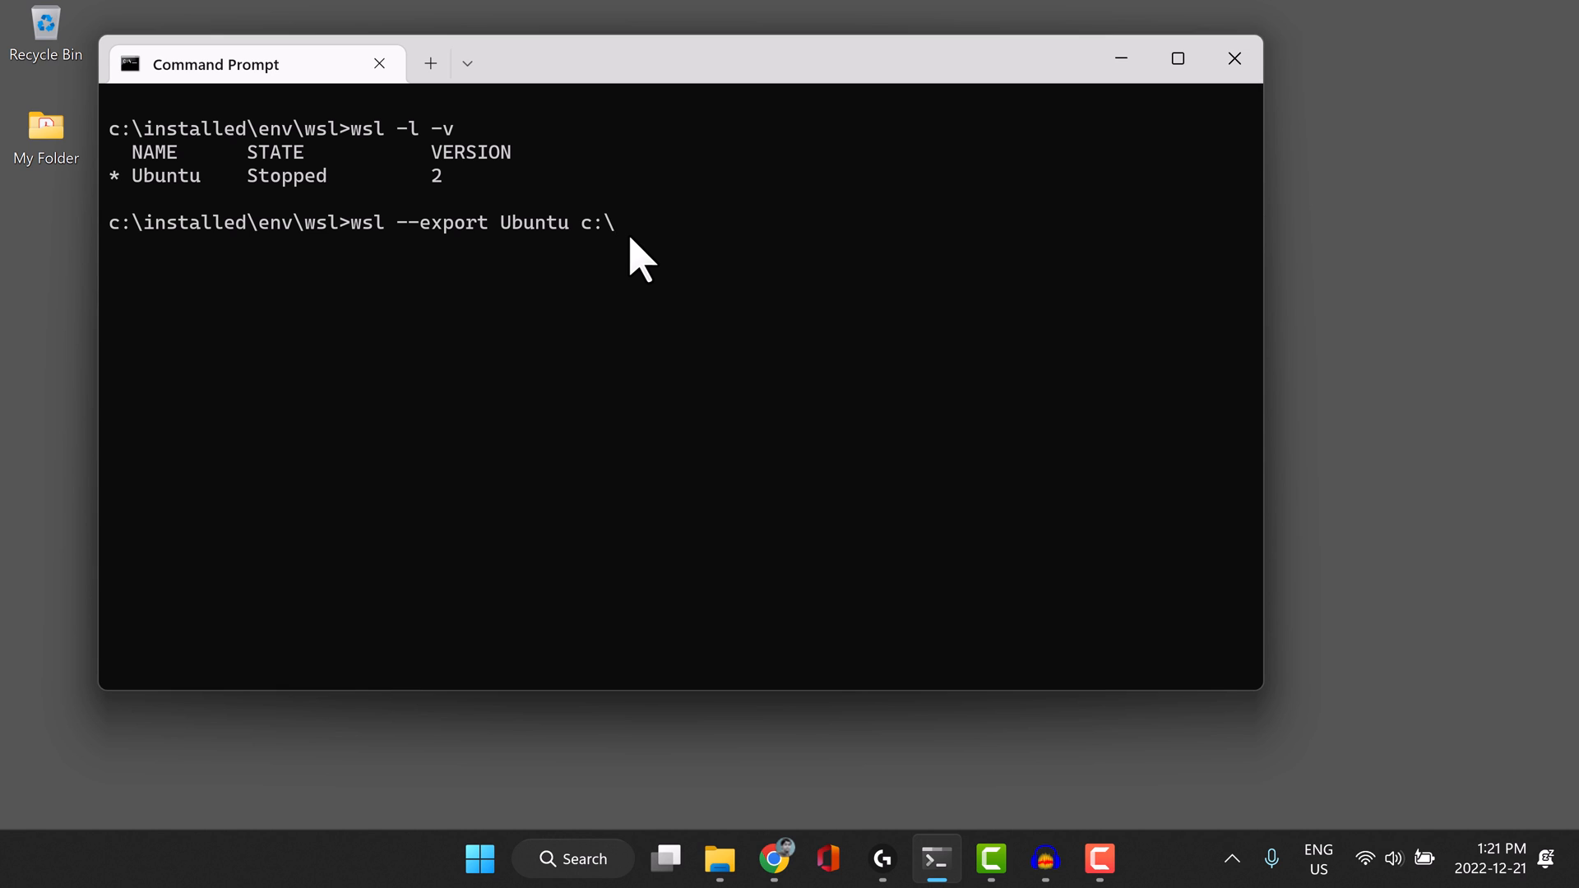
text(backup\q)
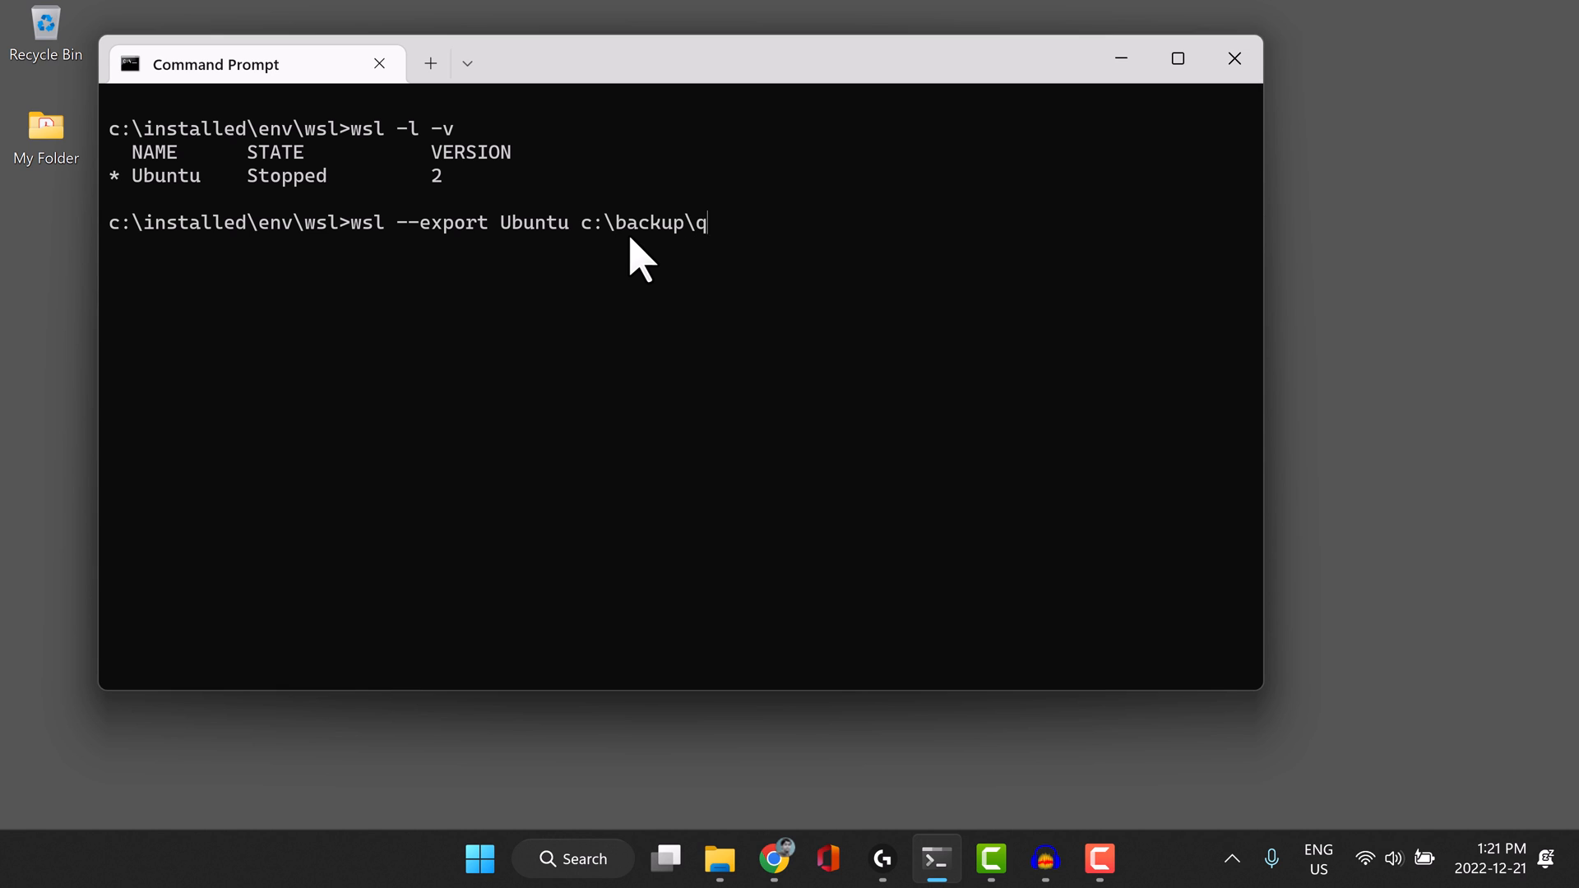
text(sl\U)
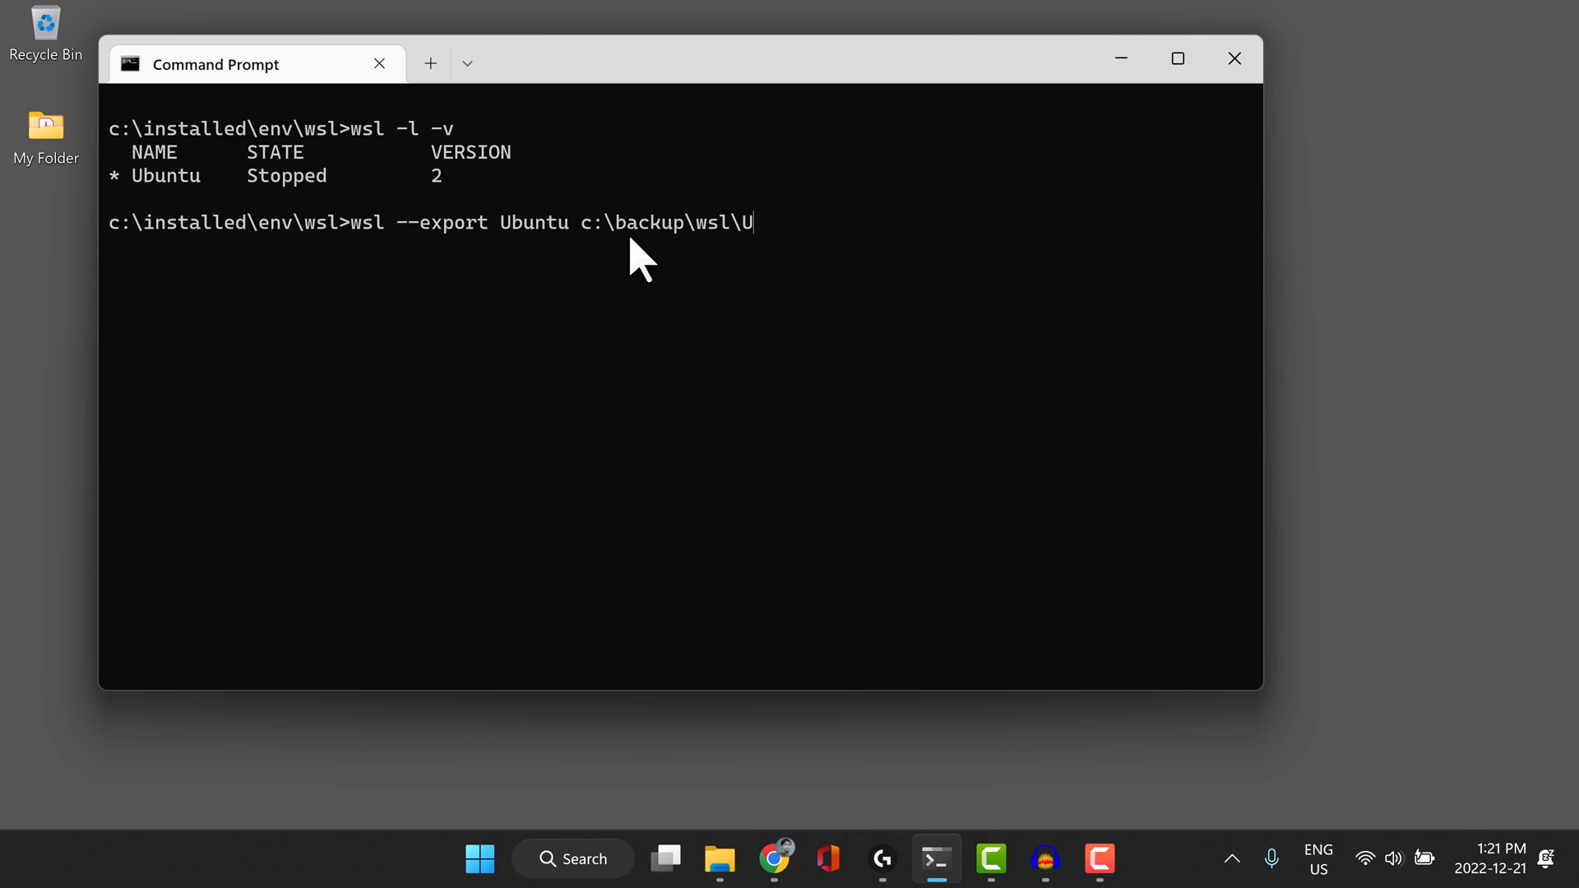
text(buntu)
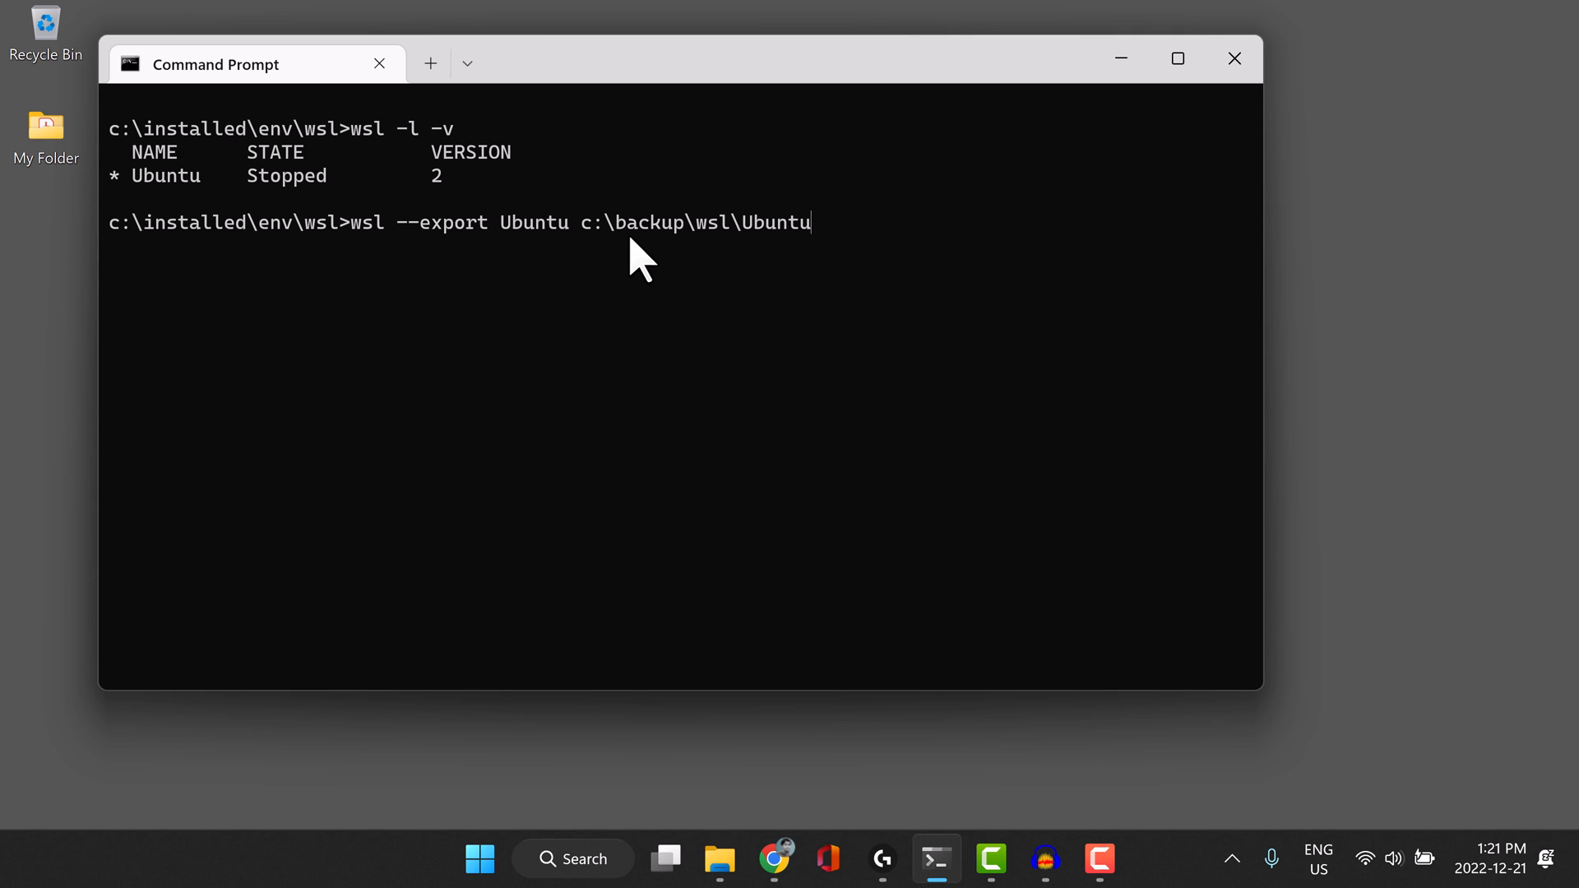
text(-2022-12)
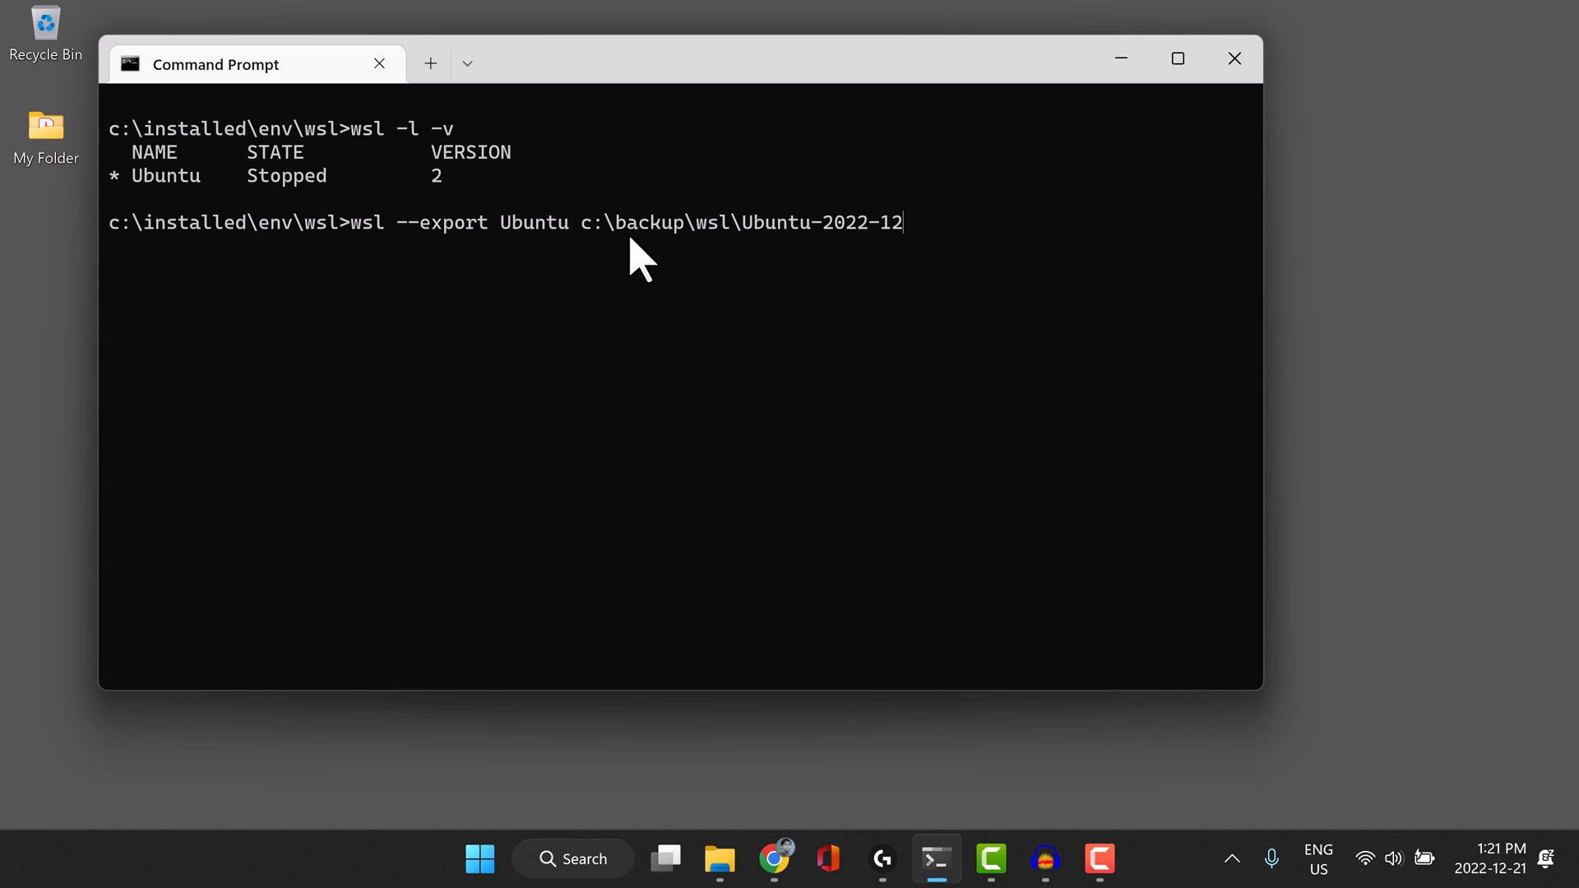
text(-21.tar)
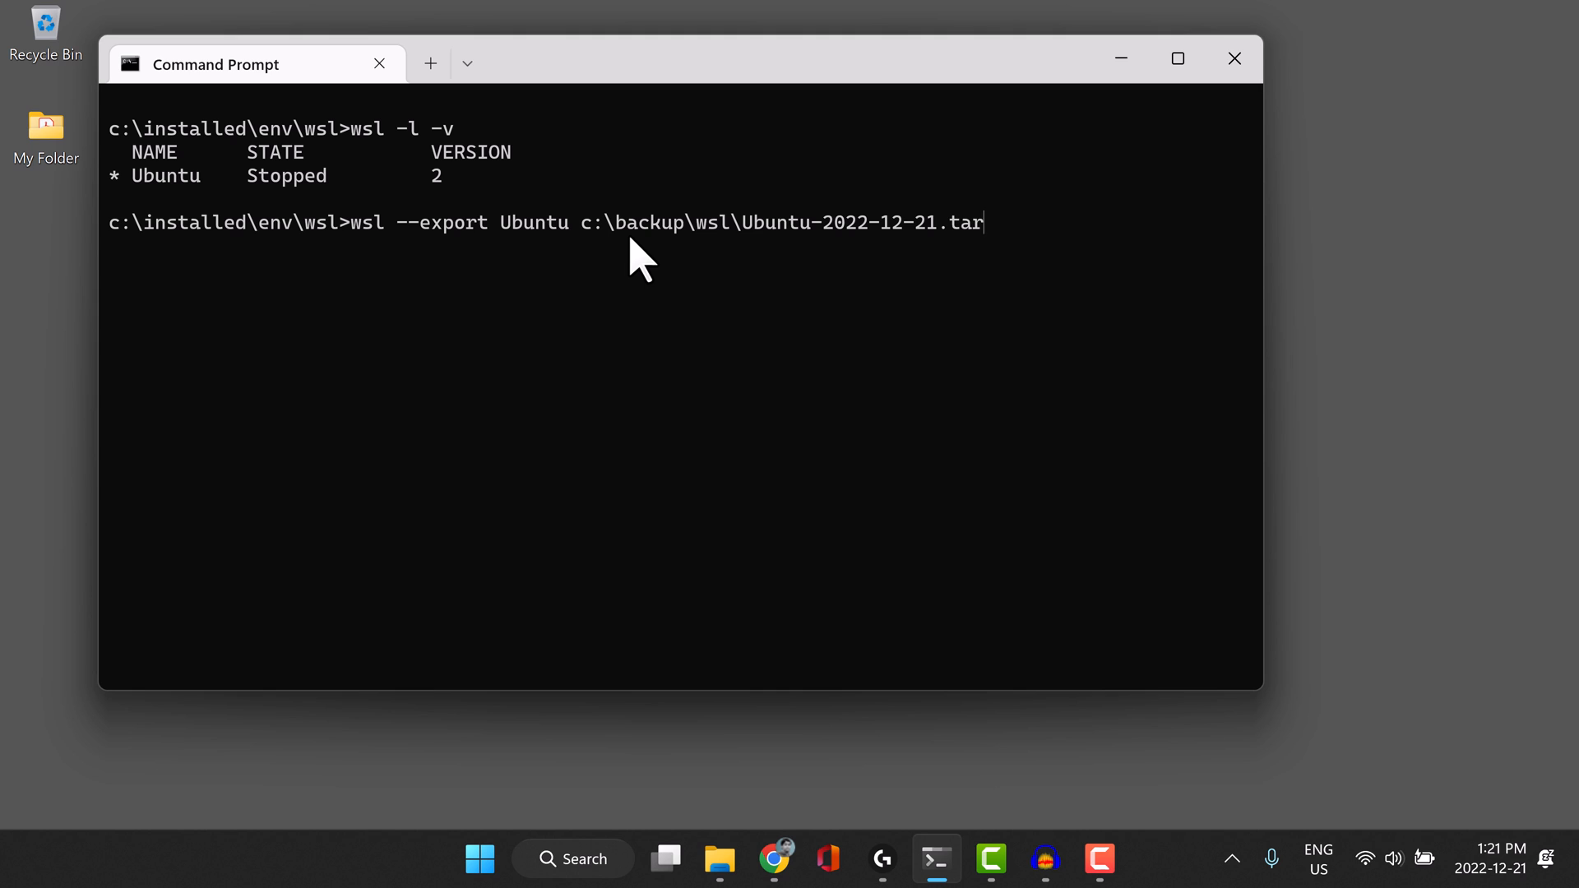
Switch to File Explorer to watch the Ubuntu-2022-12-21.tar archive appear in C:\backup\wsl.
click(719, 859)
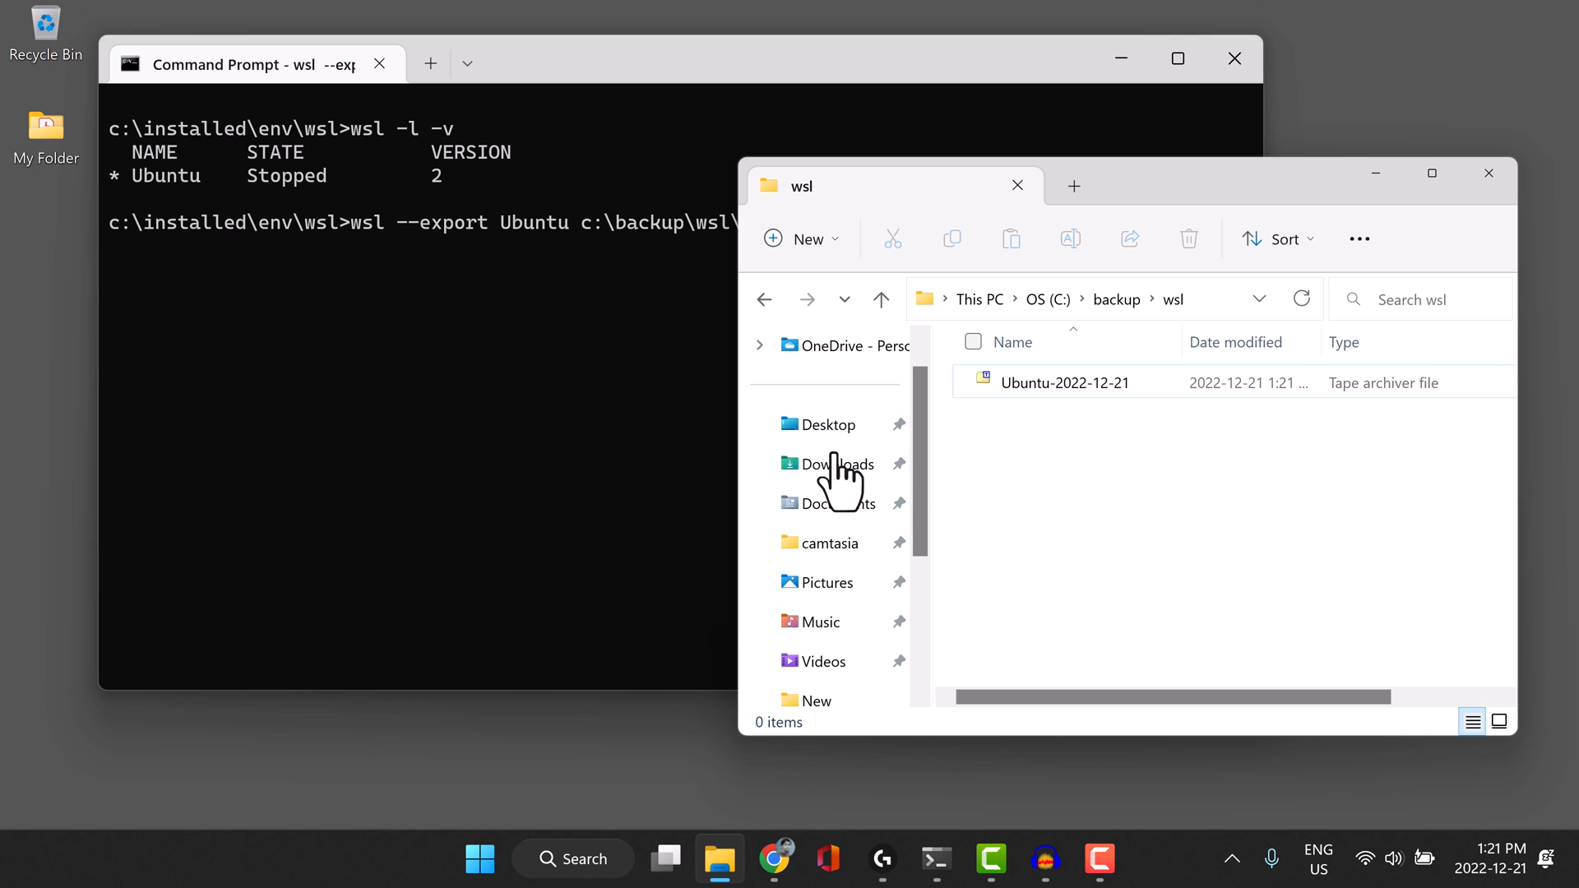
mouse_move(900, 87)
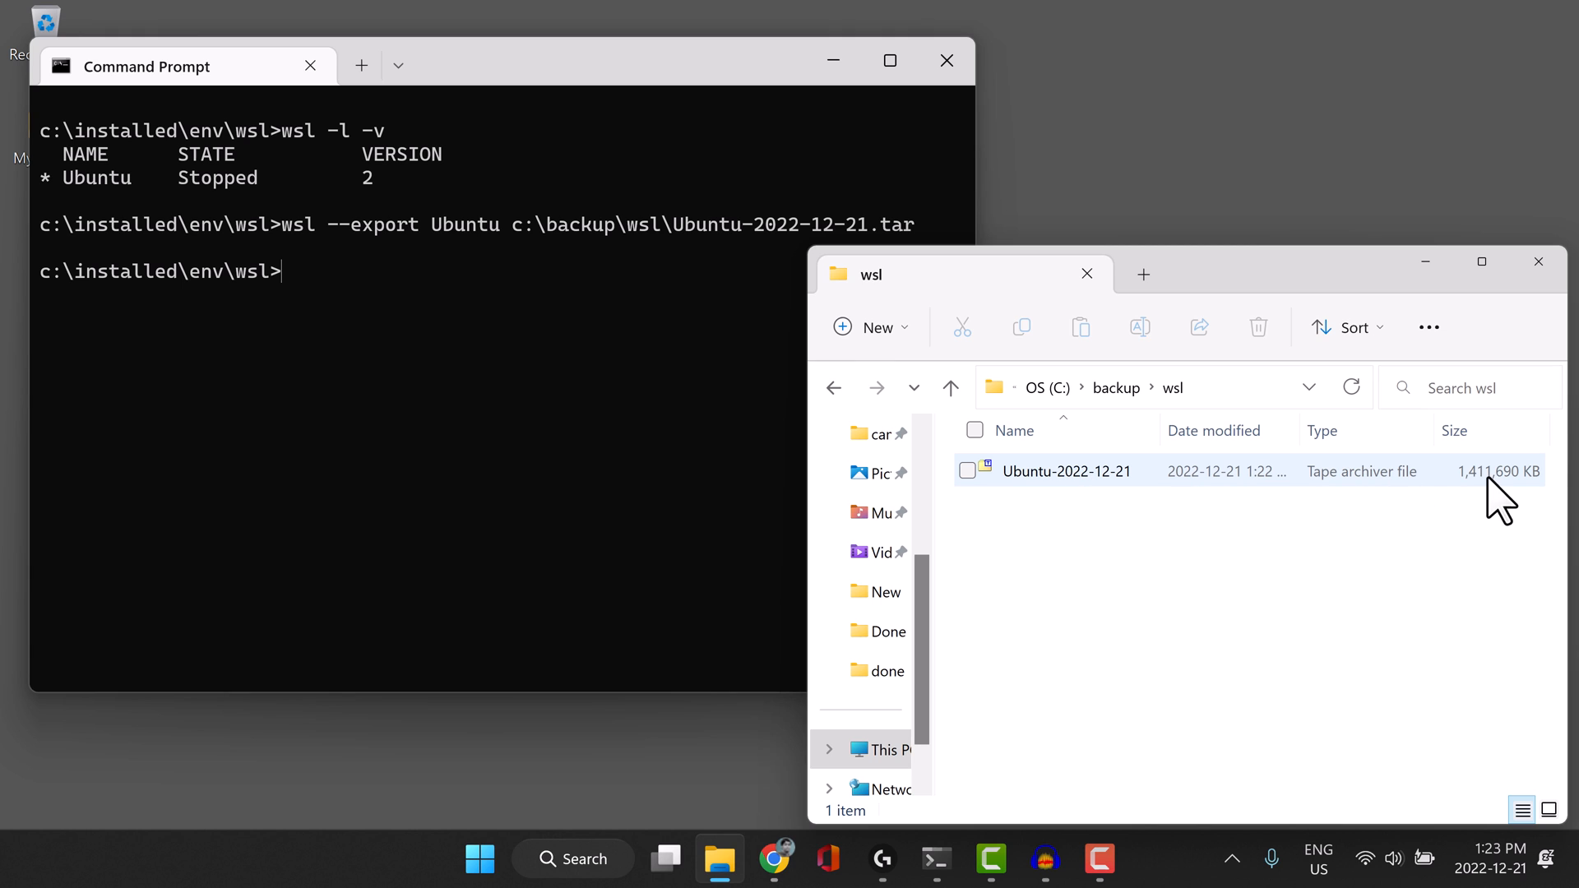
mouse_move(1489, 503)
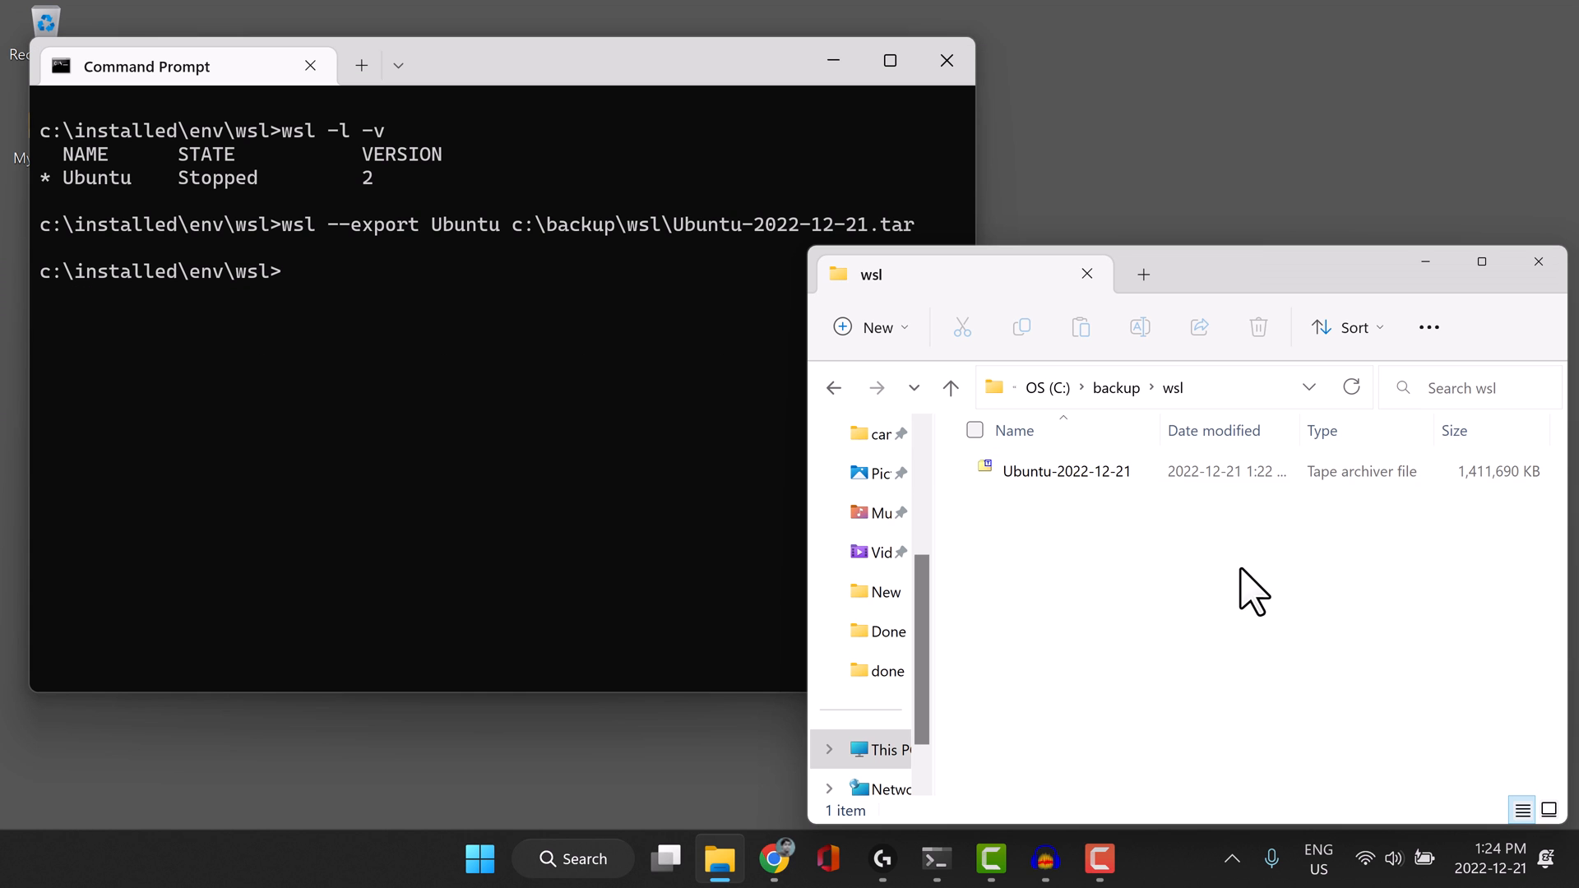
mouse_move(721, 518)
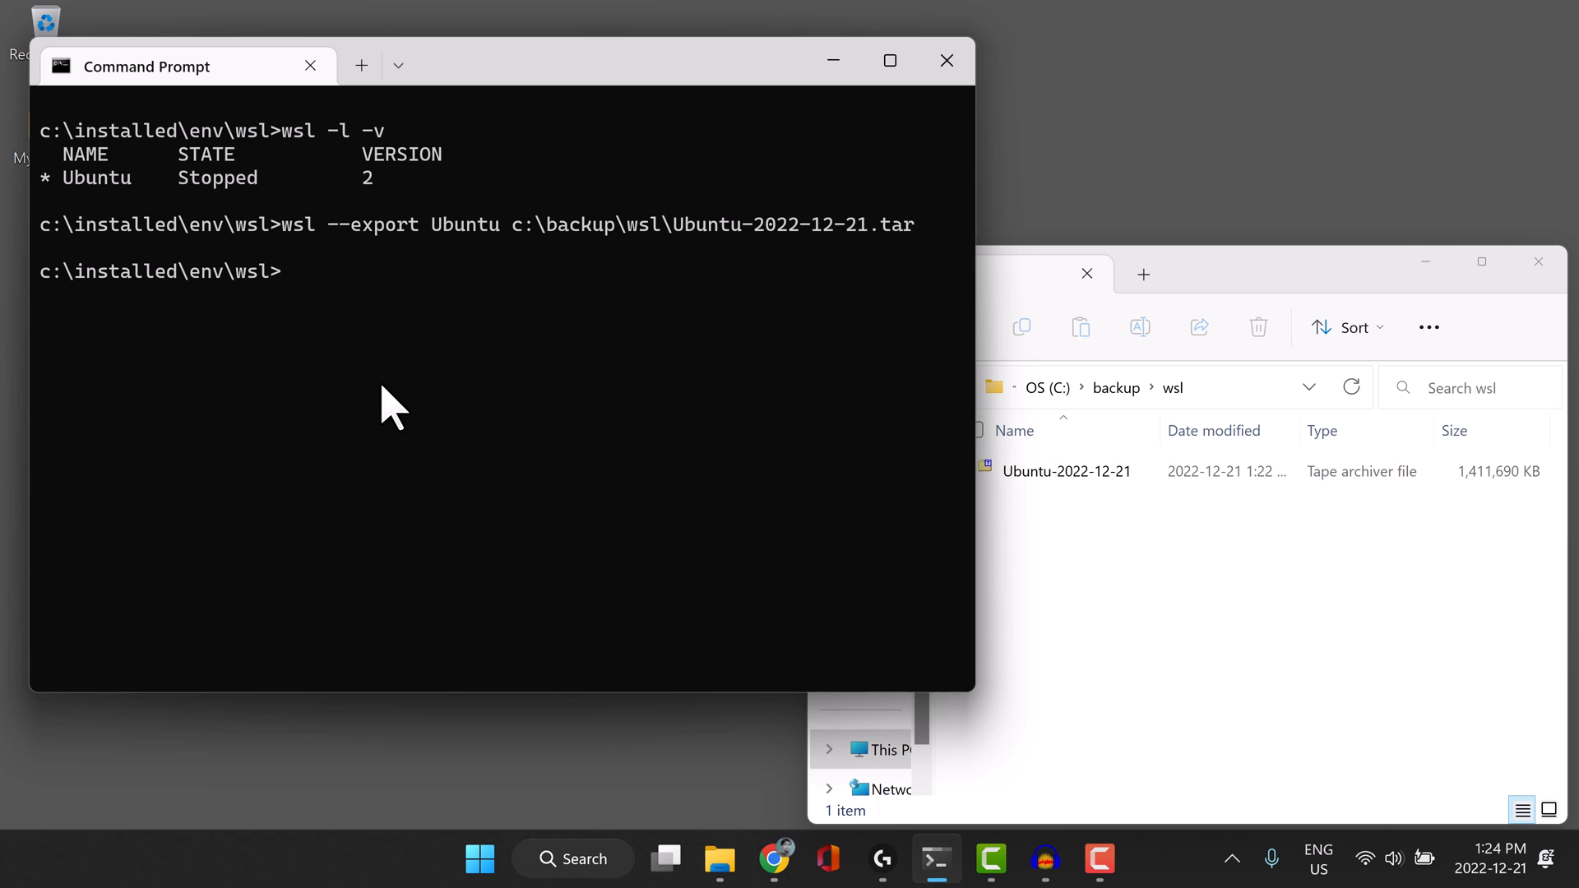
Enter wsl --import MyEnv with install location c:\installed\env\wsl.
text(wsl --impo)
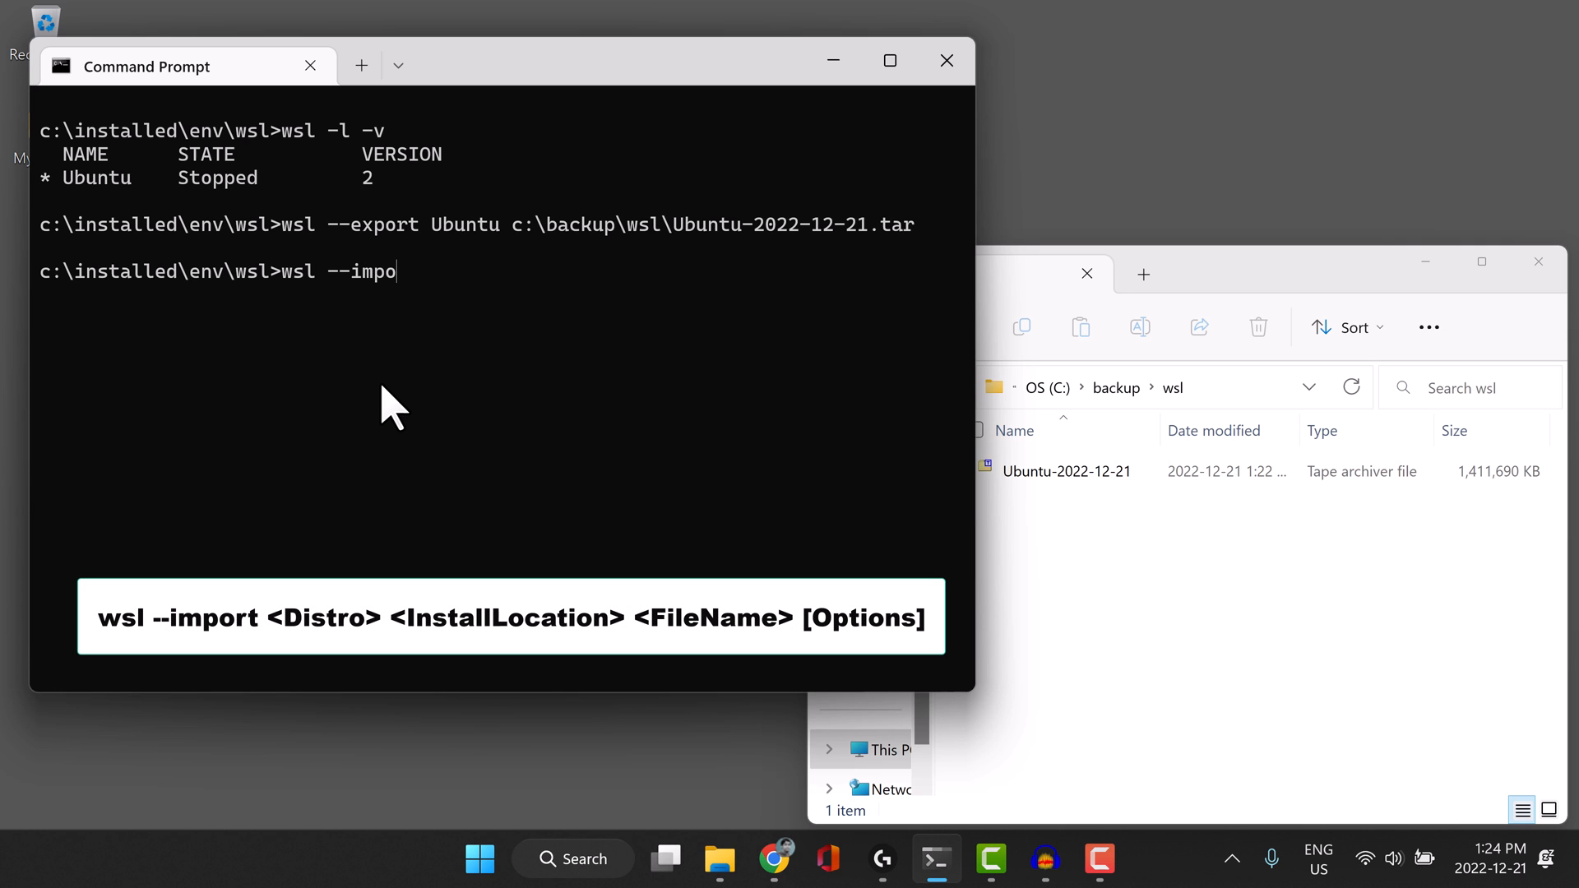
text(rt)
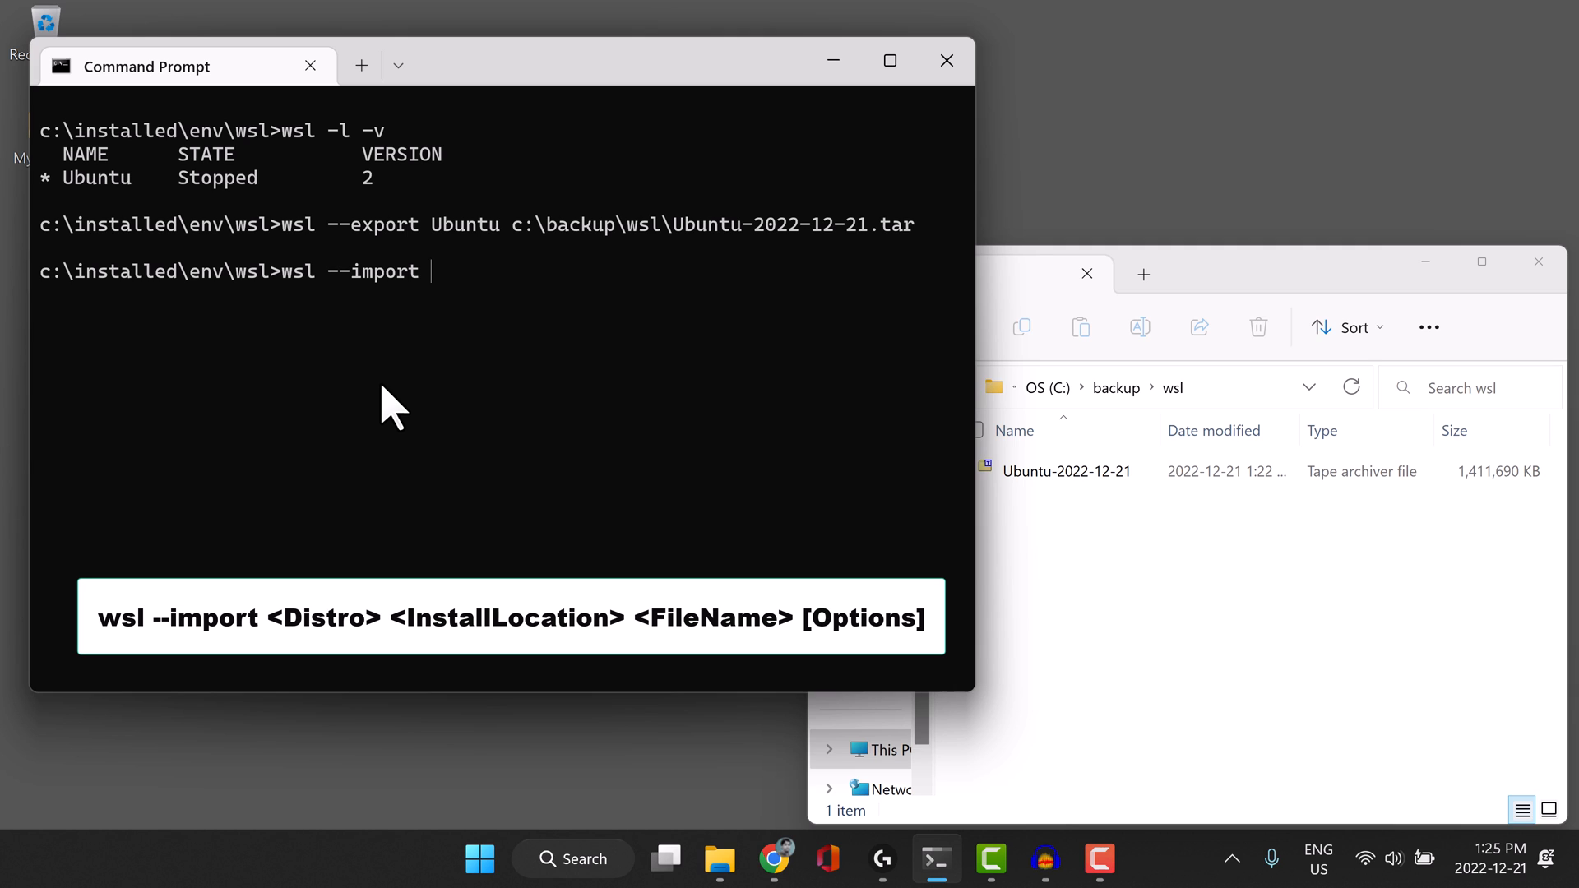
text(Myn)
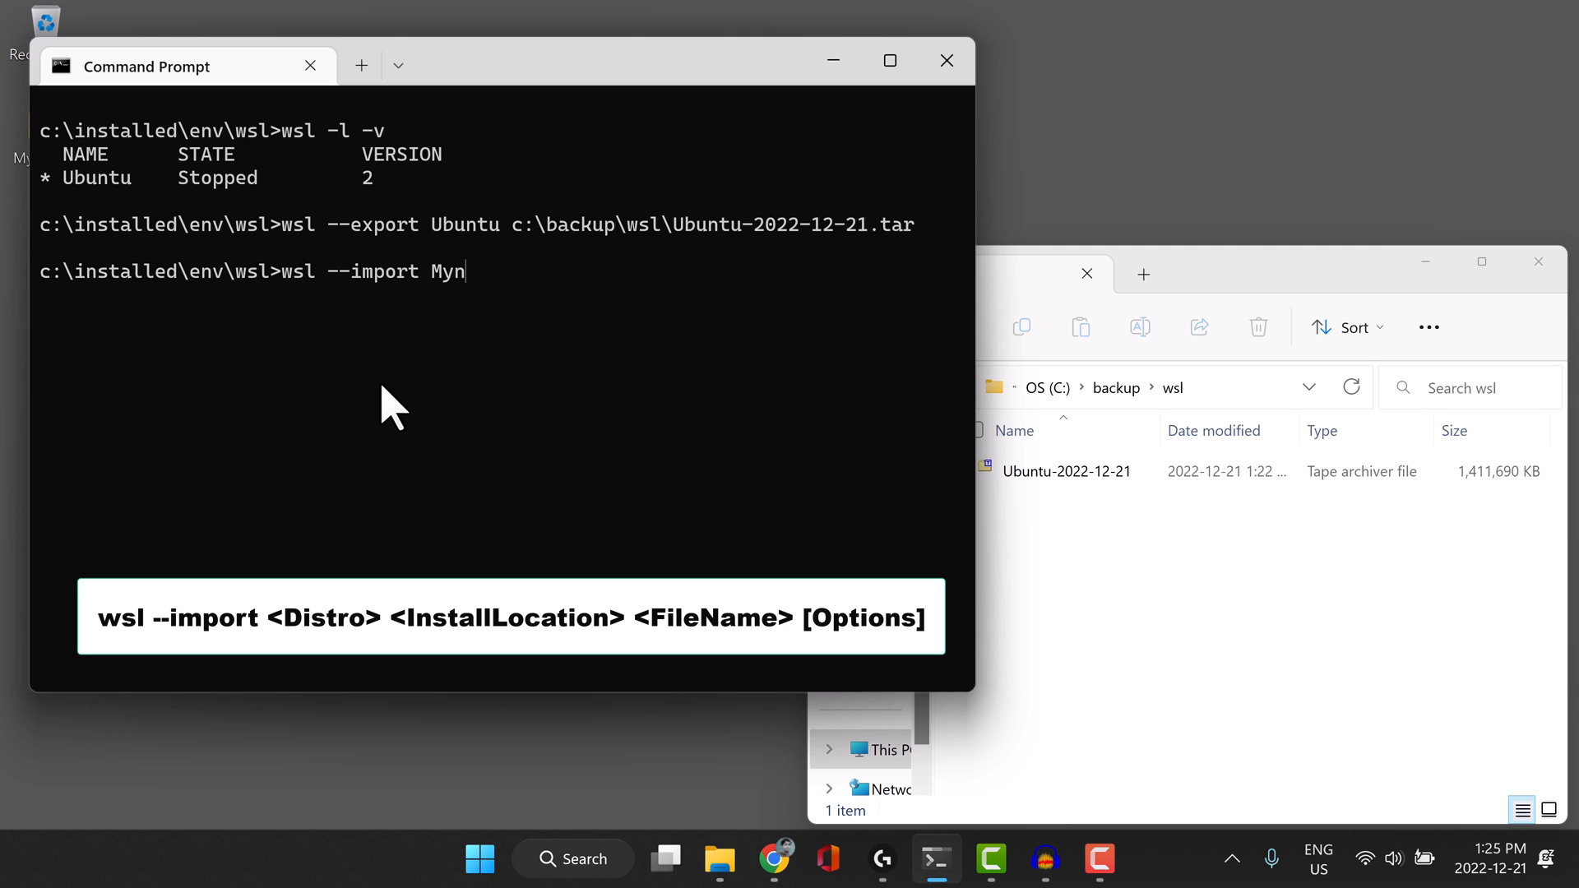
text(Env)
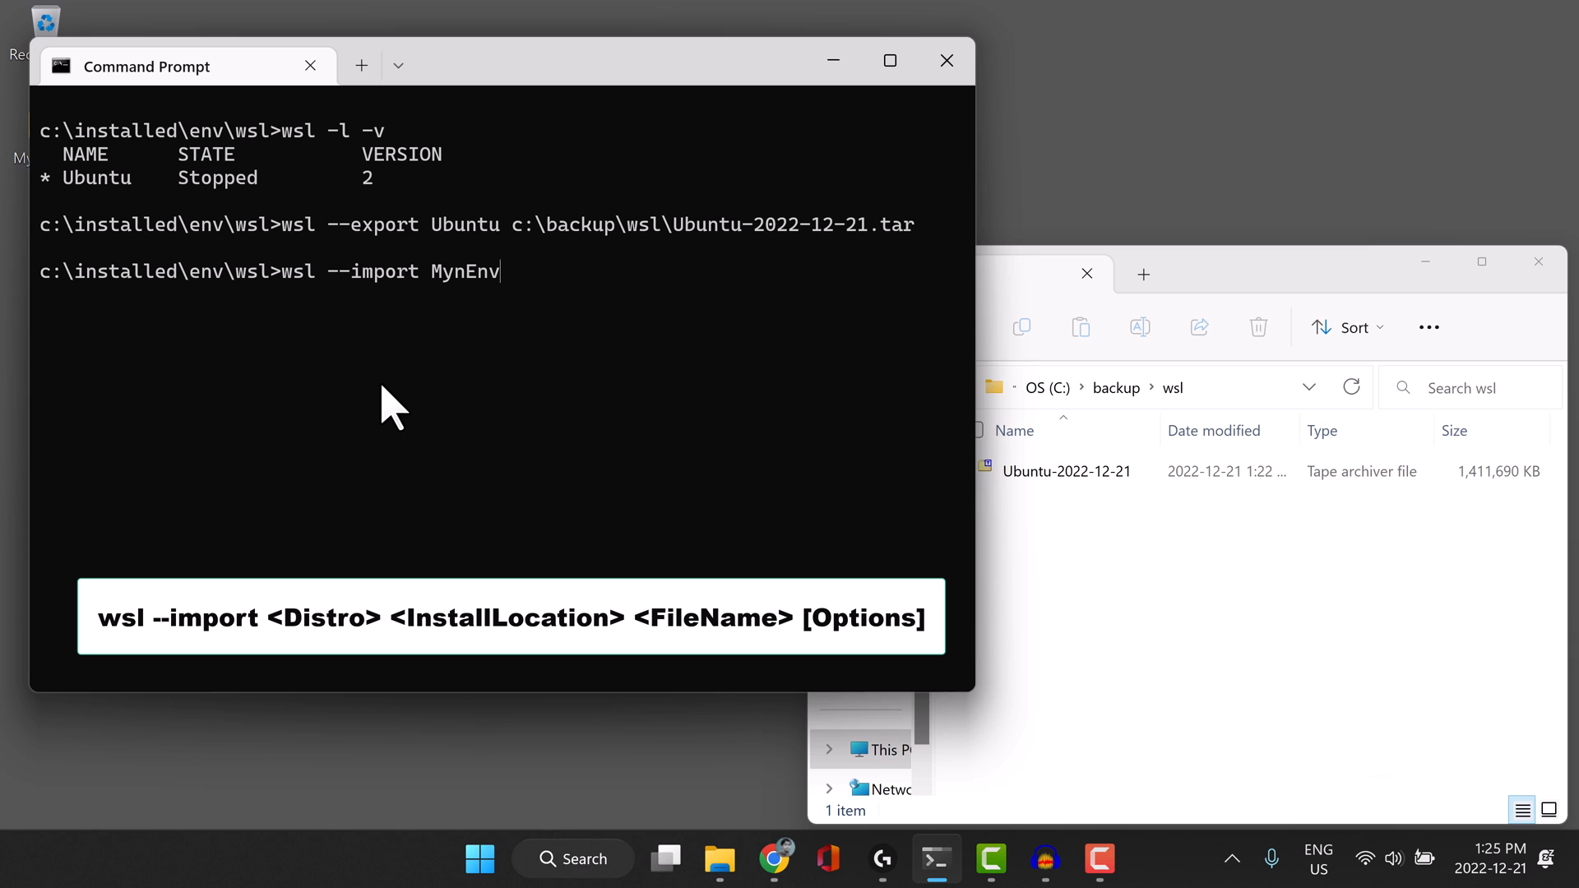
key(BackSpace)
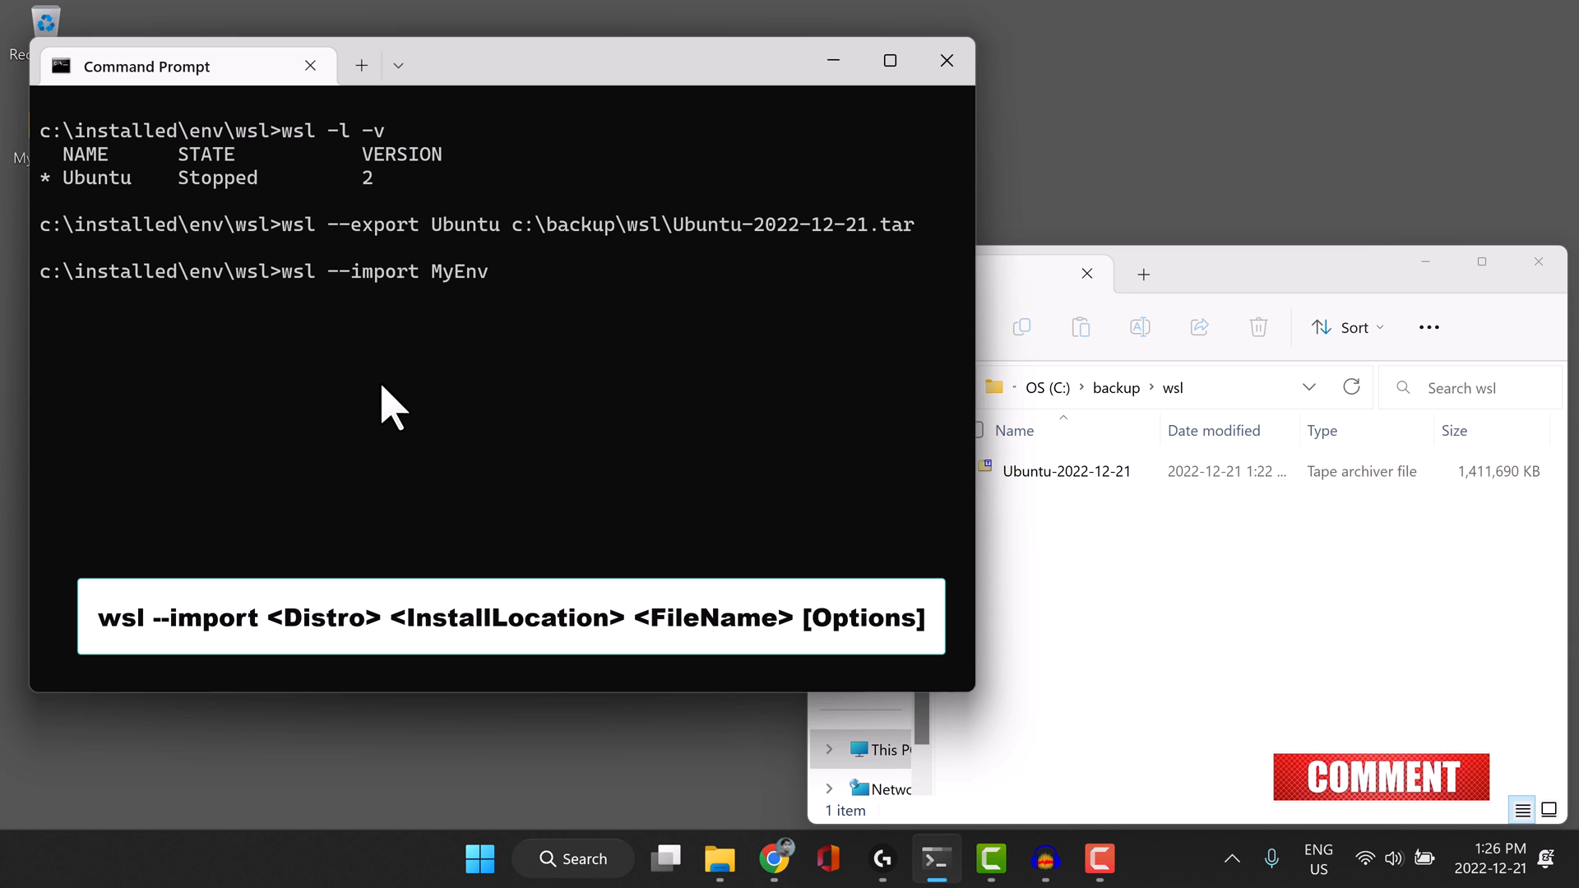
text(c)
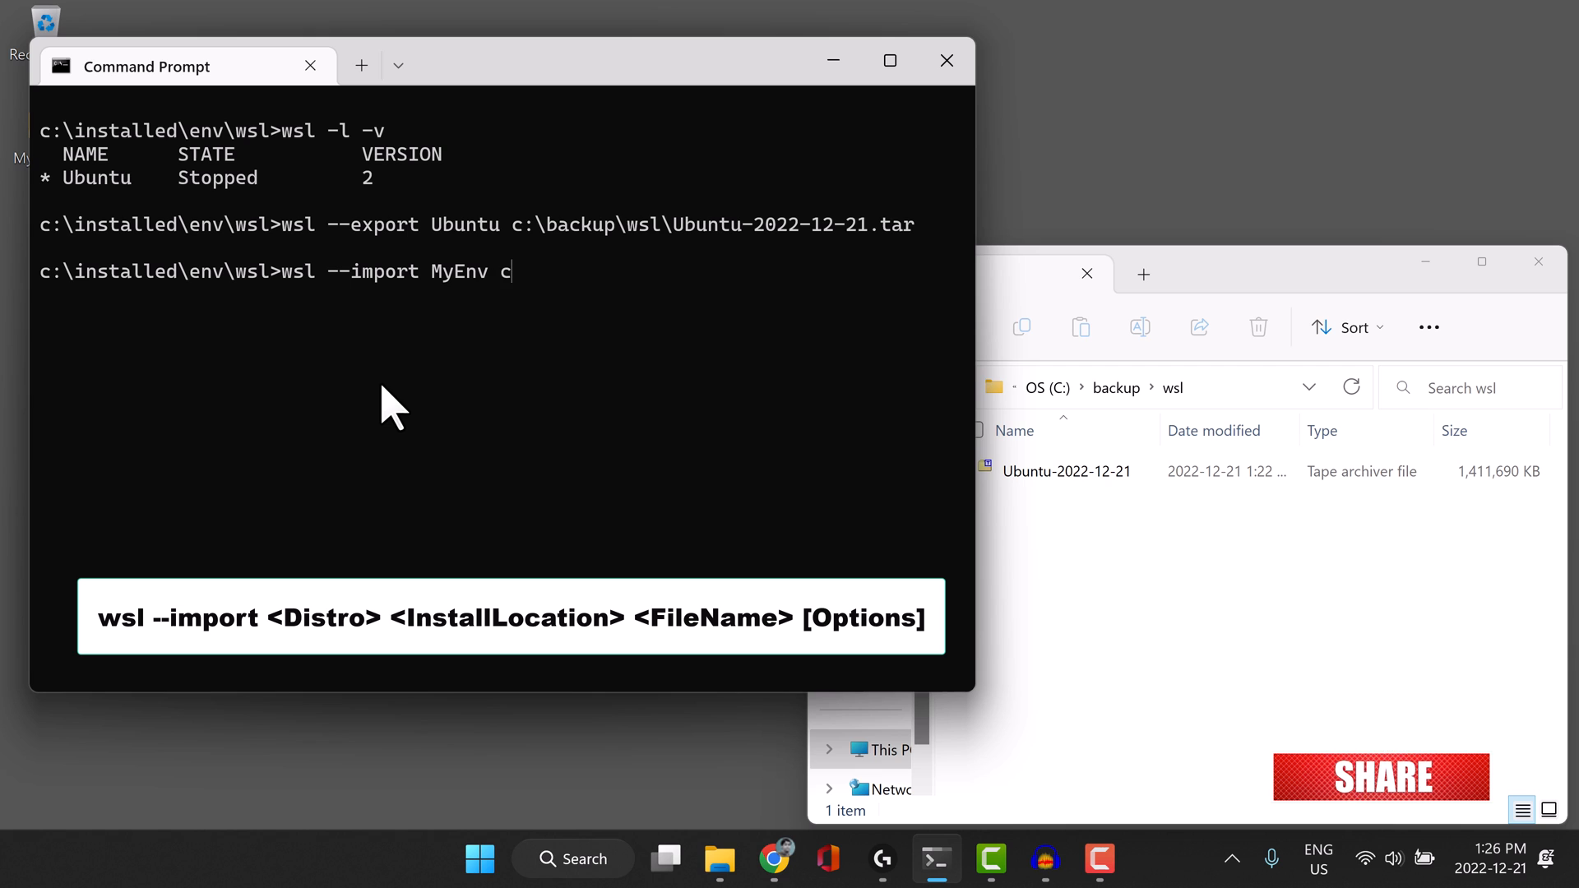
text(:\installed)
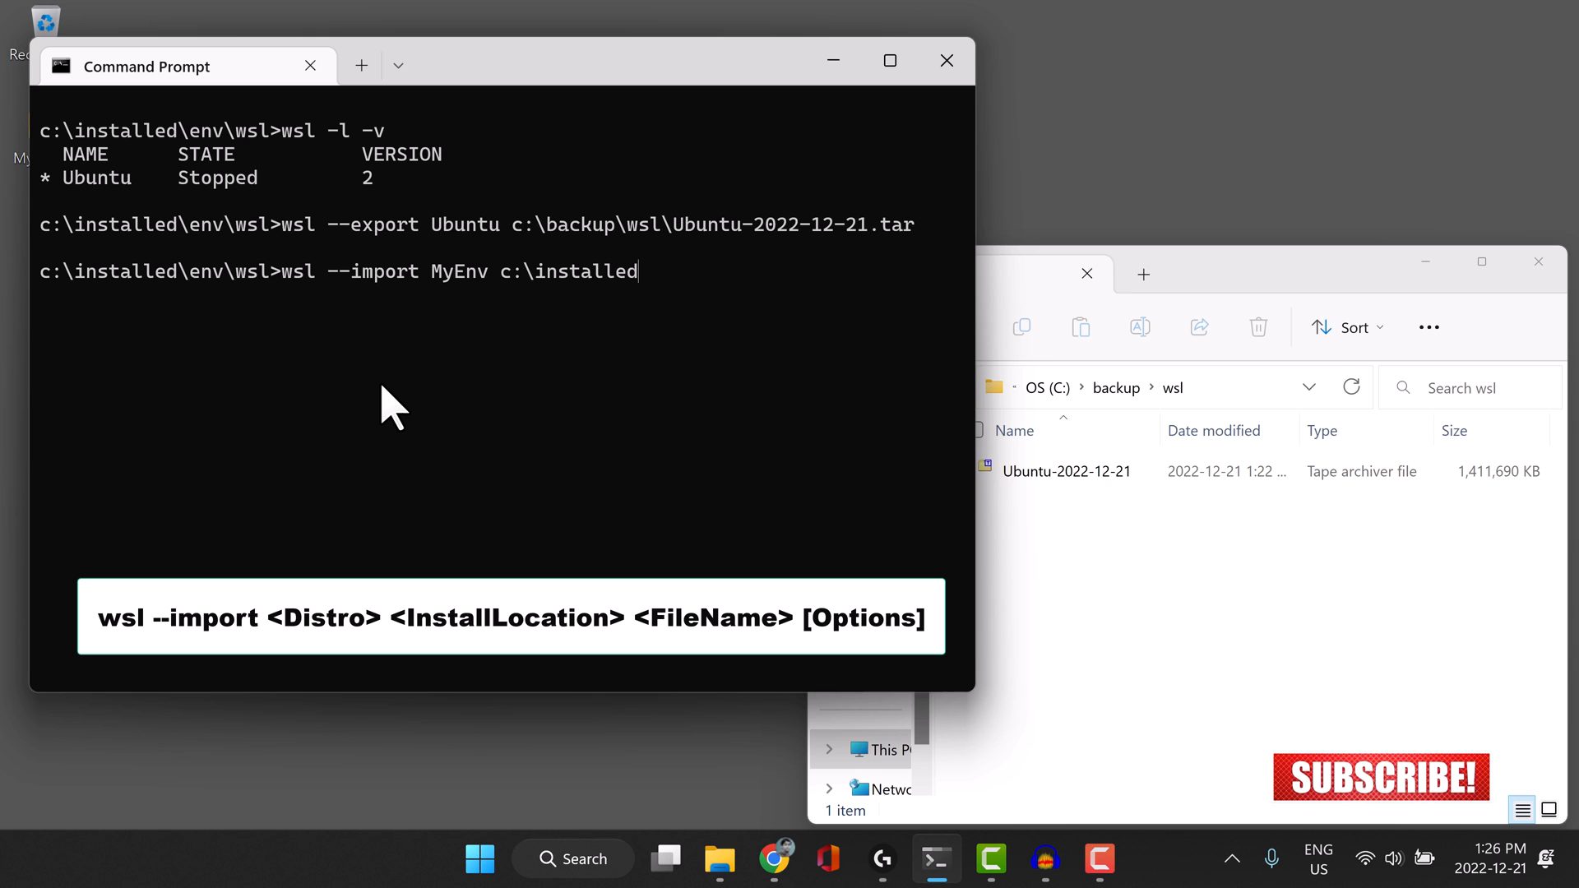
text(\env)
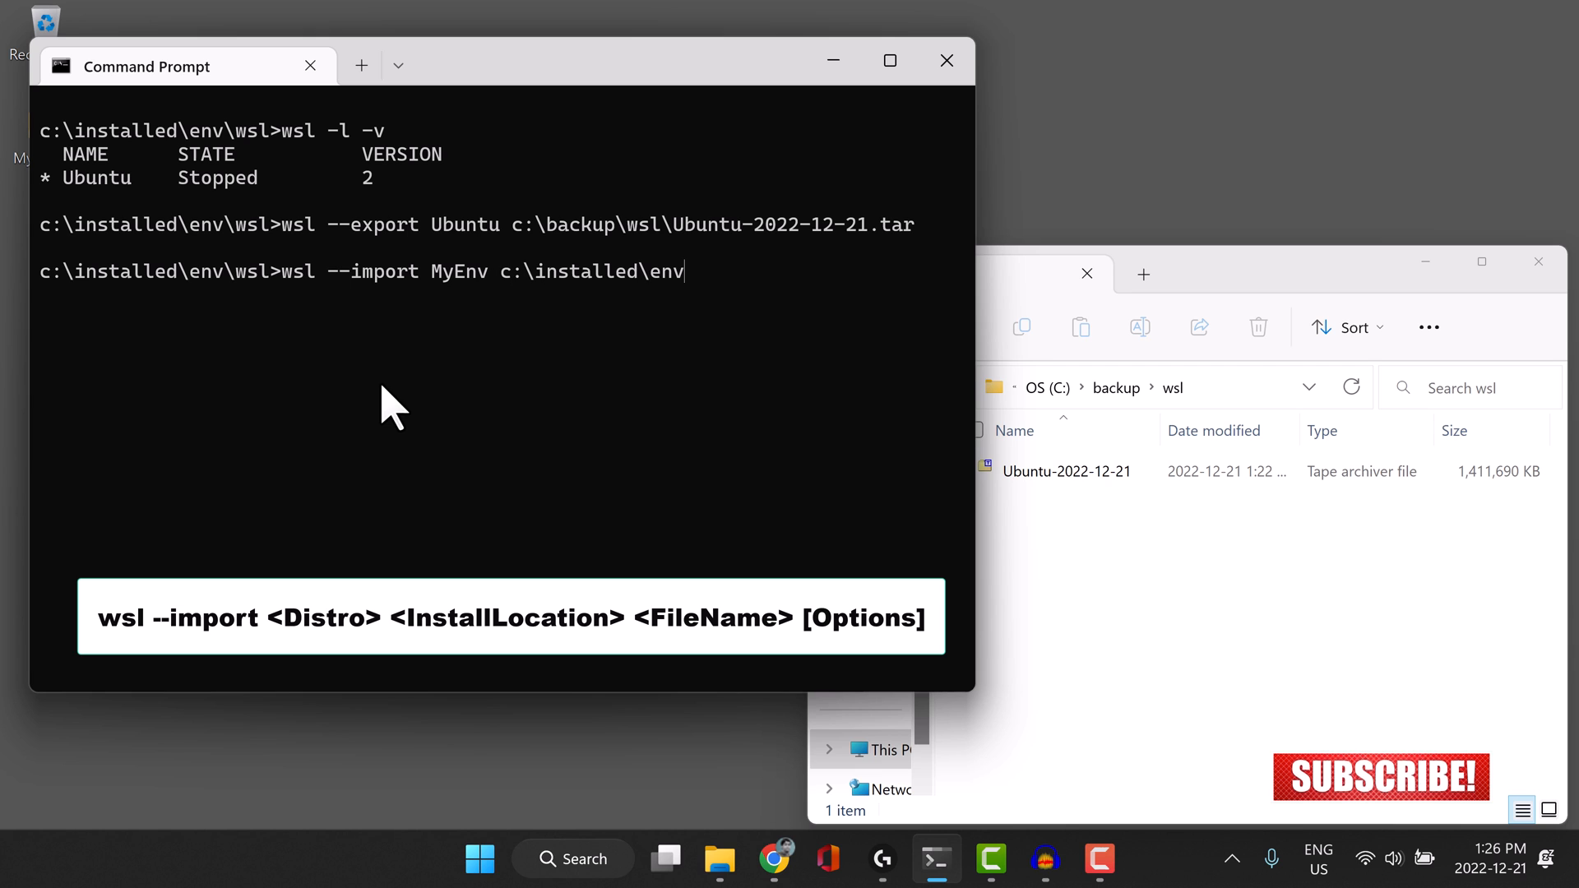
text(\)
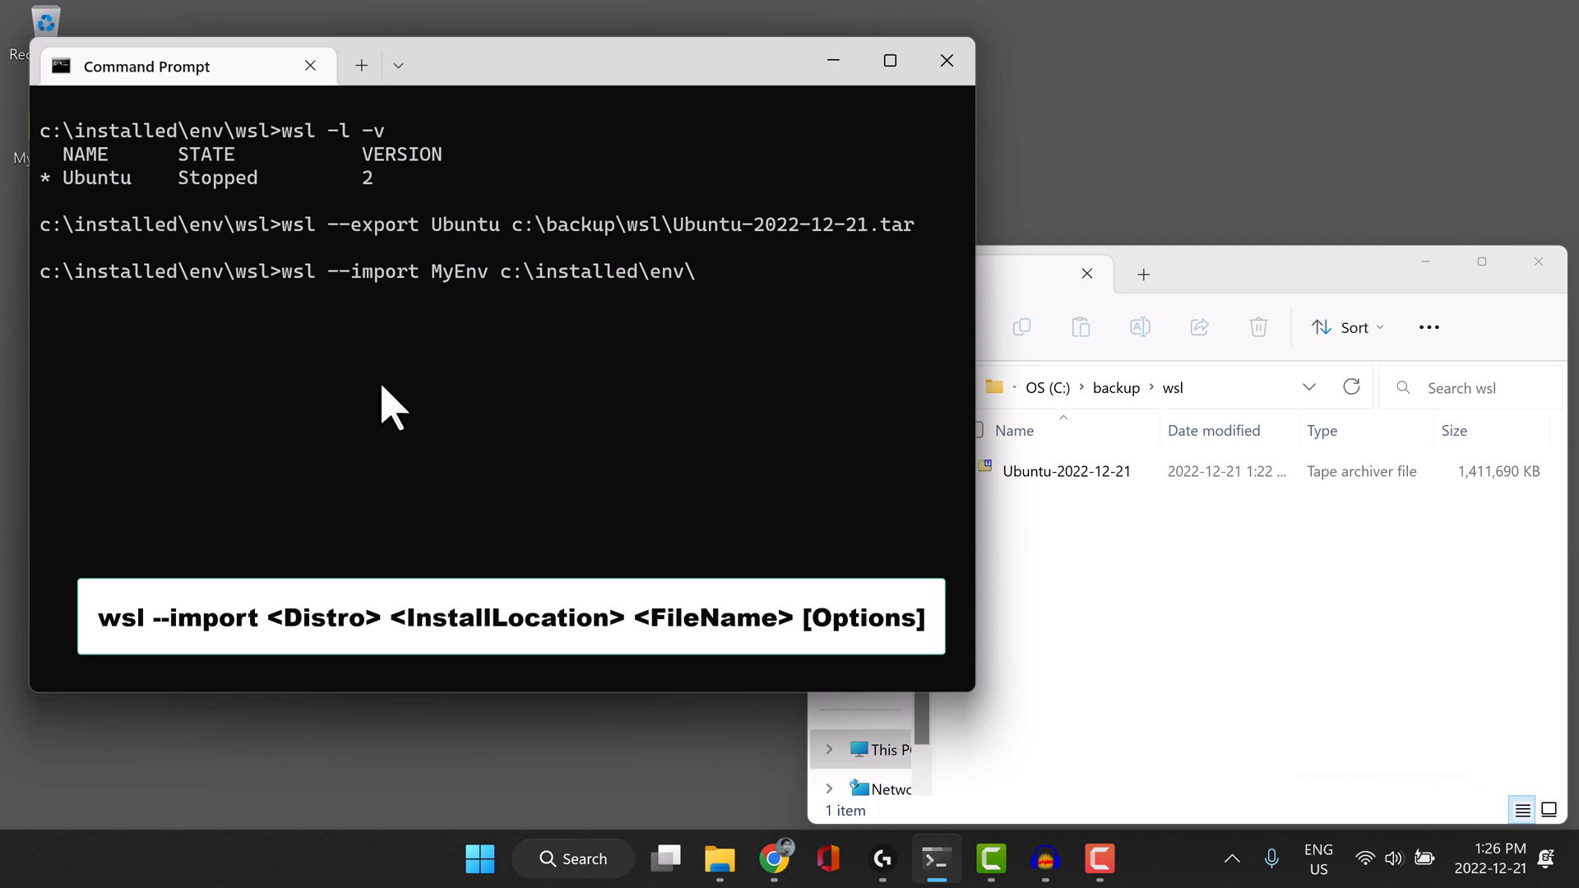
text(wsl)
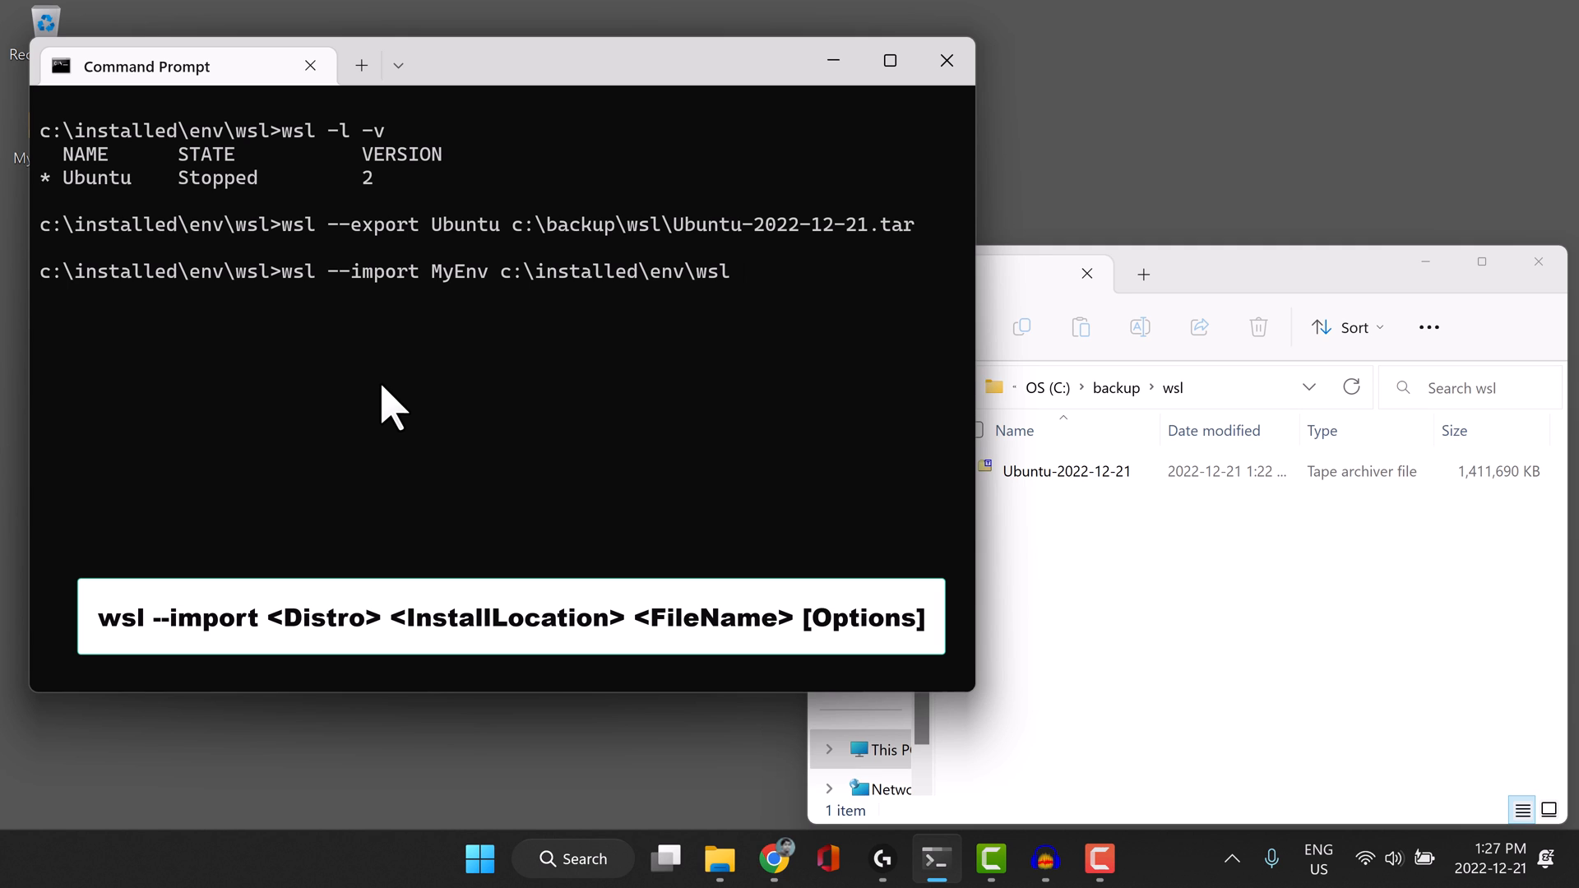
Add the source c:\backup\wsl tar, drop the --version 2 option, and run the import.
text(c:)
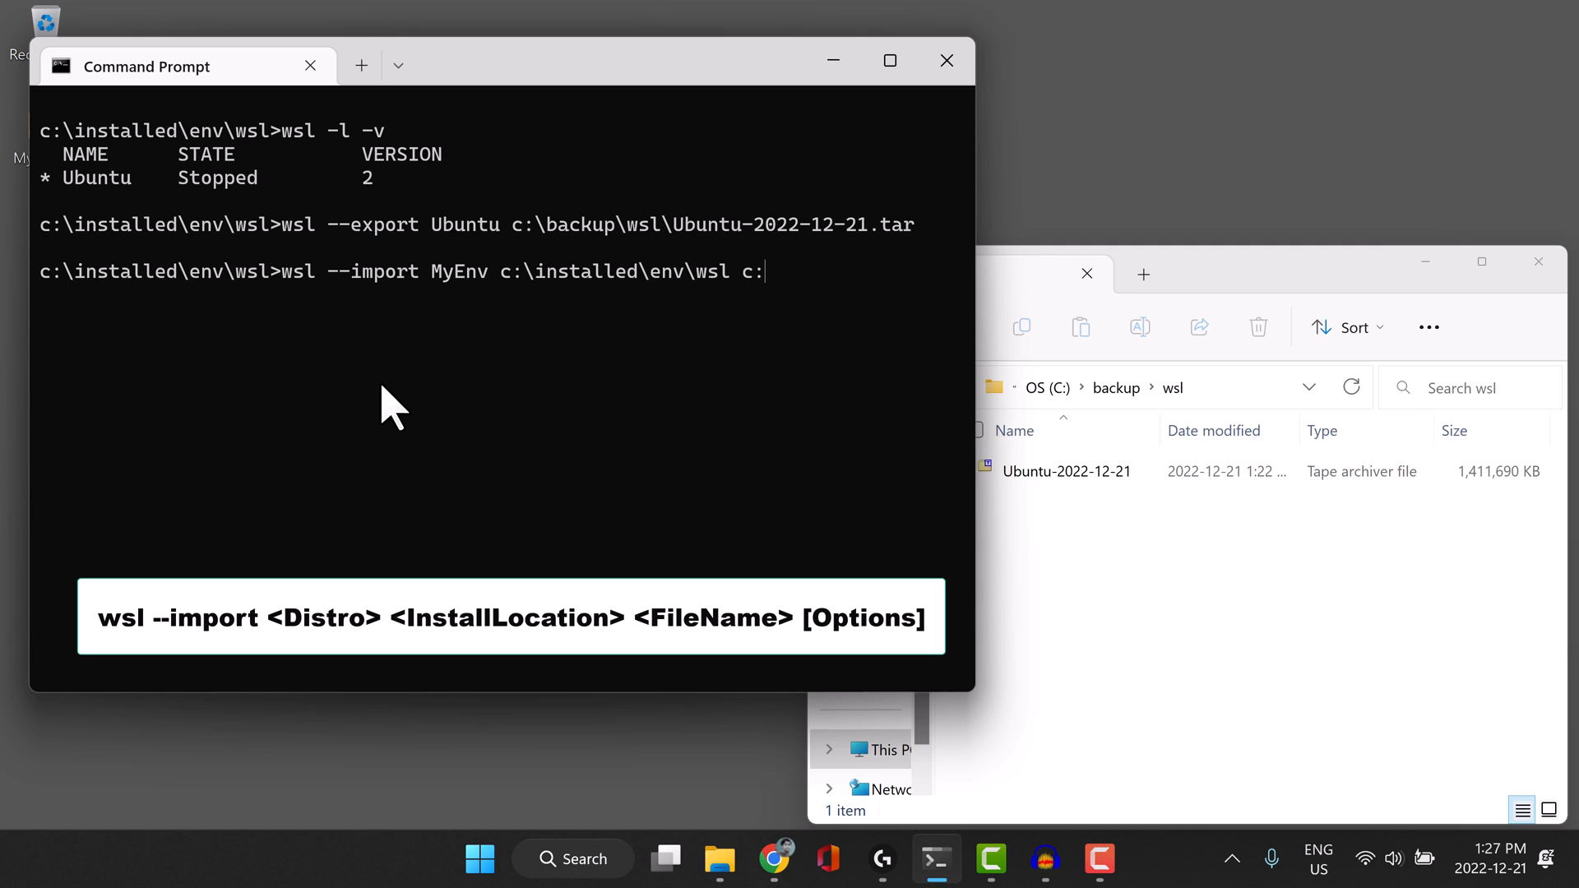
text(\ba)
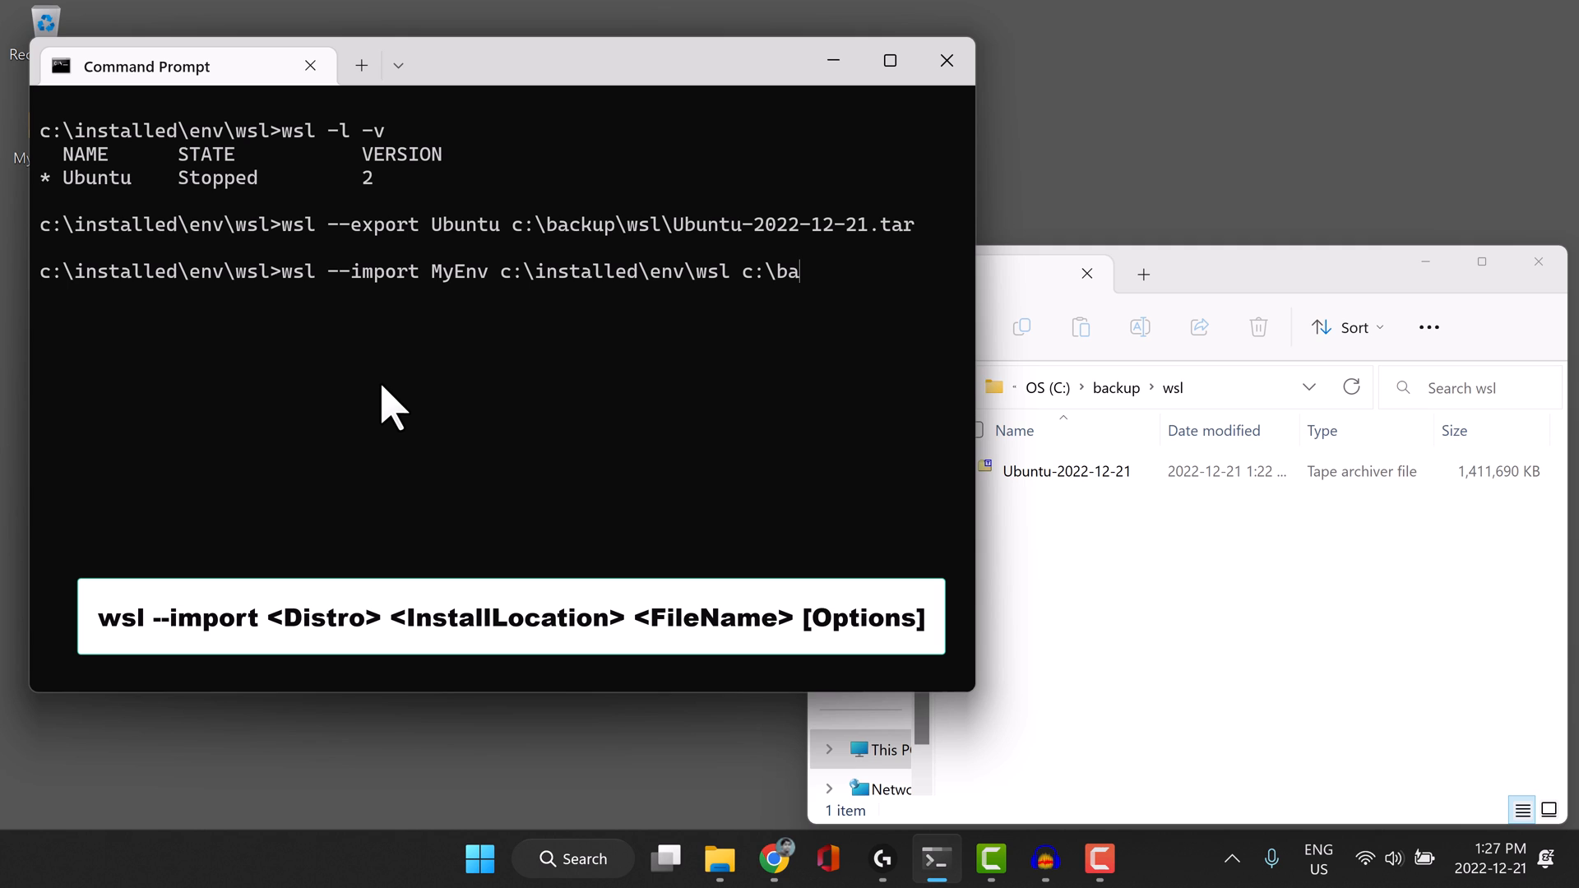
text(ckup\)
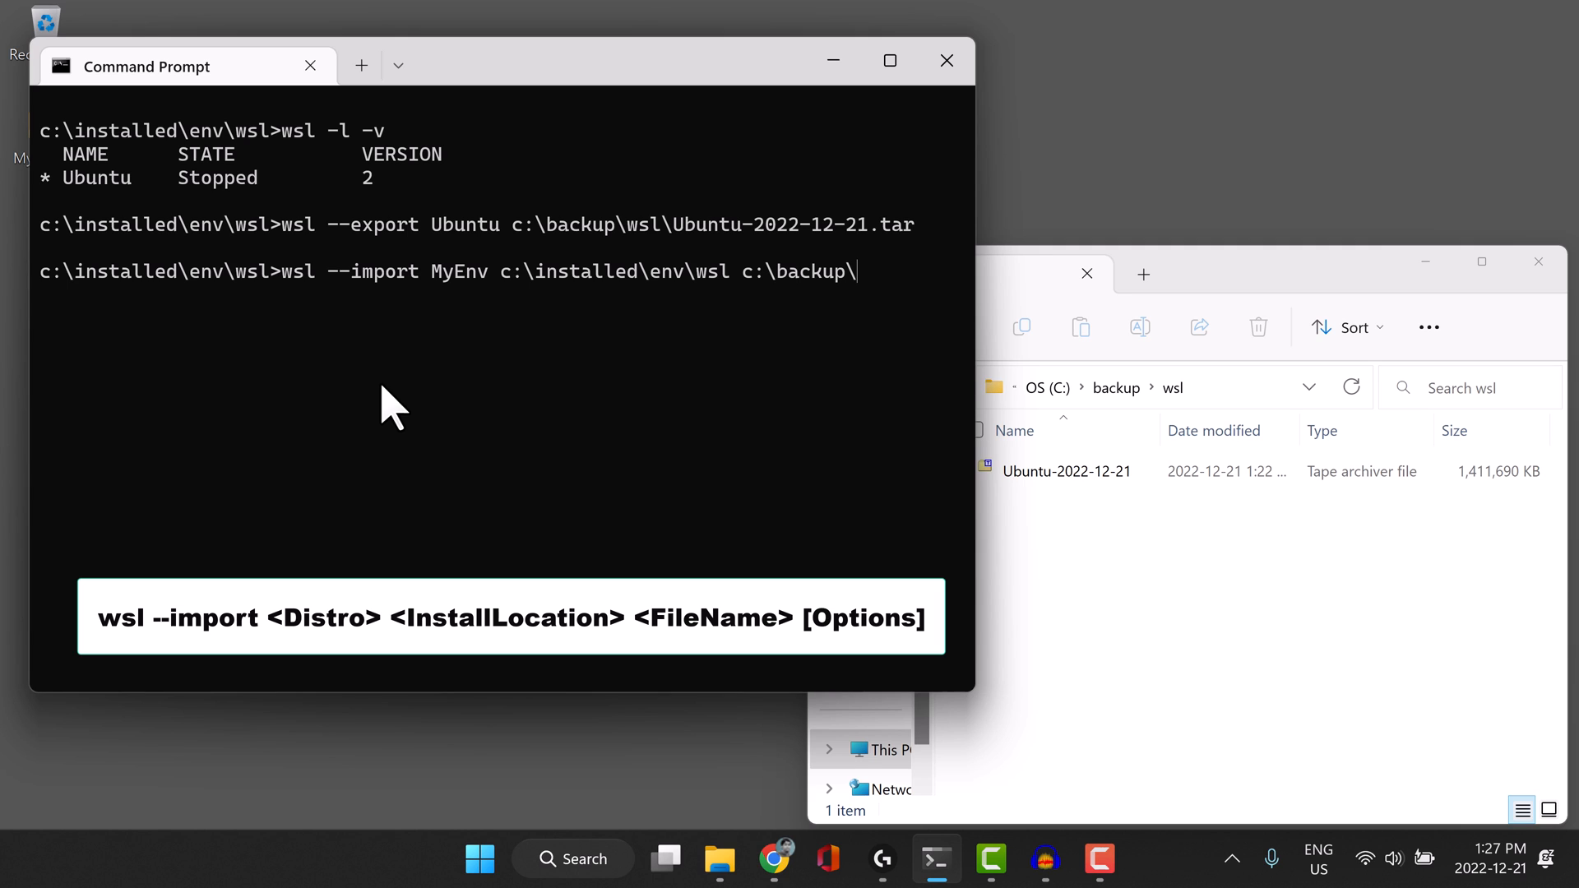
text(wsl\Ubuntu-2022-12-21.tar)
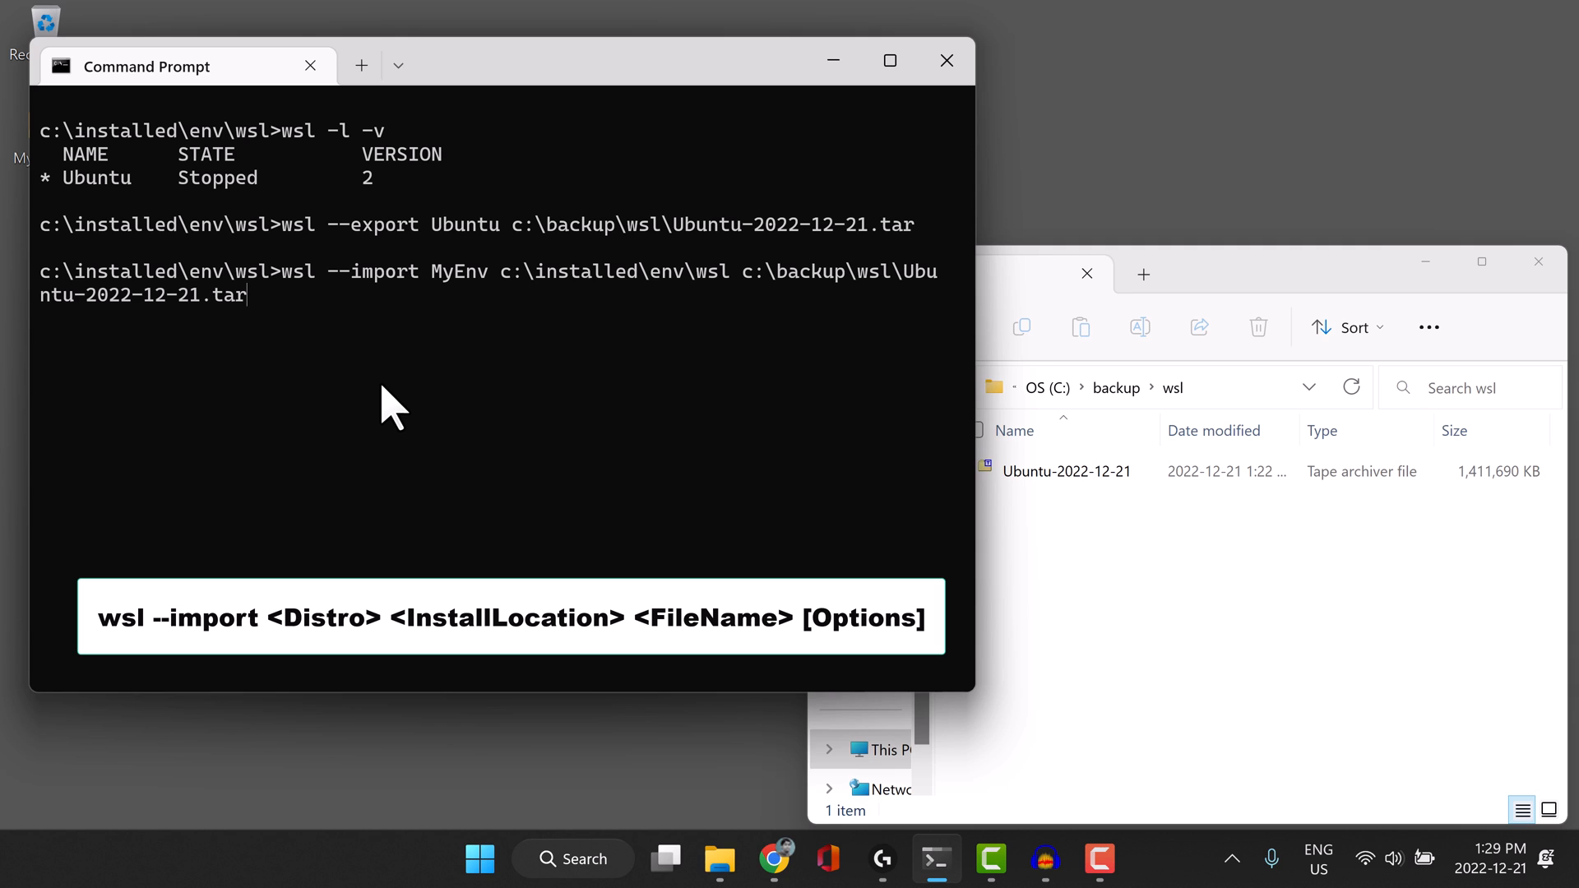
text(--ve)
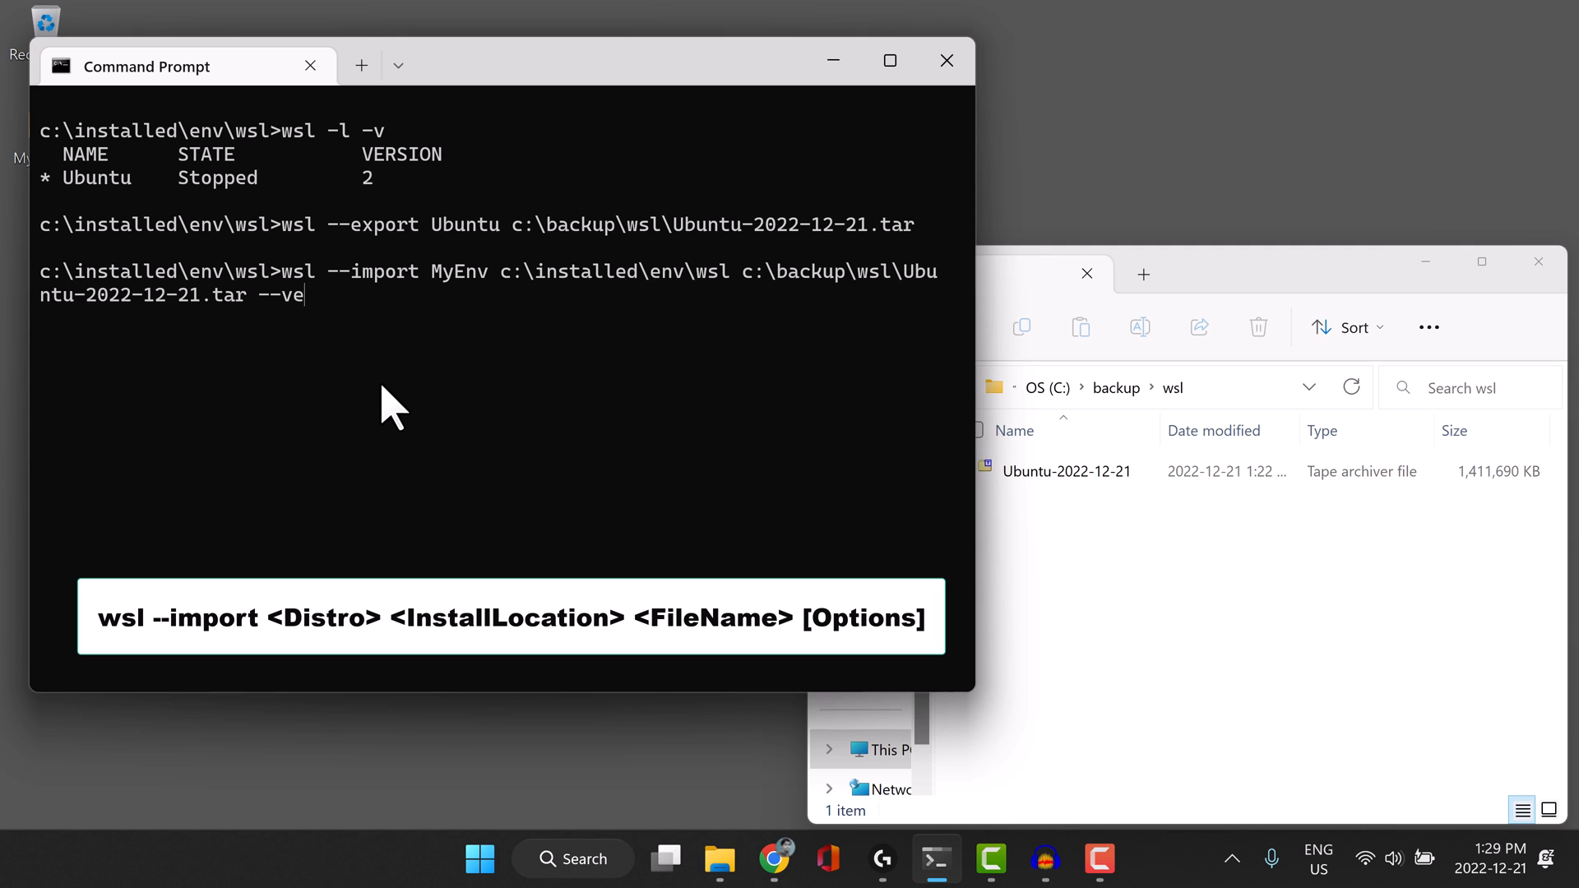
text(rsion 1)
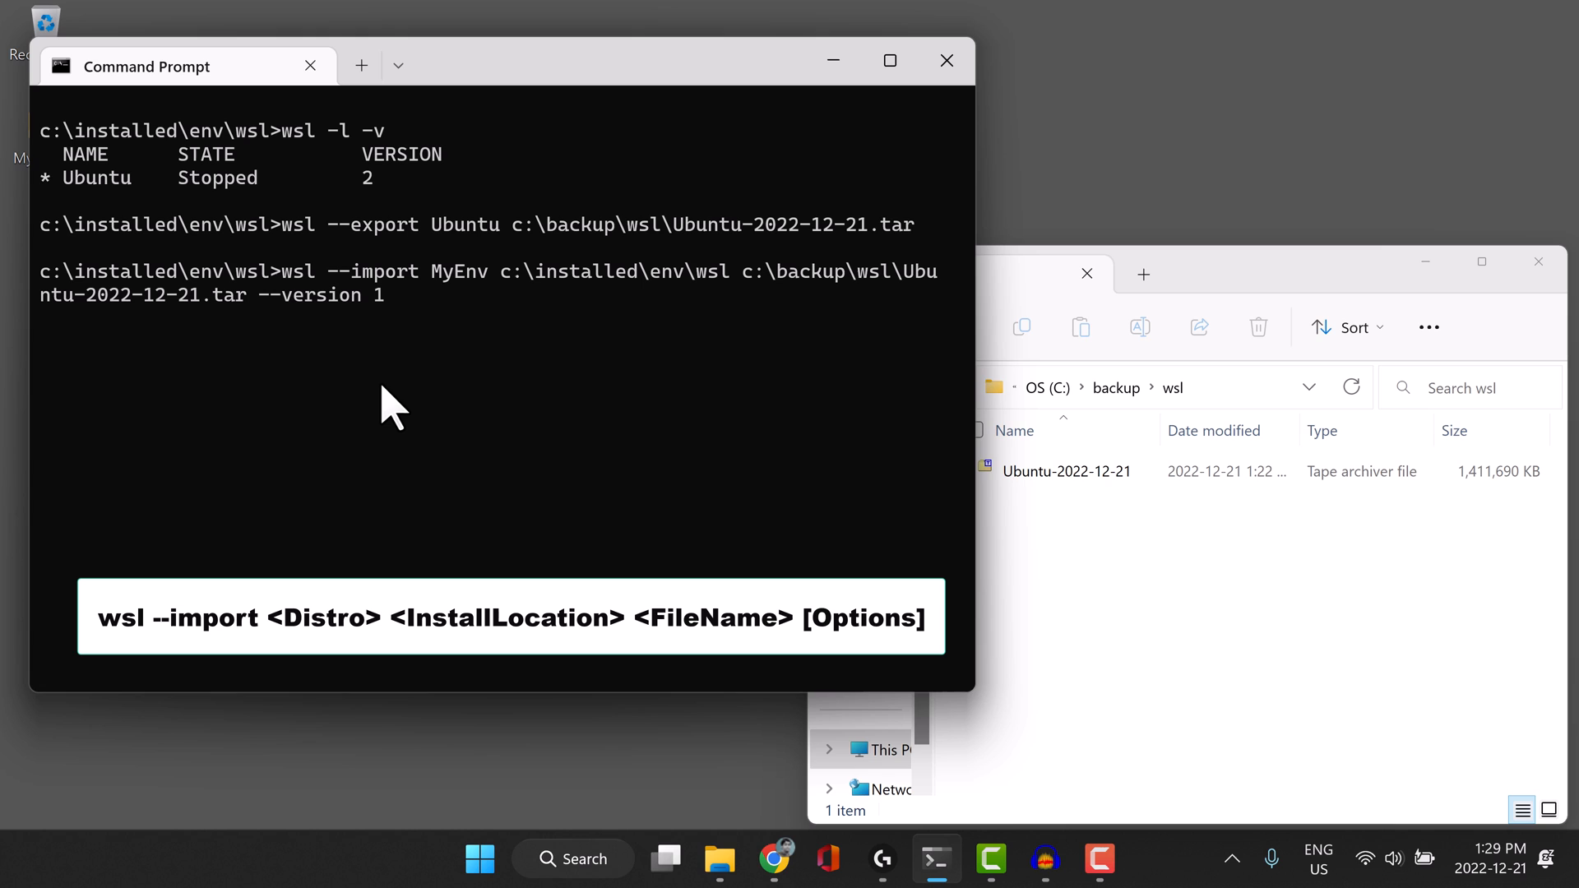
text(2)
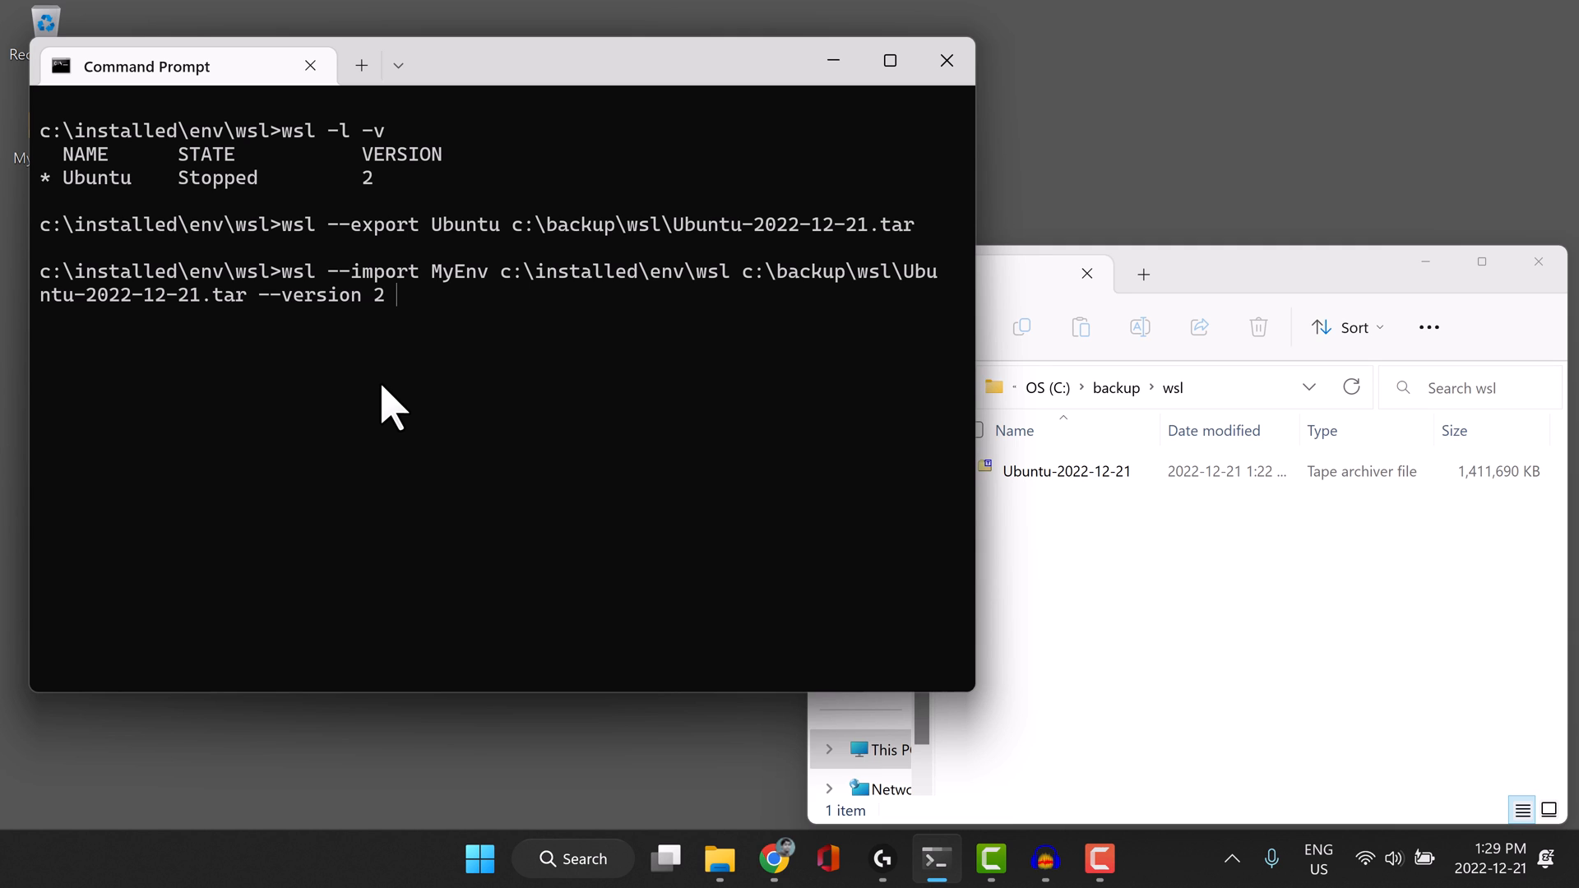
key(Backspace)
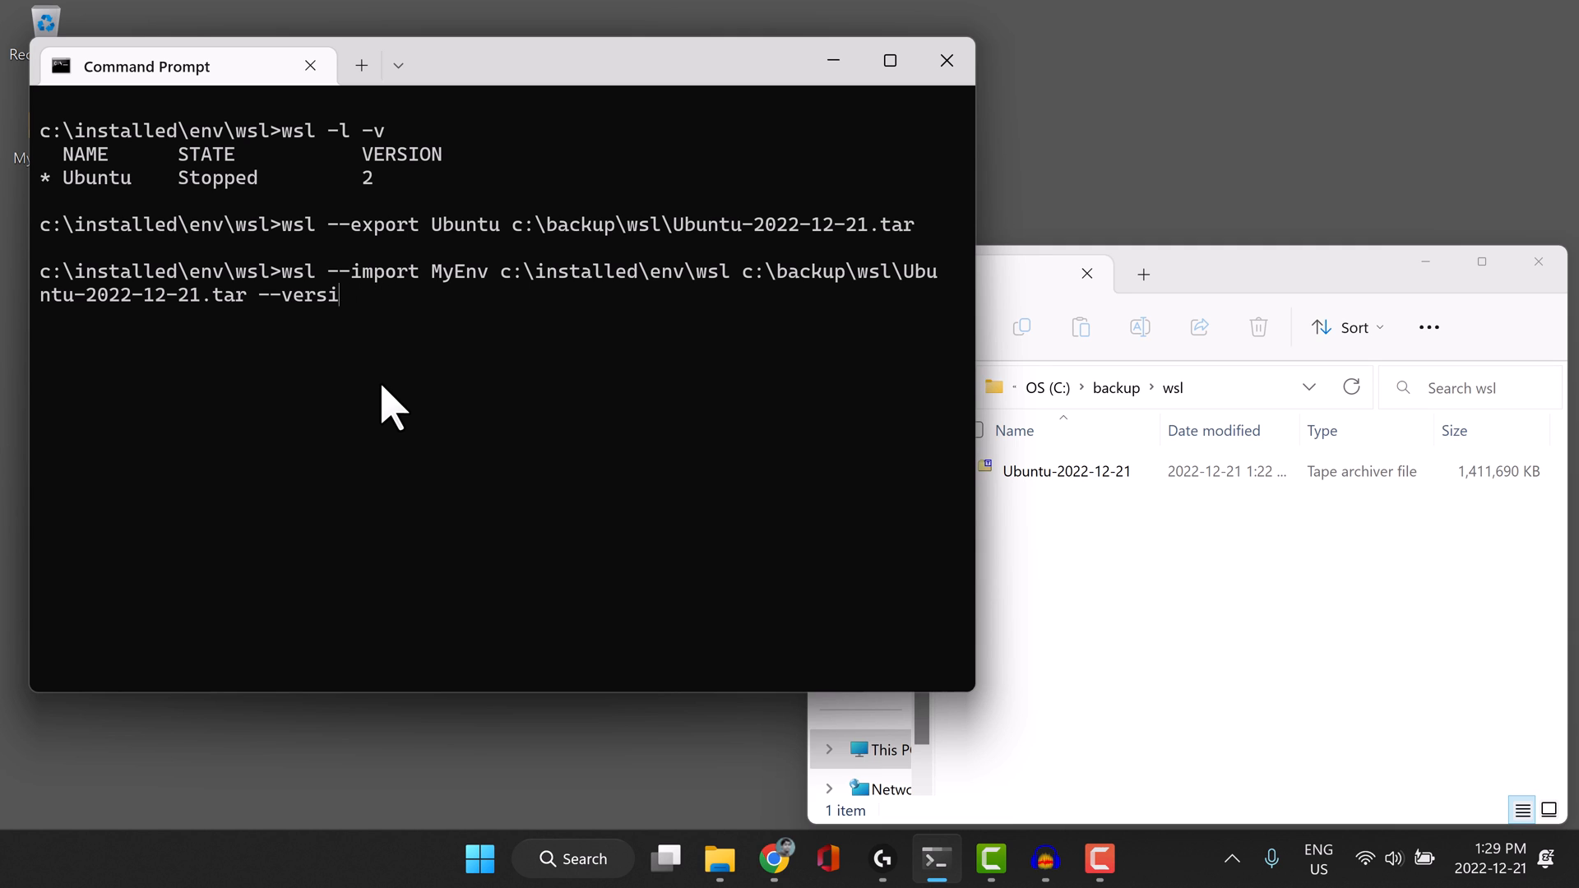
key(Backspace)
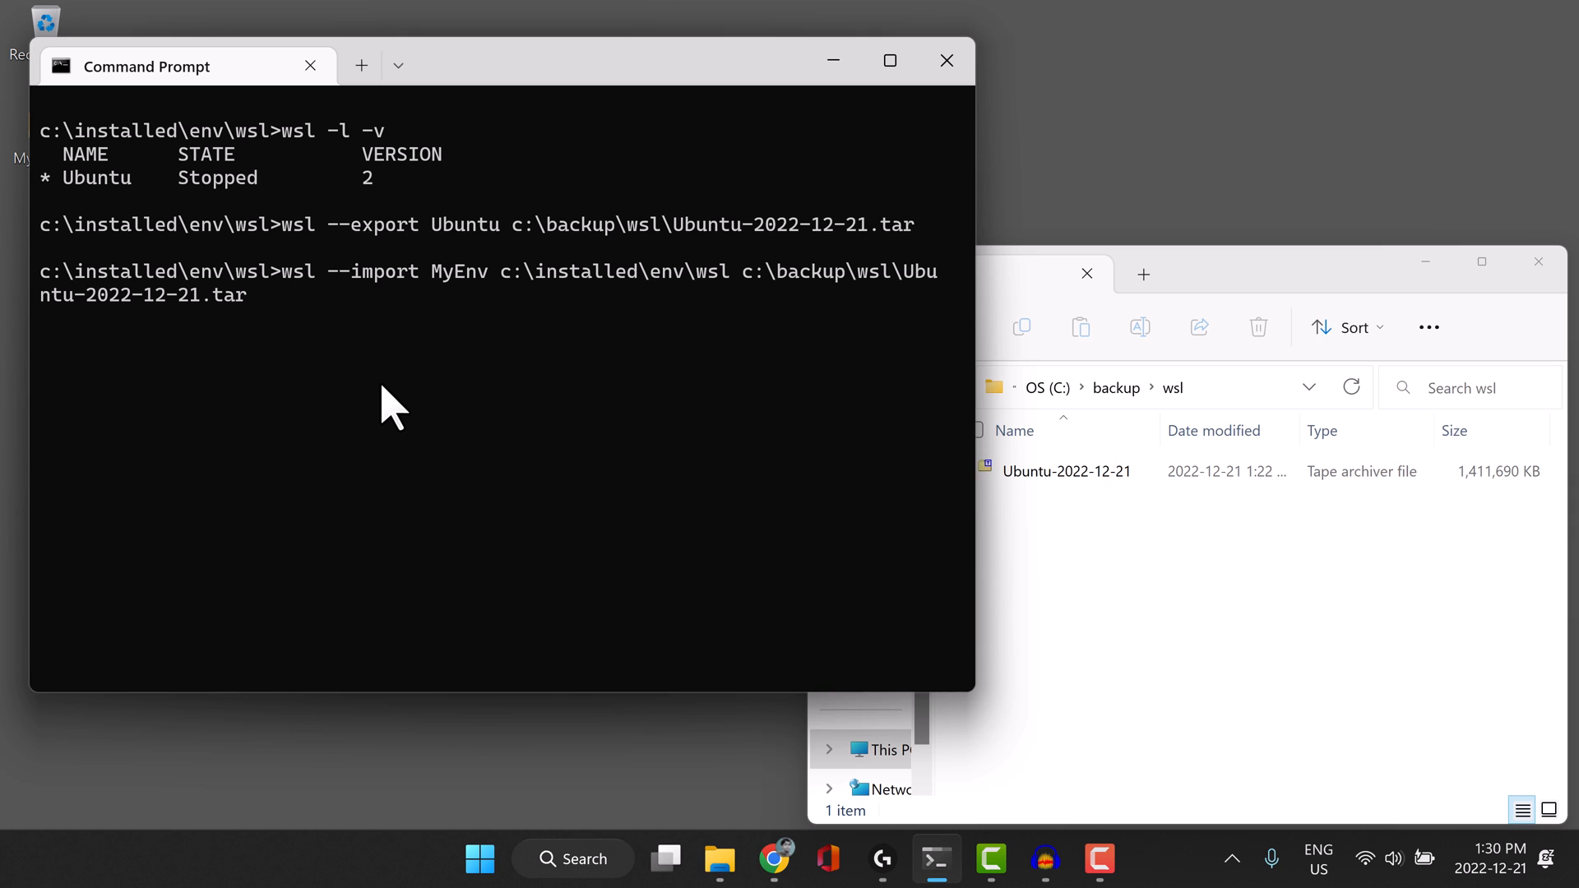
key(enter)
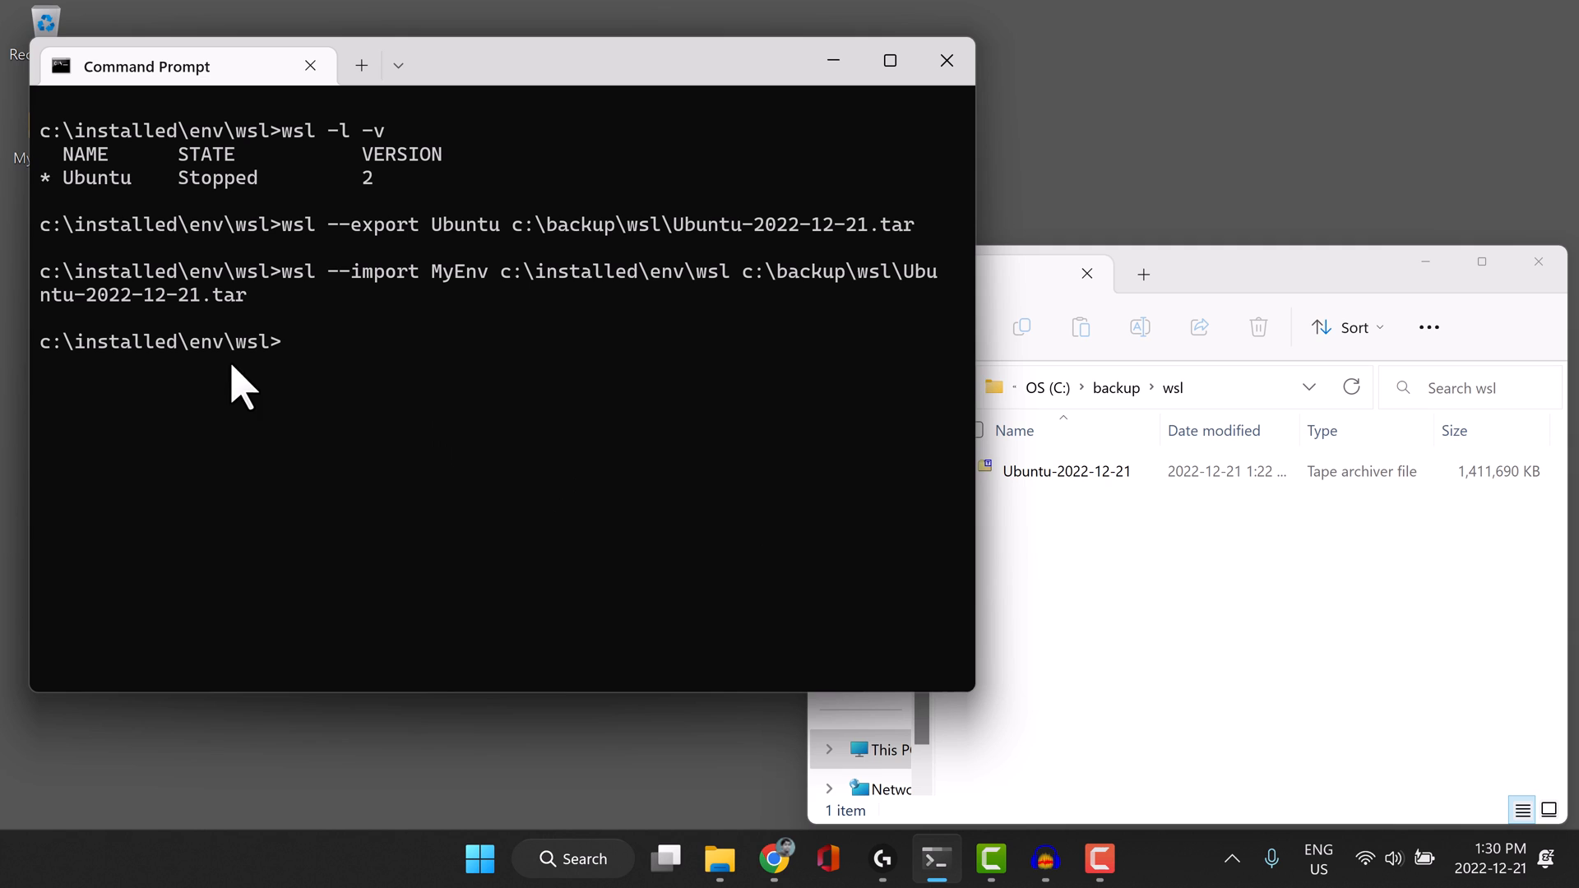
mouse_move(500, 313)
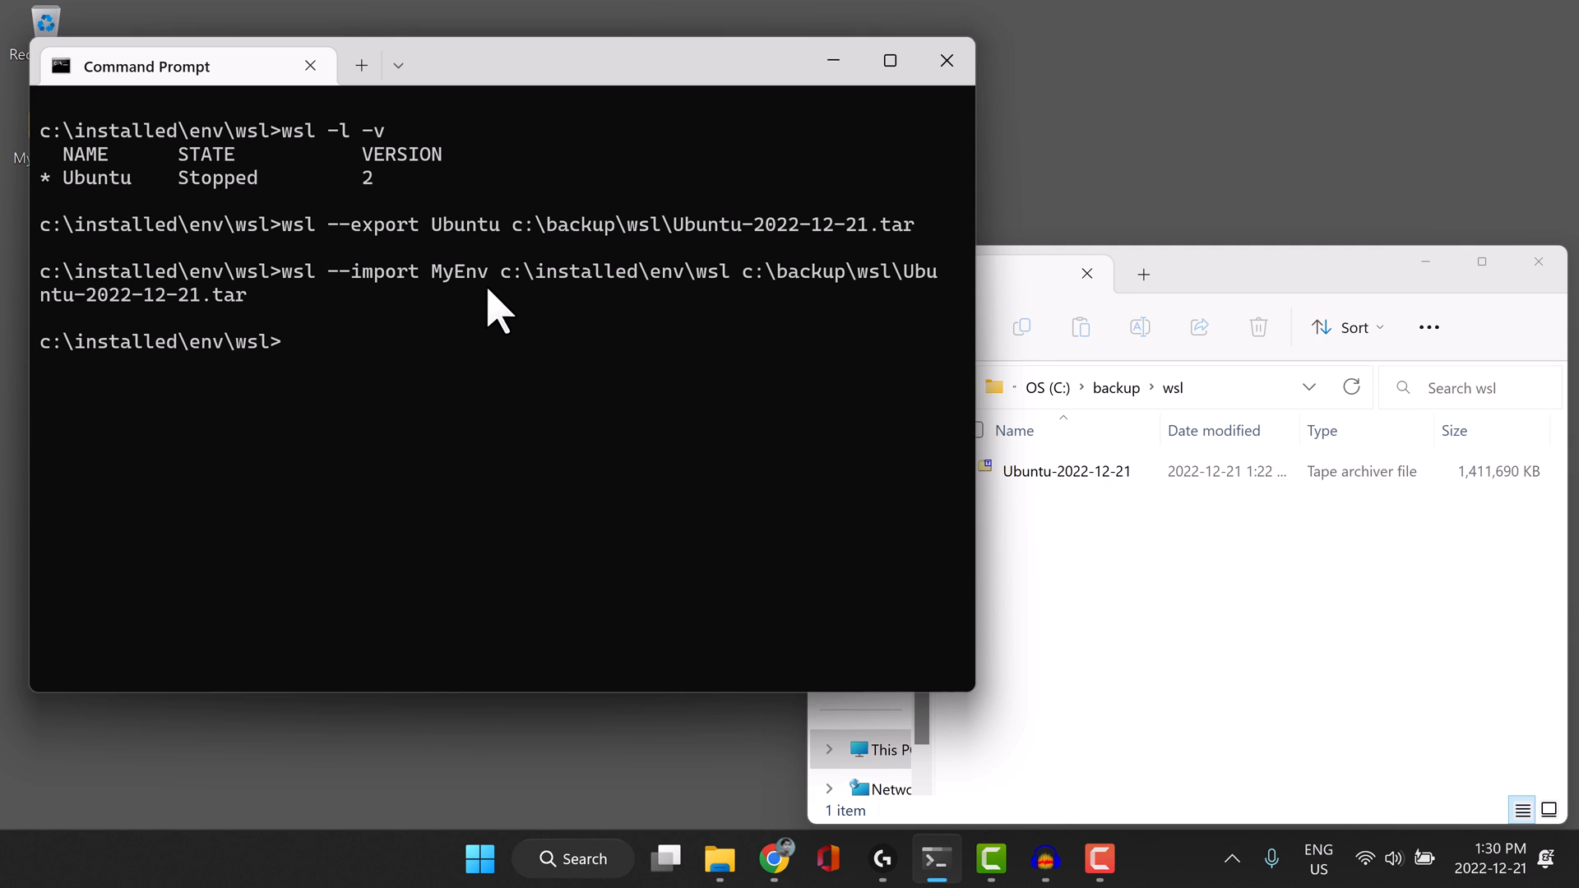
Open C:\installed\env\wsl in File Explorer to see the ext4 disk image from the import.
drag(491, 272, 731, 272)
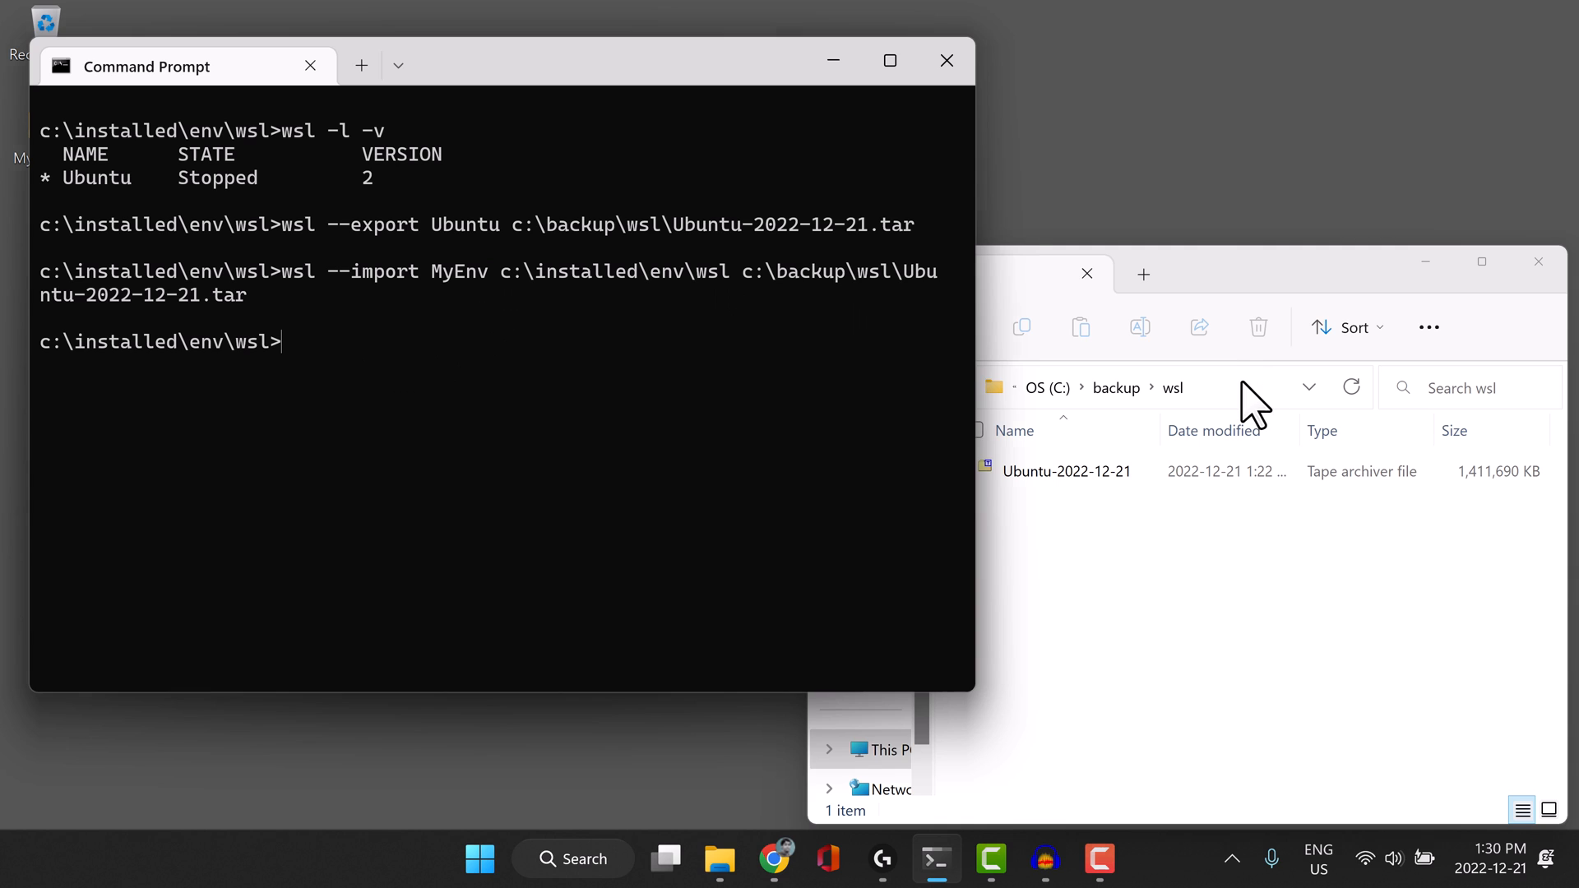
click(1107, 386)
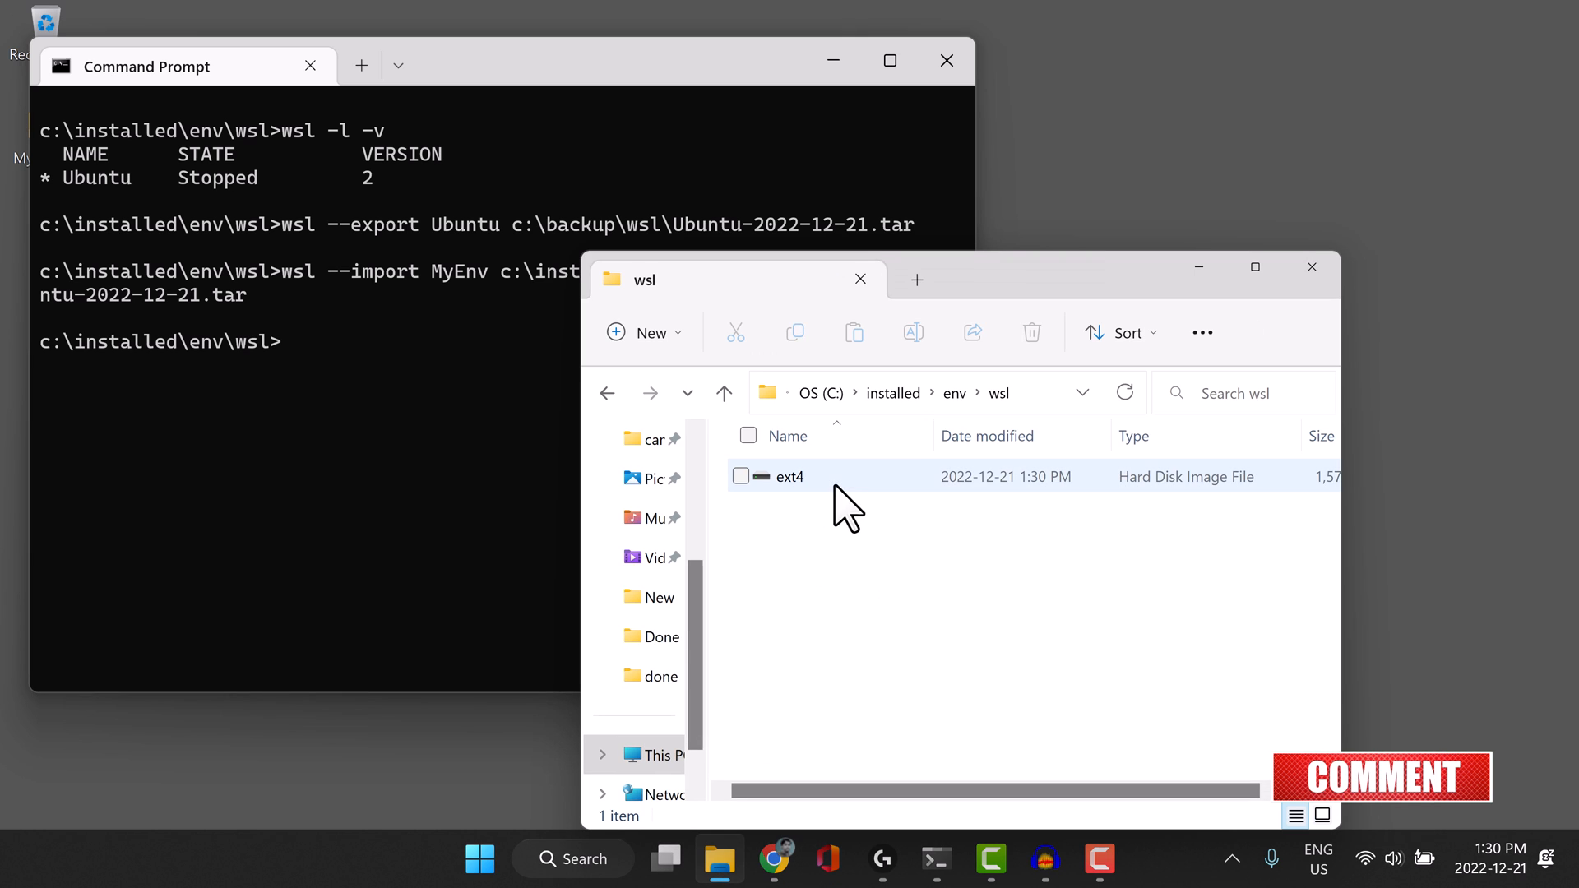
mouse_move(1244, 508)
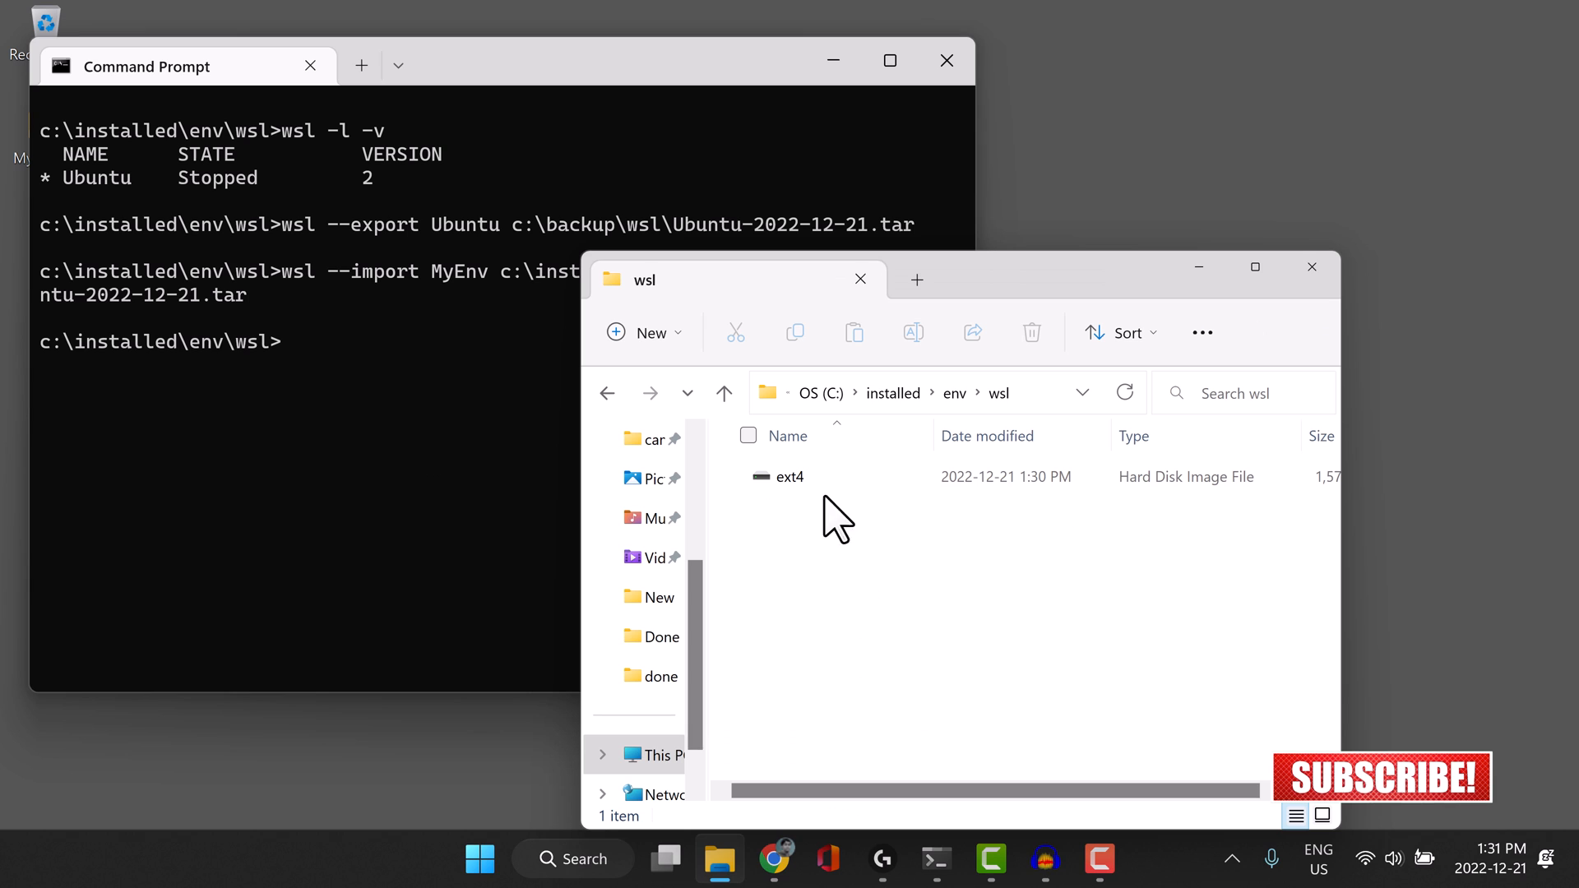
mouse_move(1349, 539)
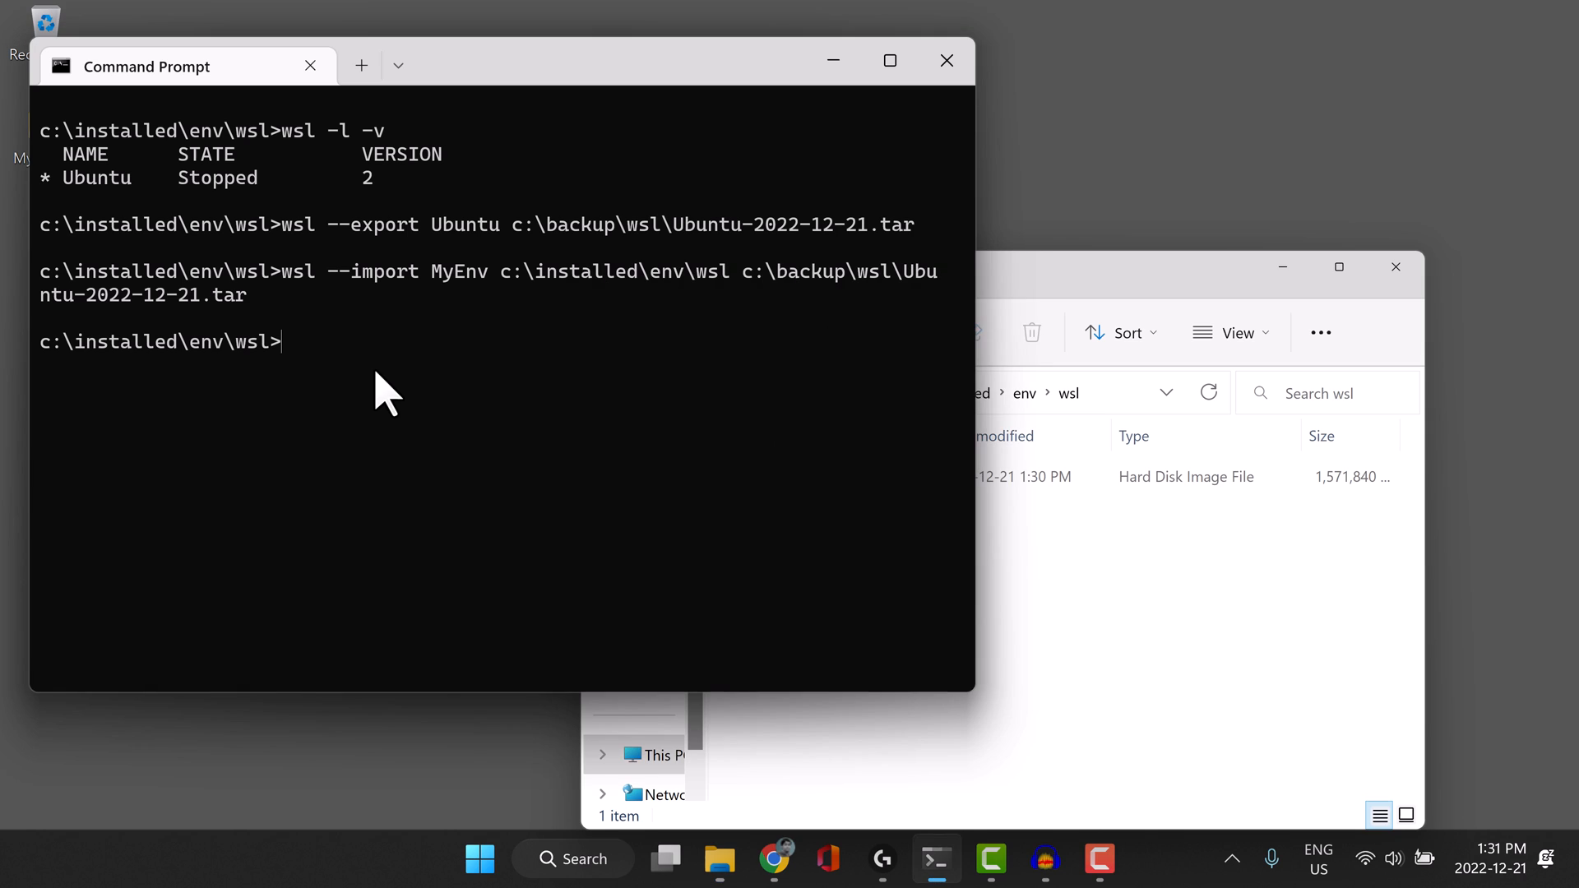
Run wsl -l -v again, now listing Ubuntu and MyEnv both stopped on version 2.
text(wsl)
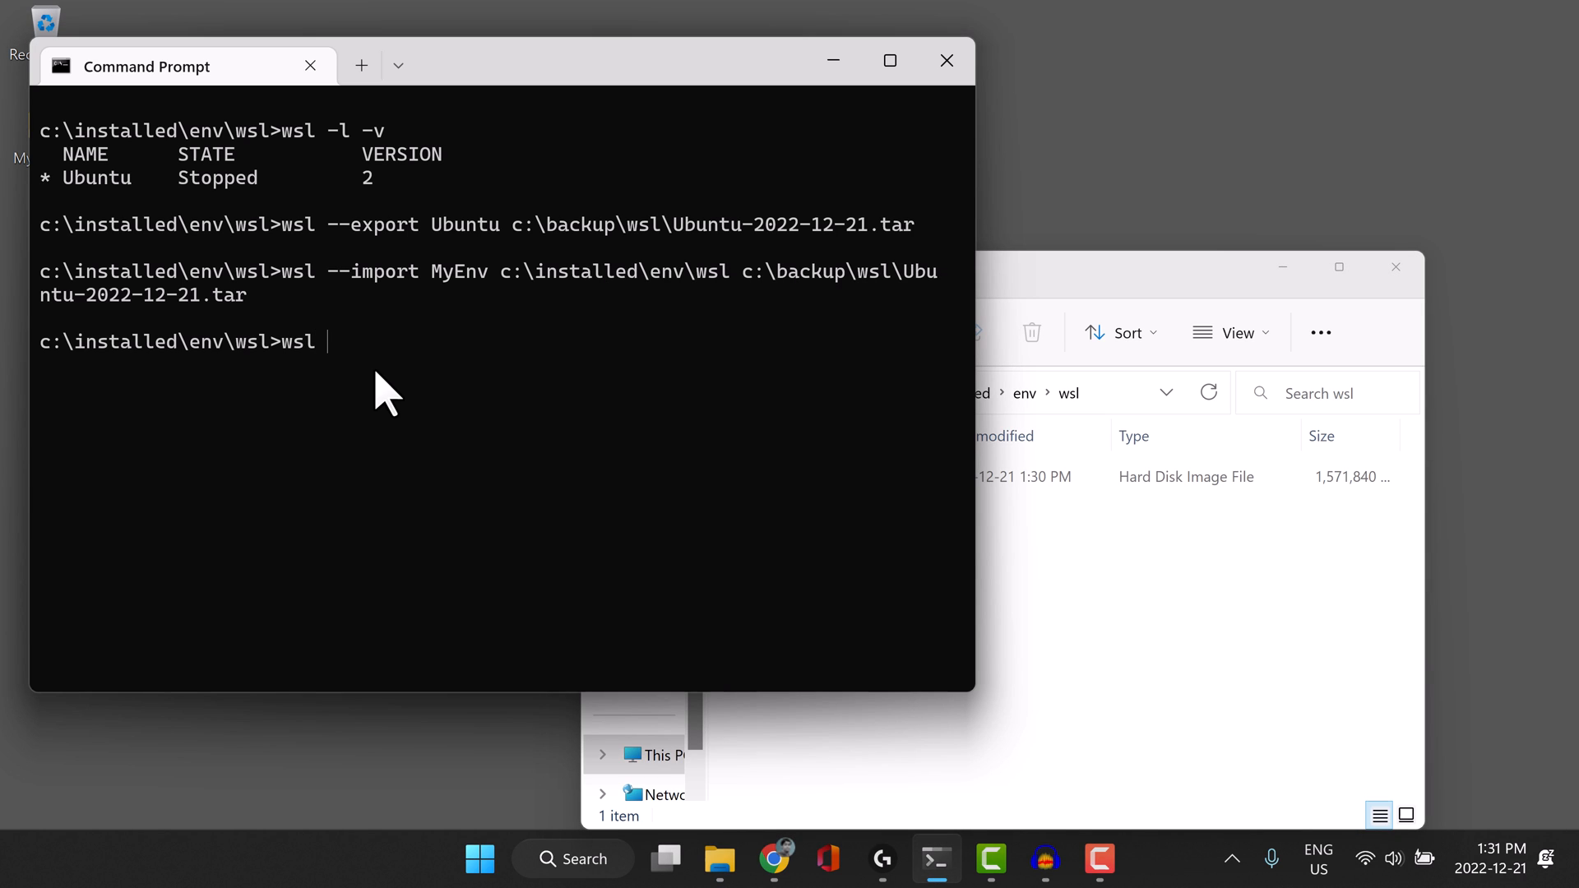
text(-l -v)
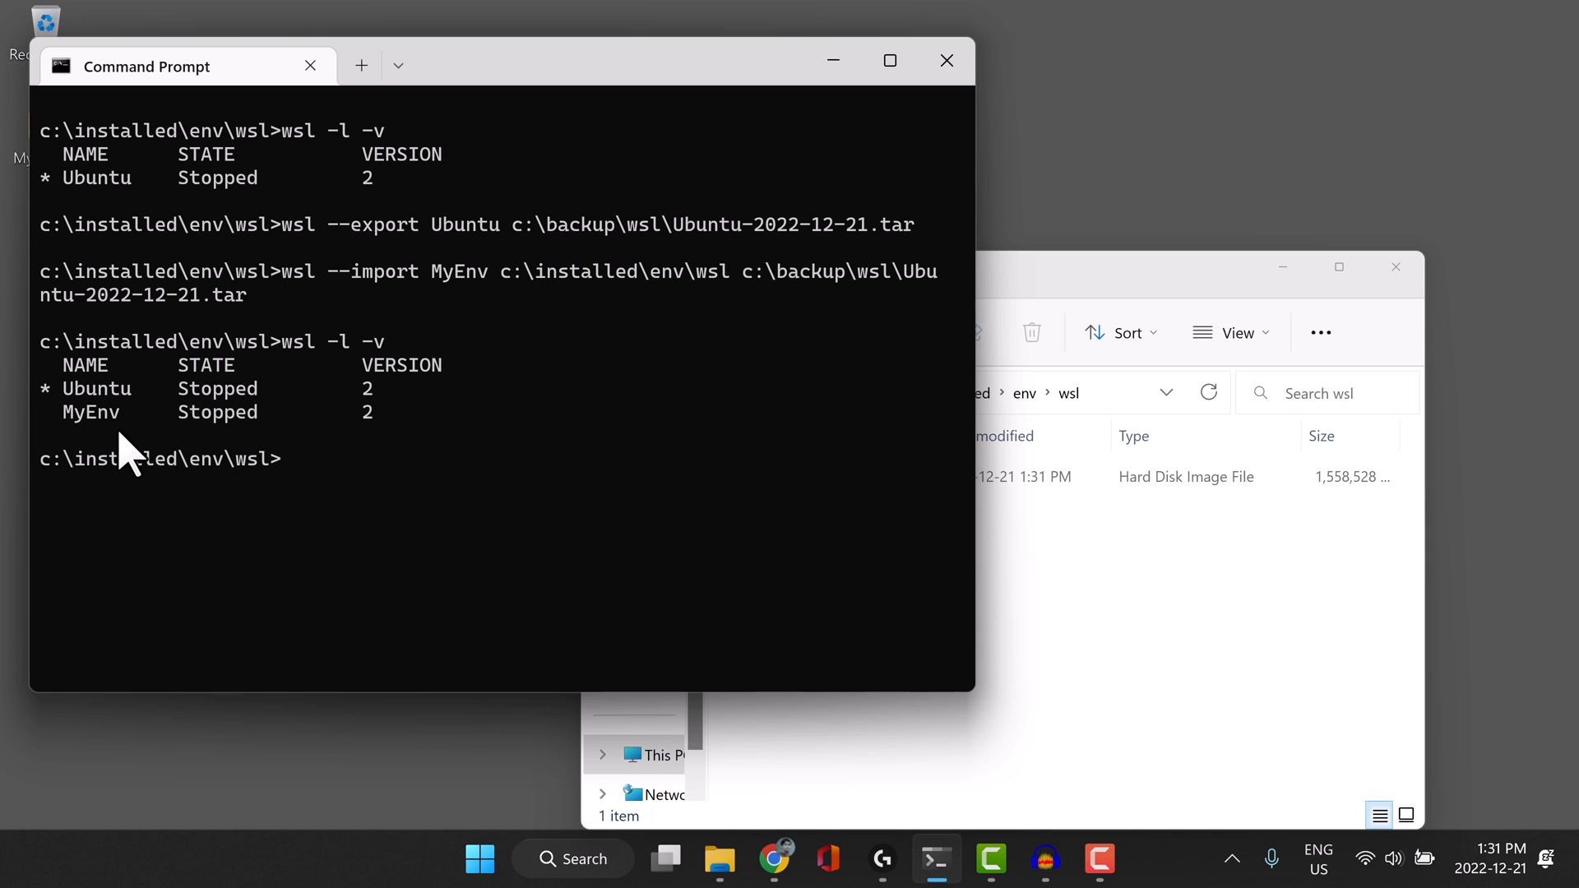
mouse_move(212, 454)
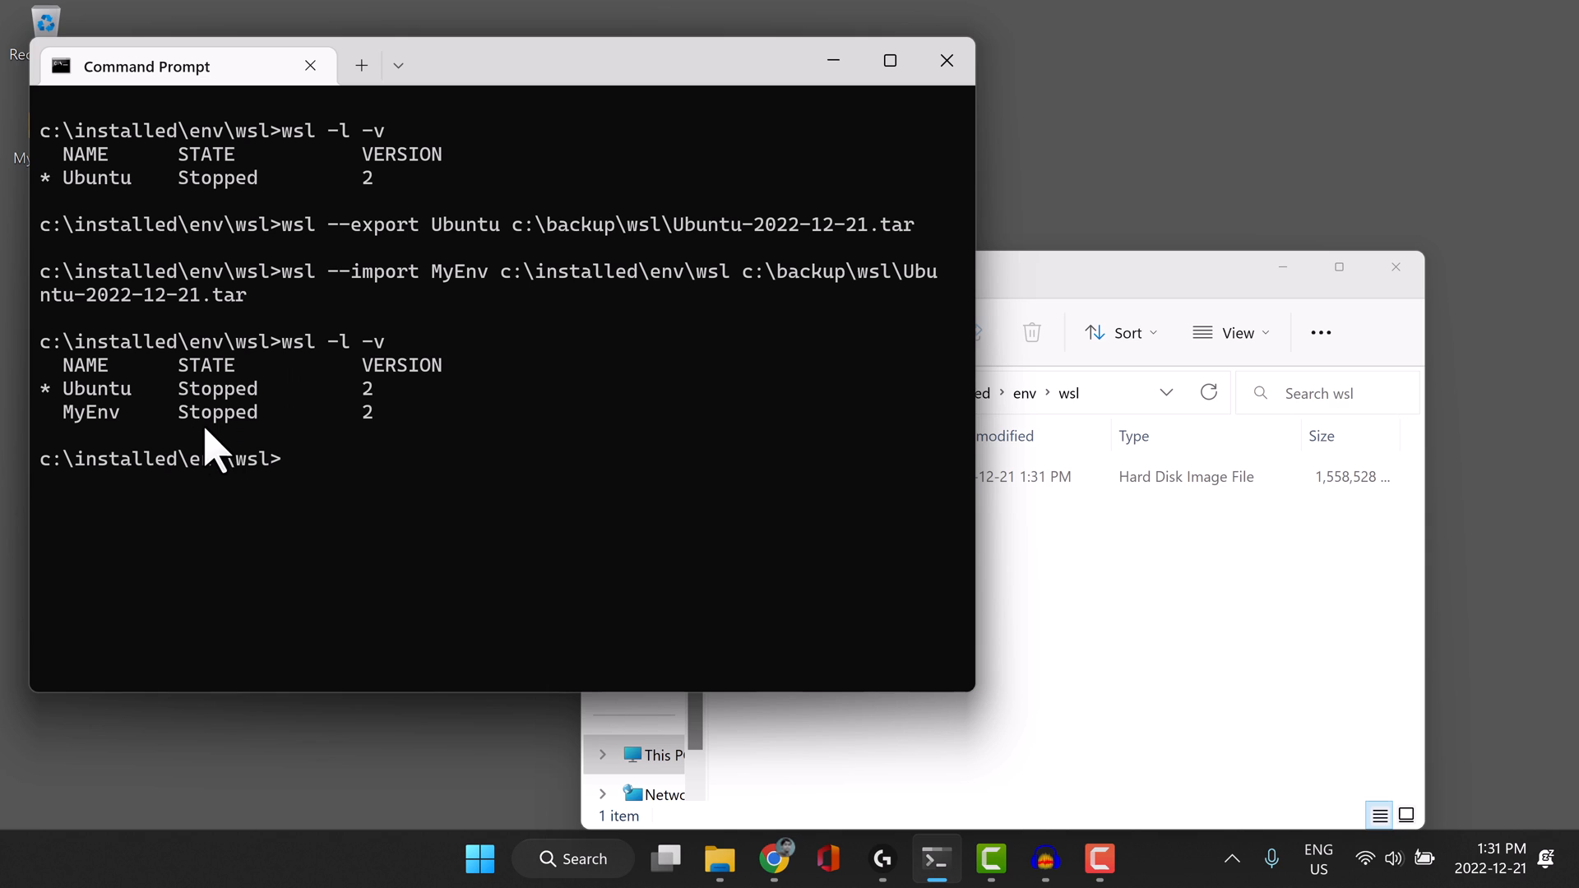
mouse_move(361, 398)
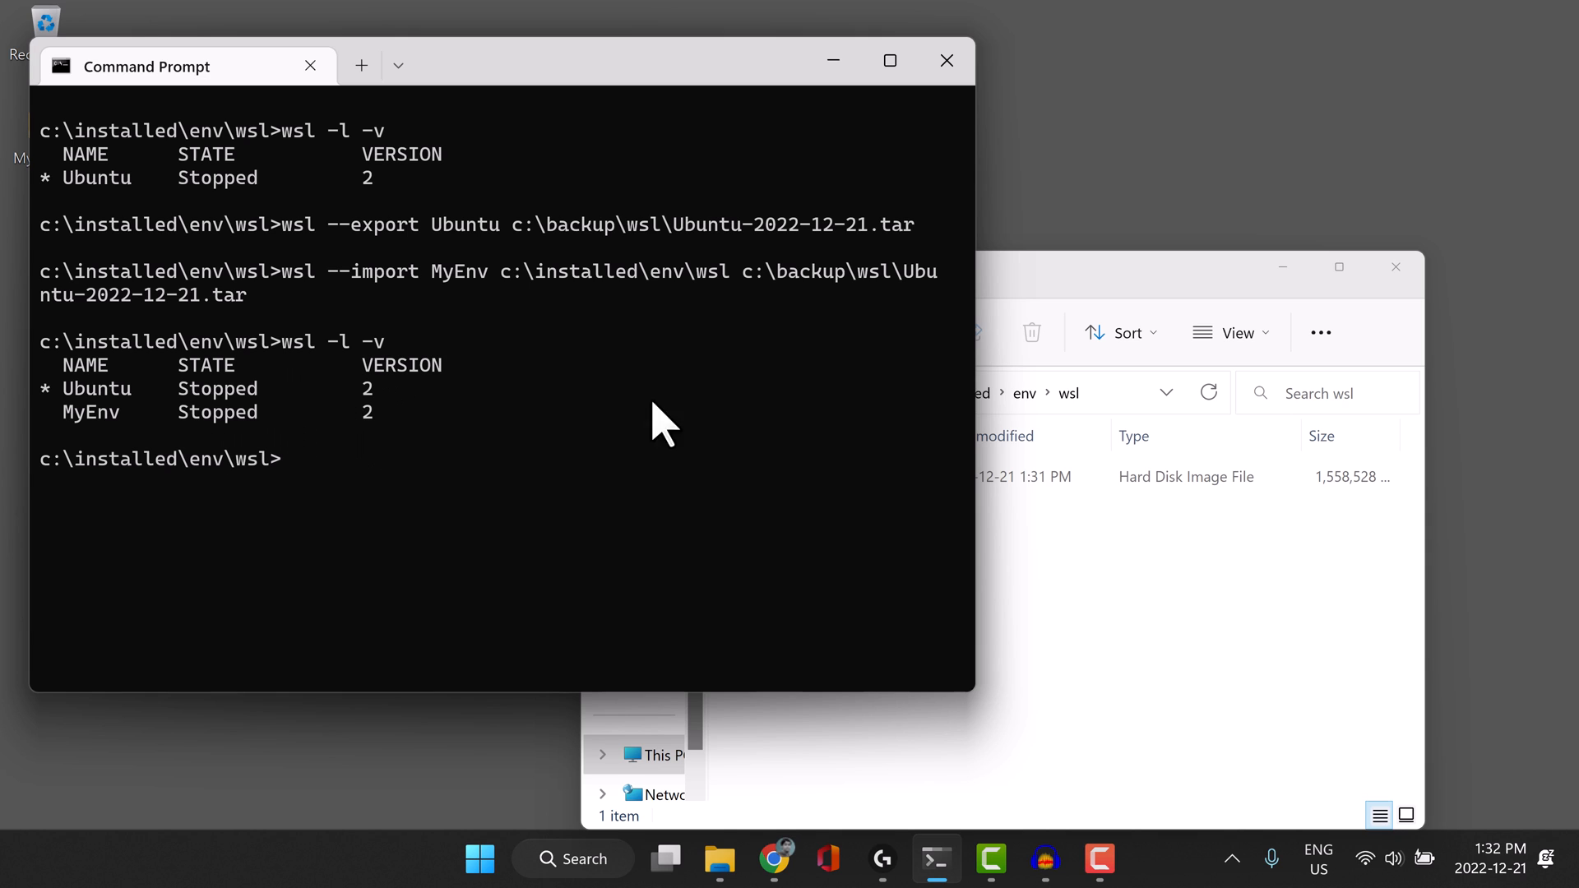
mouse_move(322, 494)
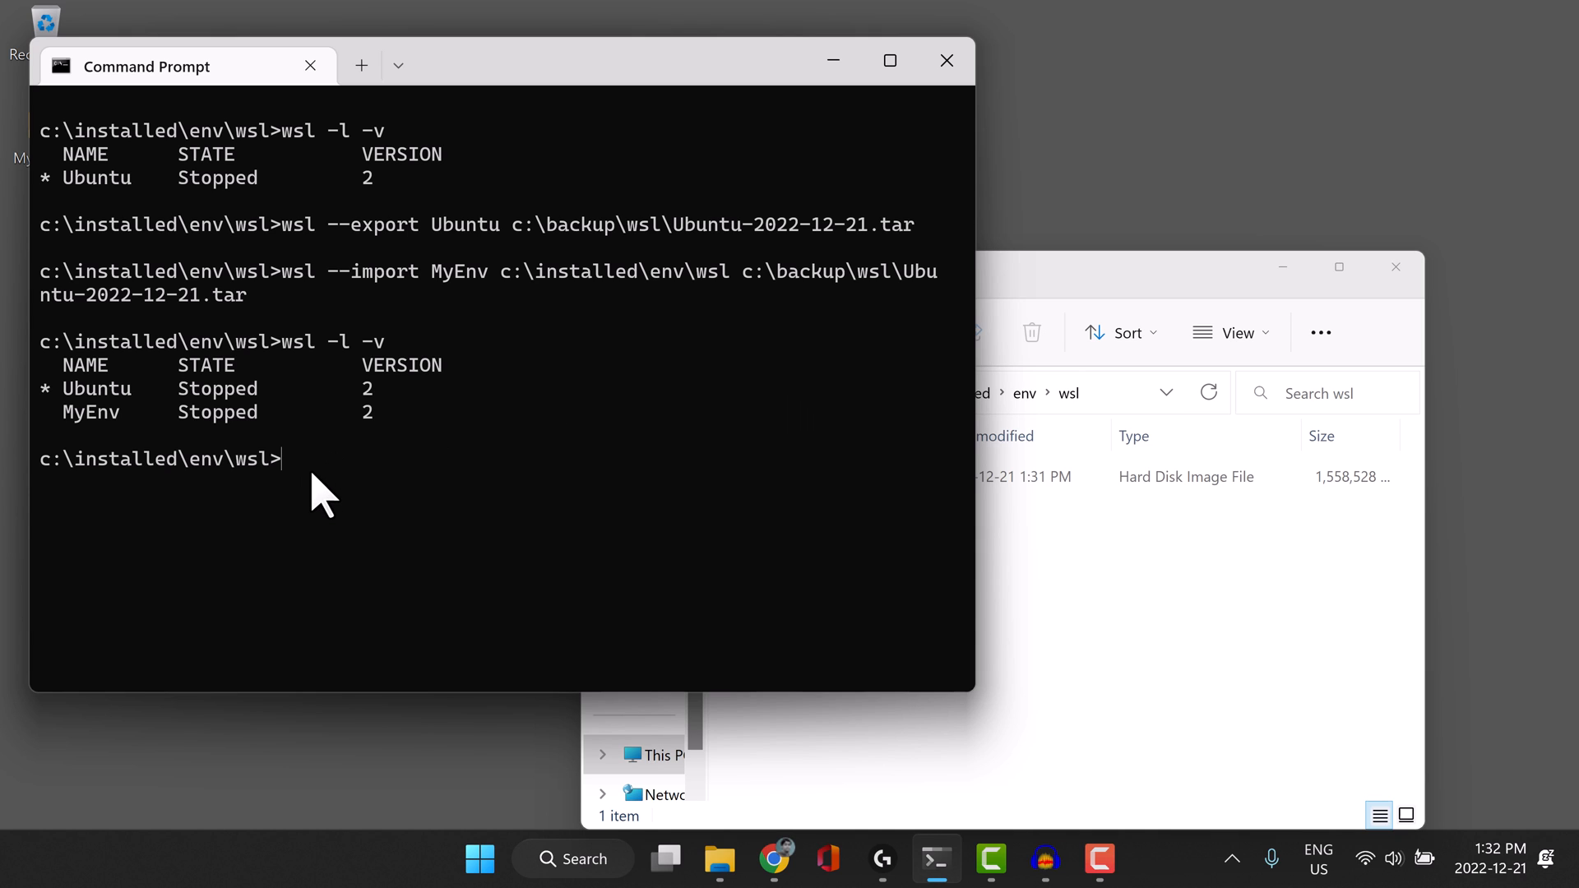
Run wsl -d MyEnv to launch MyEnv into its Ubuntu 20.04.5 root shell.
text(wsl)
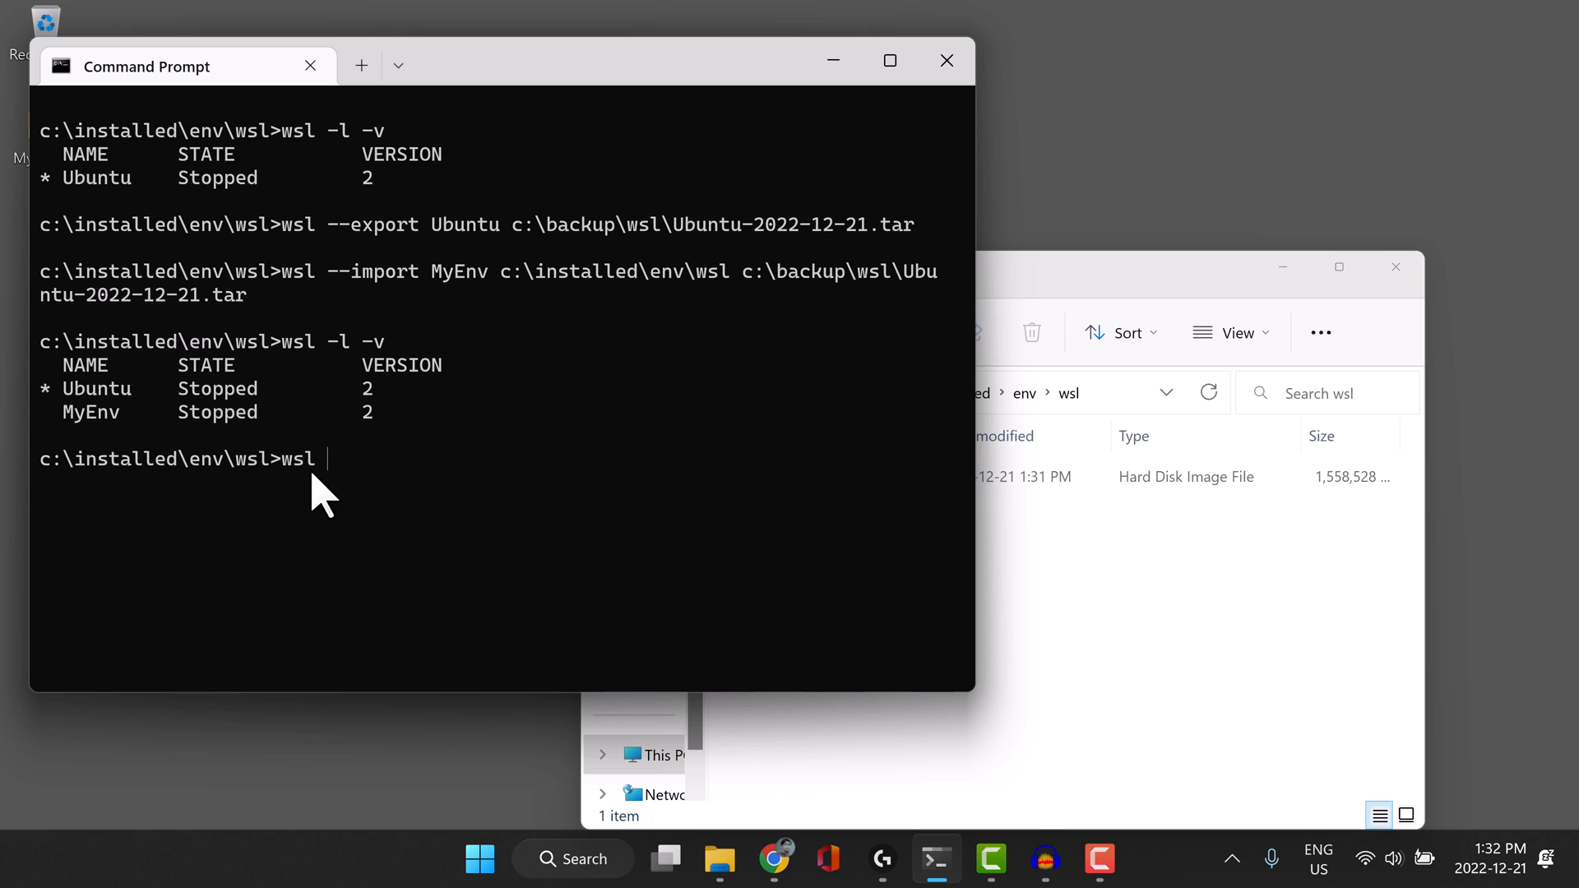
text(-d)
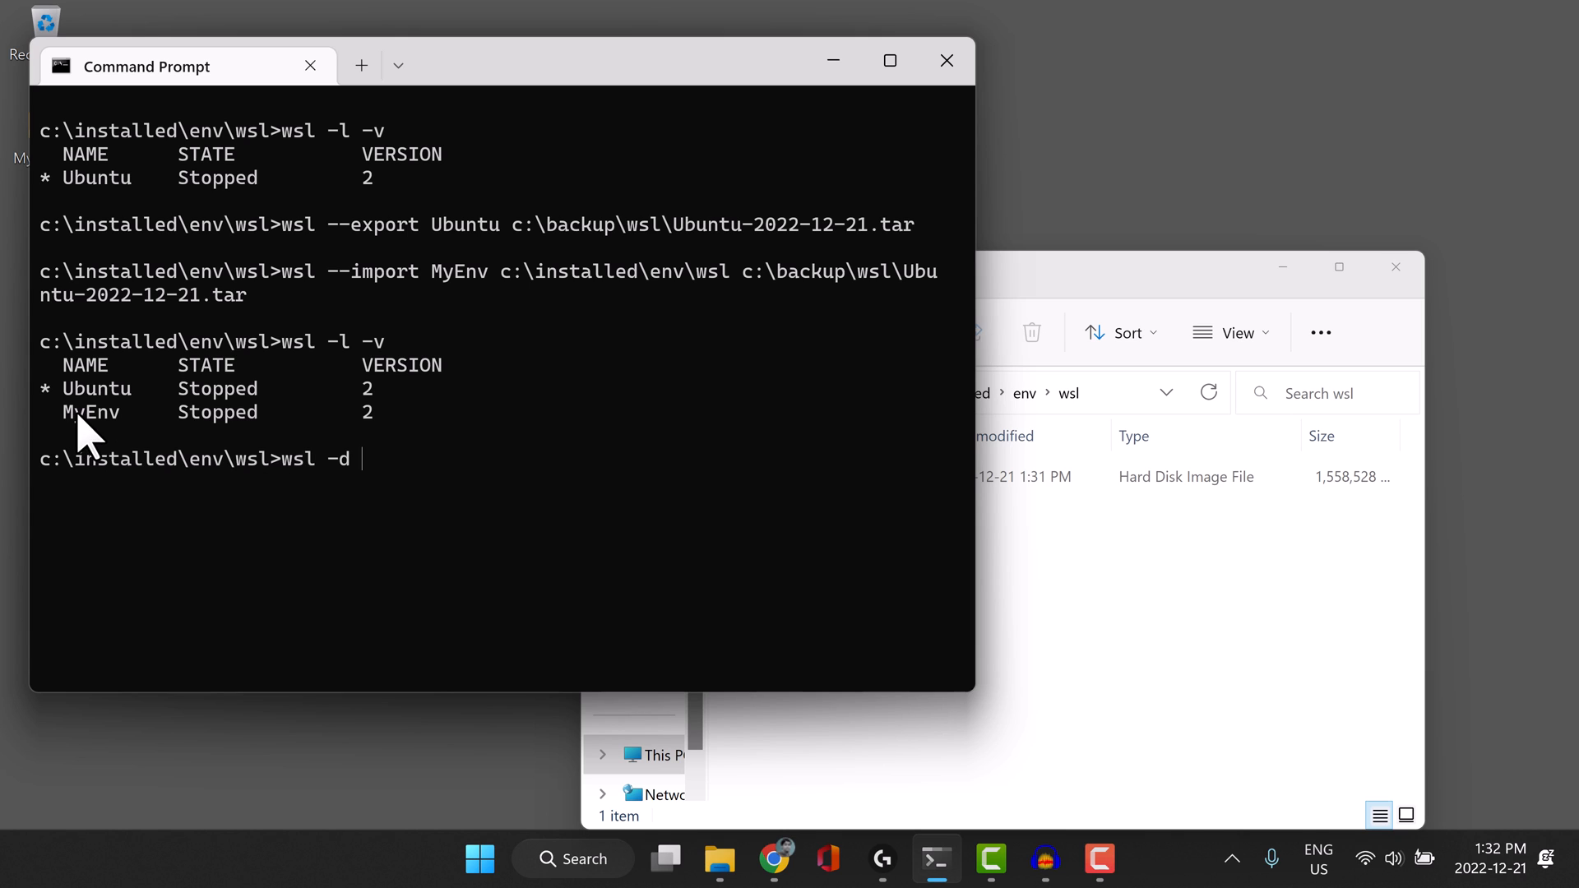
mouse_move(378, 478)
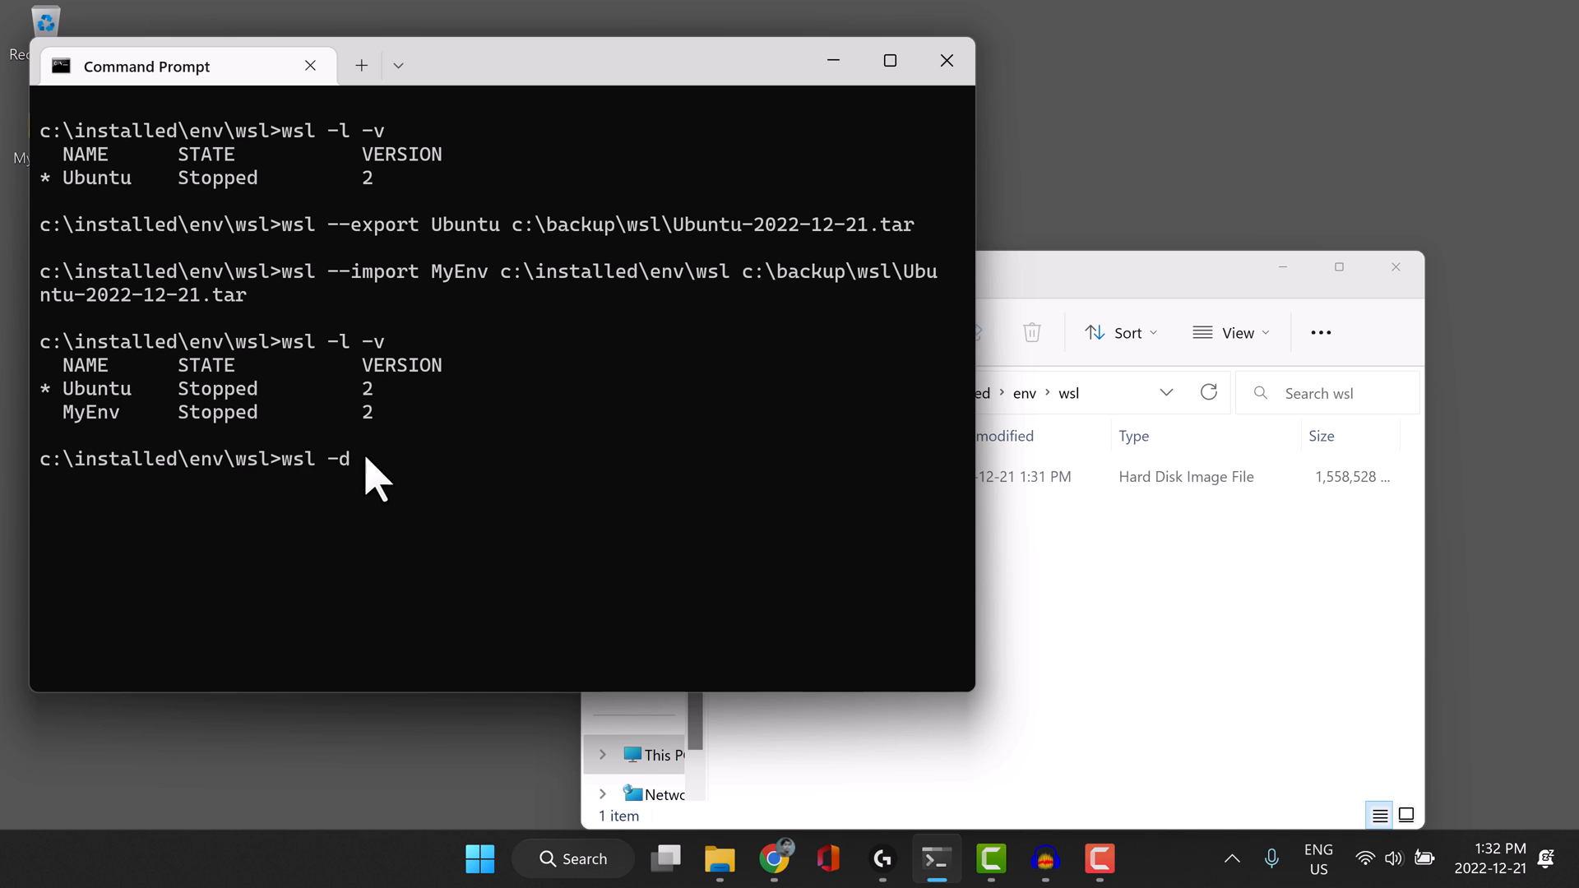
text(MyEnv)
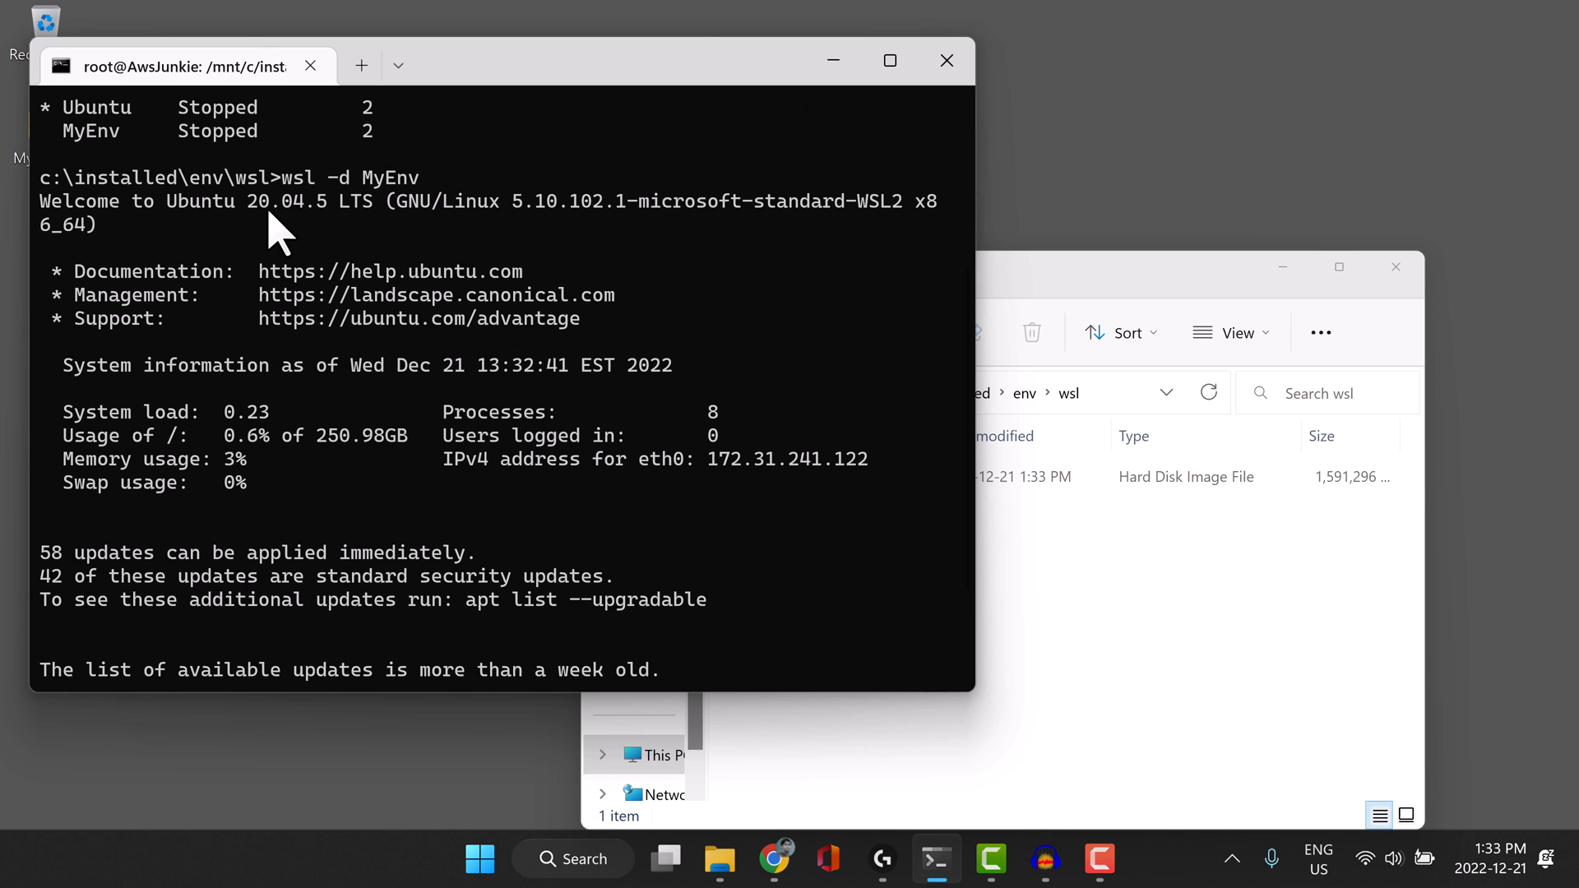
mouse_move(423, 217)
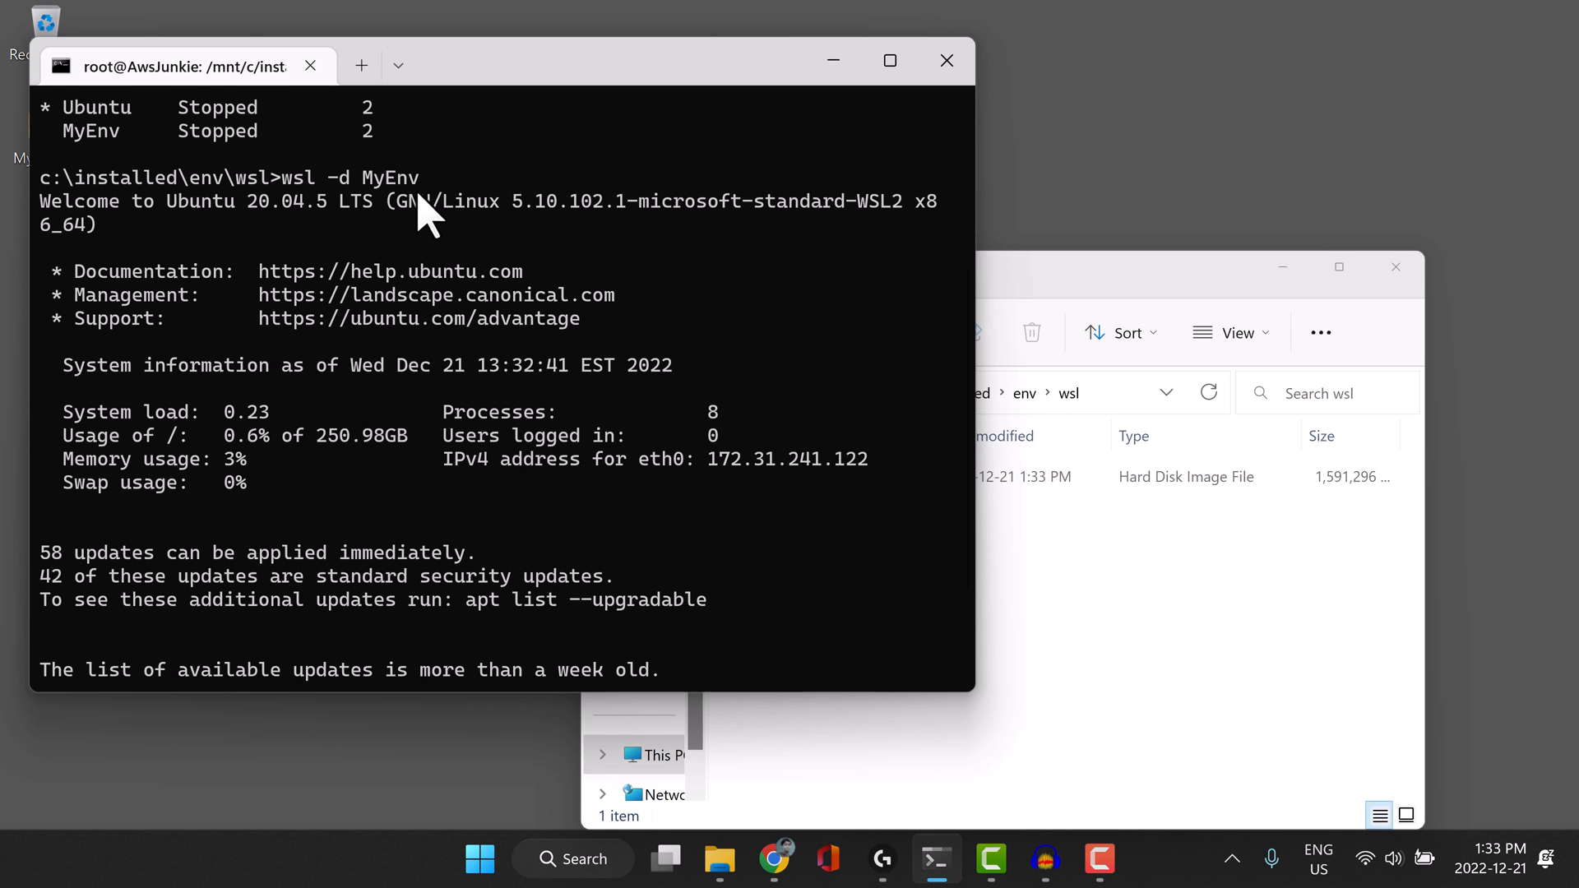
mouse_move(589, 549)
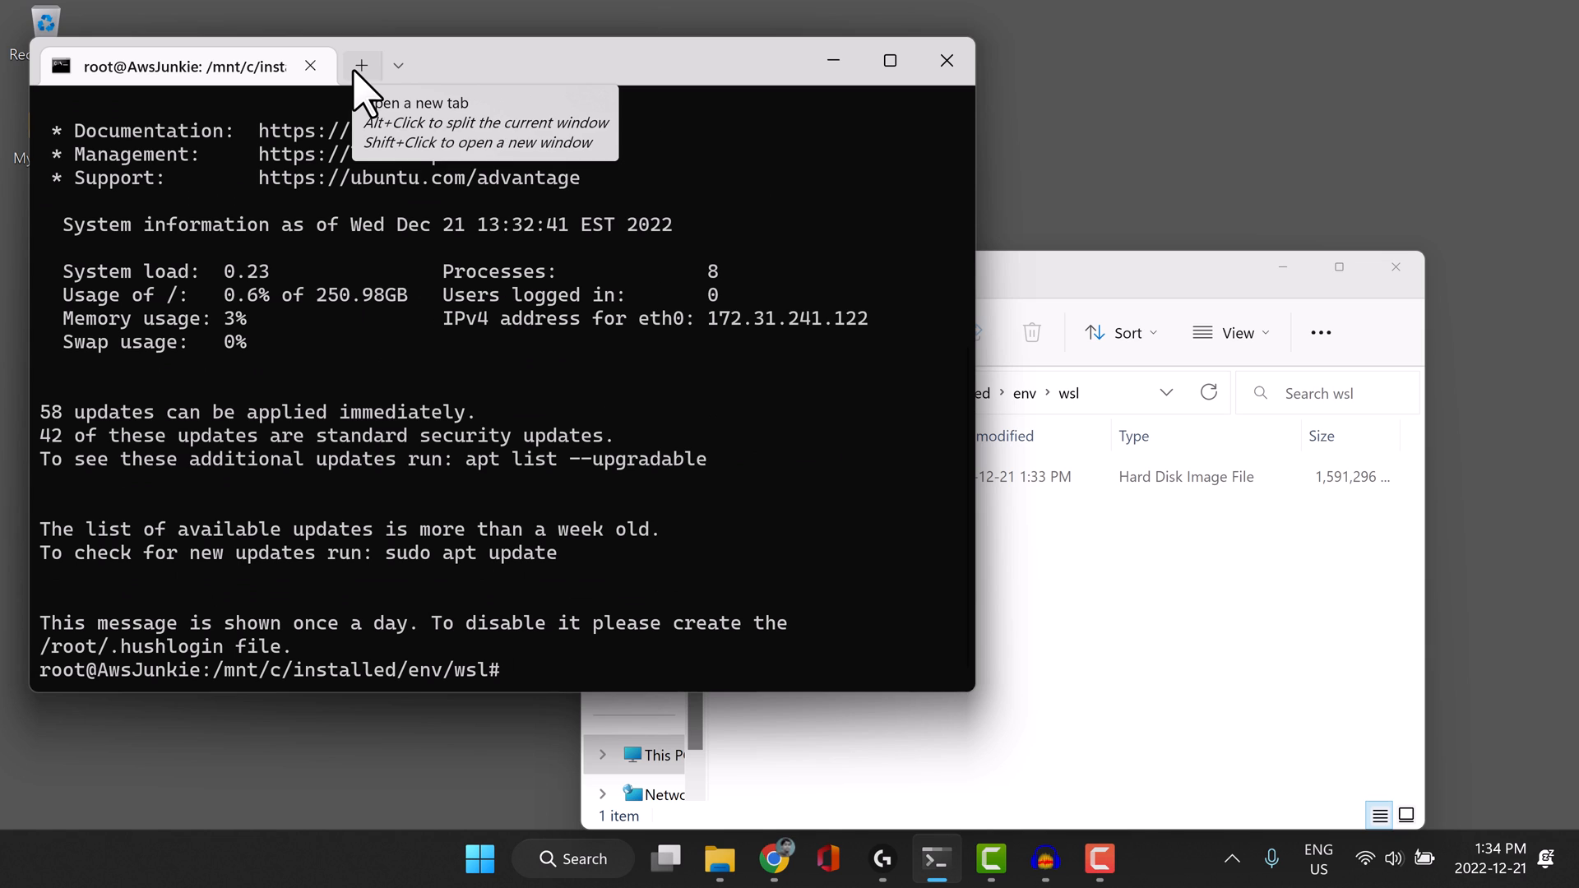
Open a second Command Prompt tab and begin typing a wsl command.
click(360, 66)
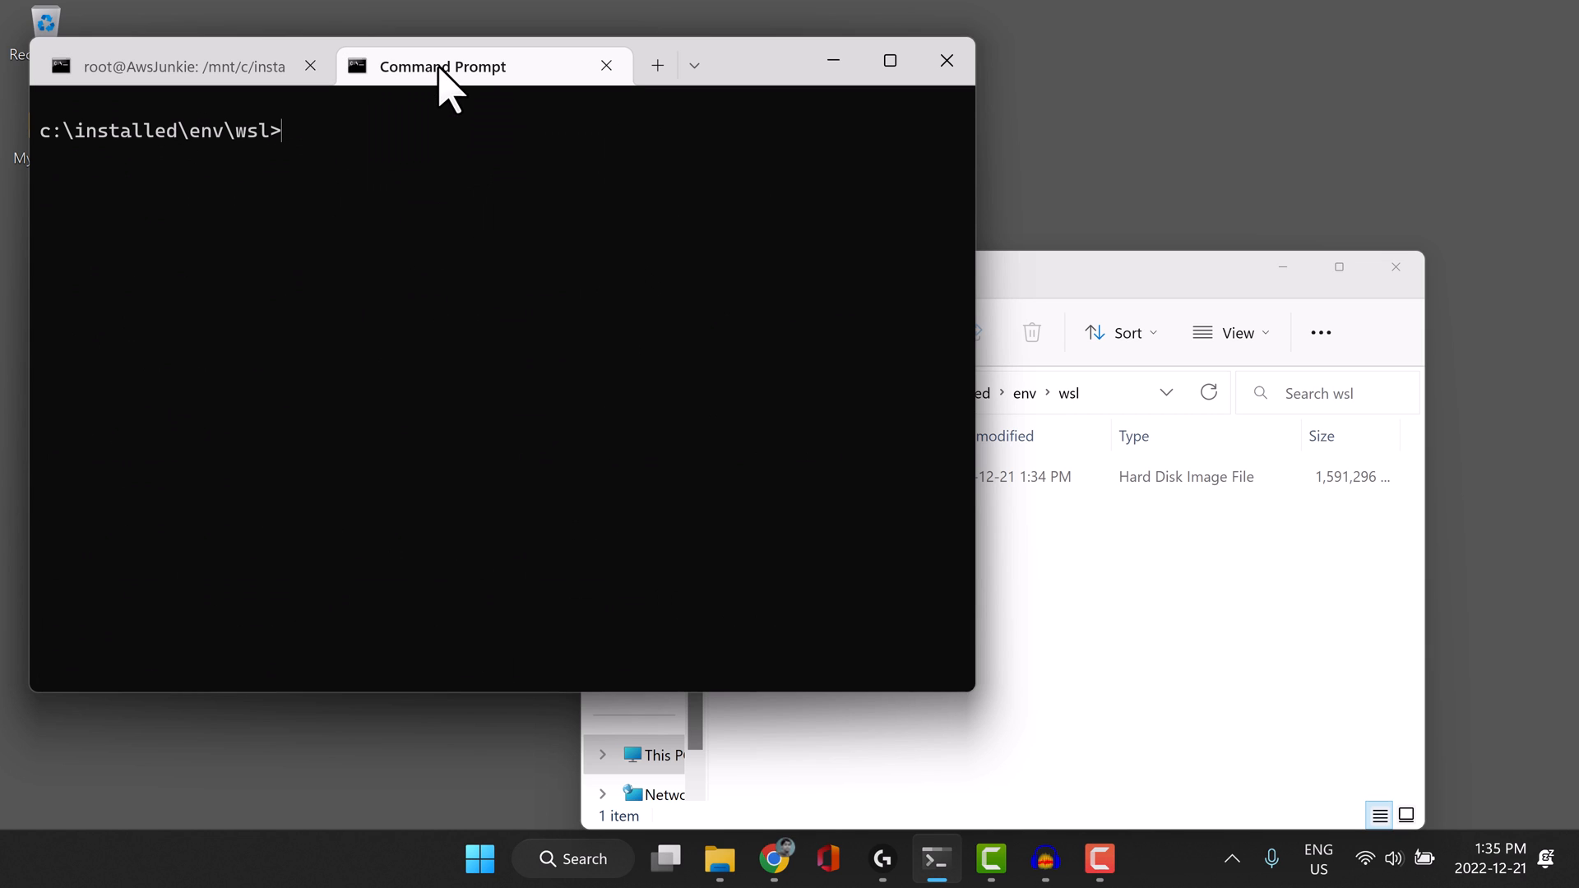
text(ws)
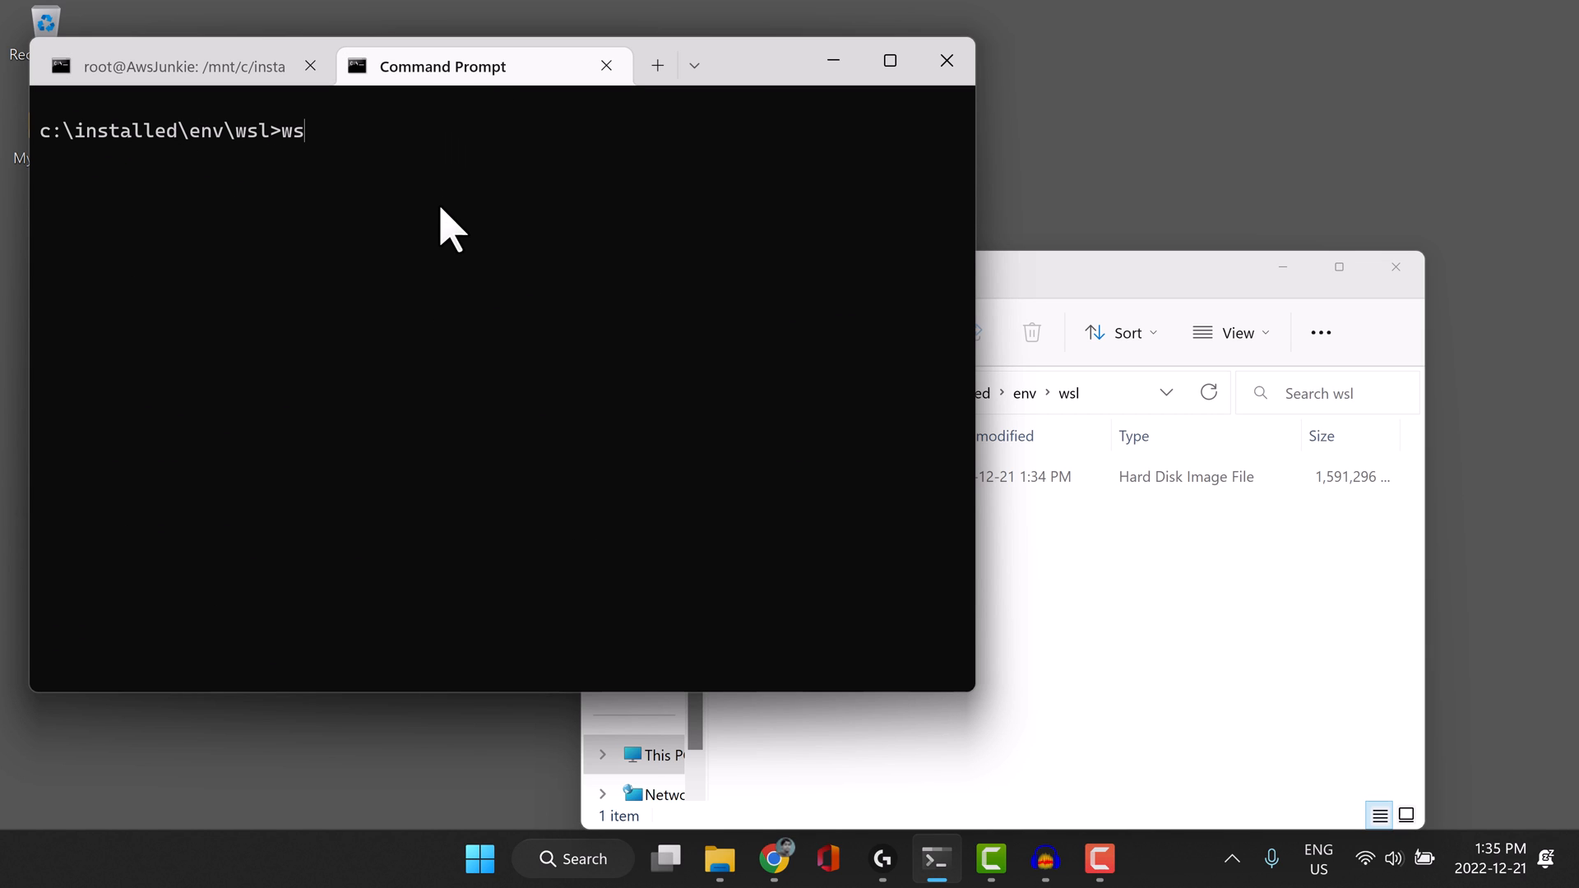